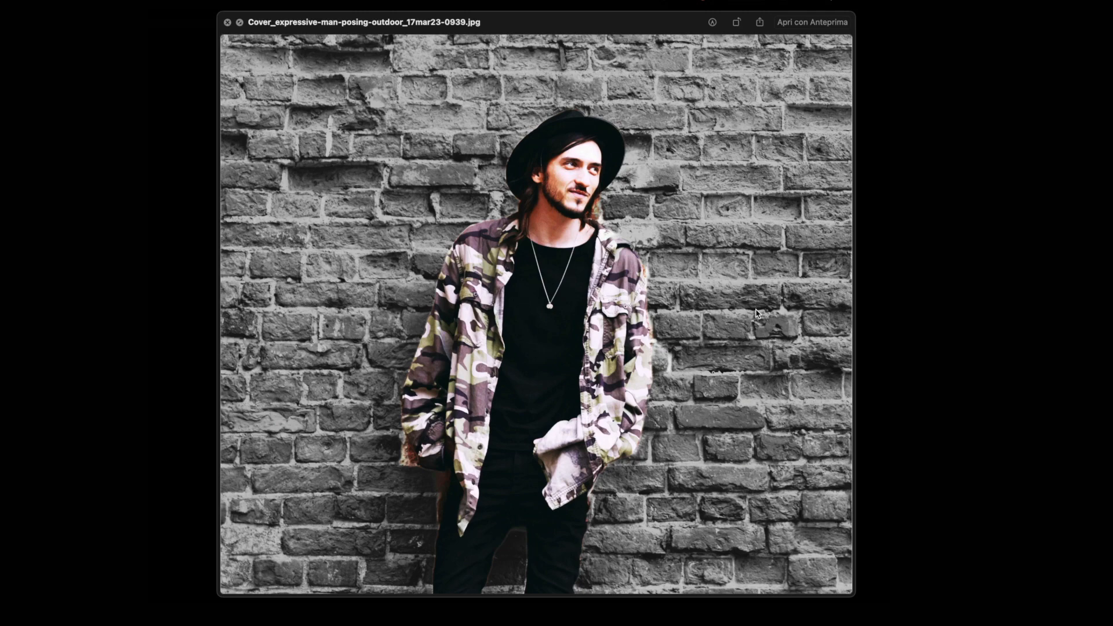
pyautogui.moveTo(557, 347)
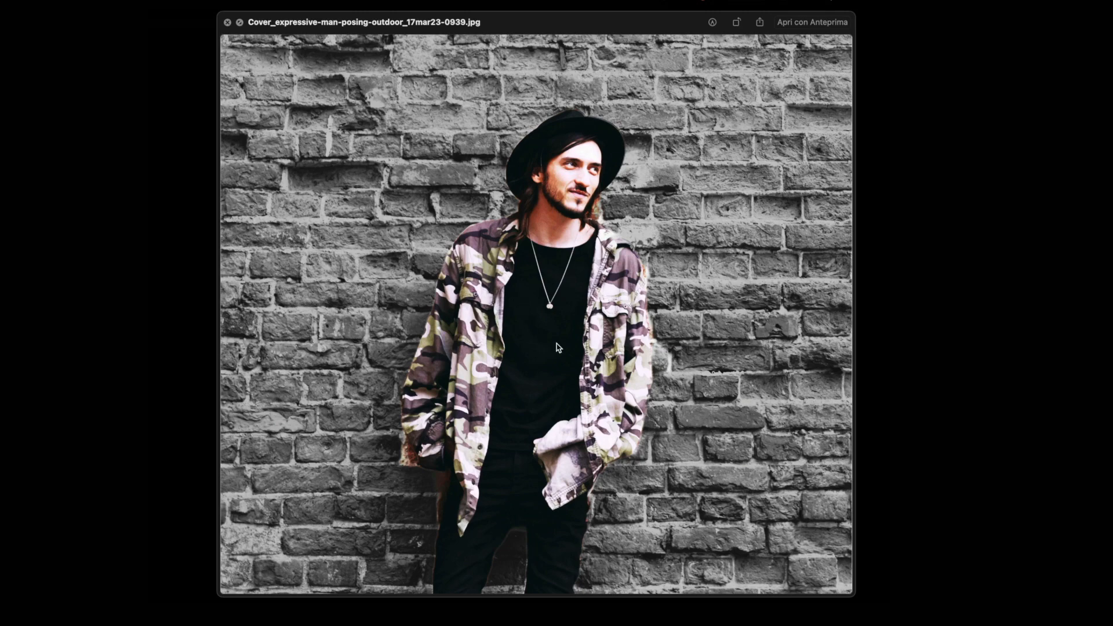
pyautogui.moveTo(892, 348)
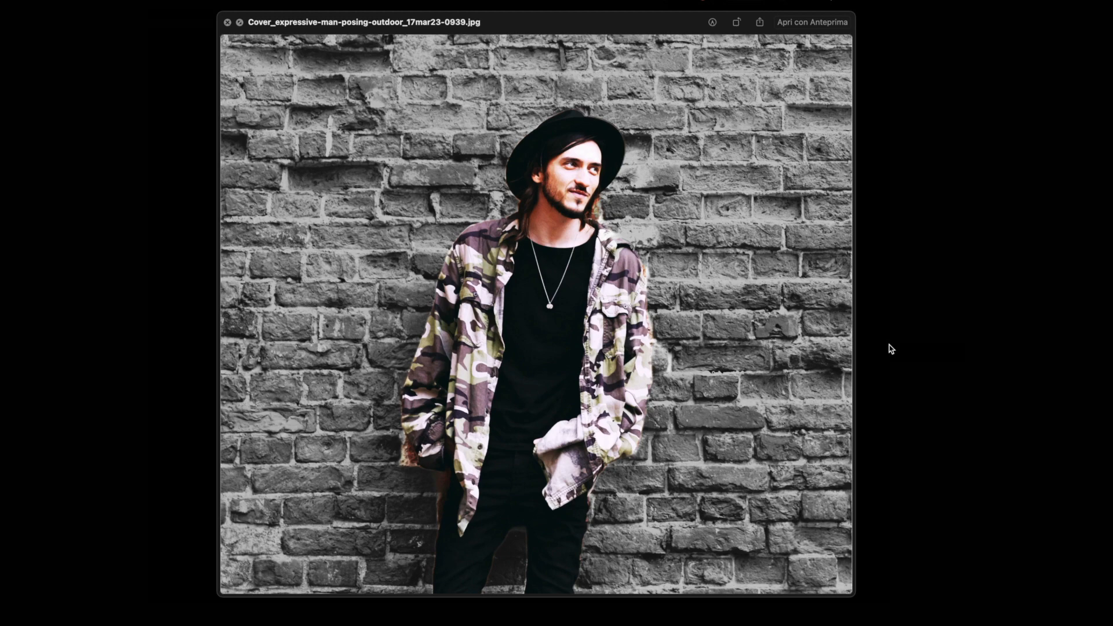
pyautogui.moveTo(438, 140)
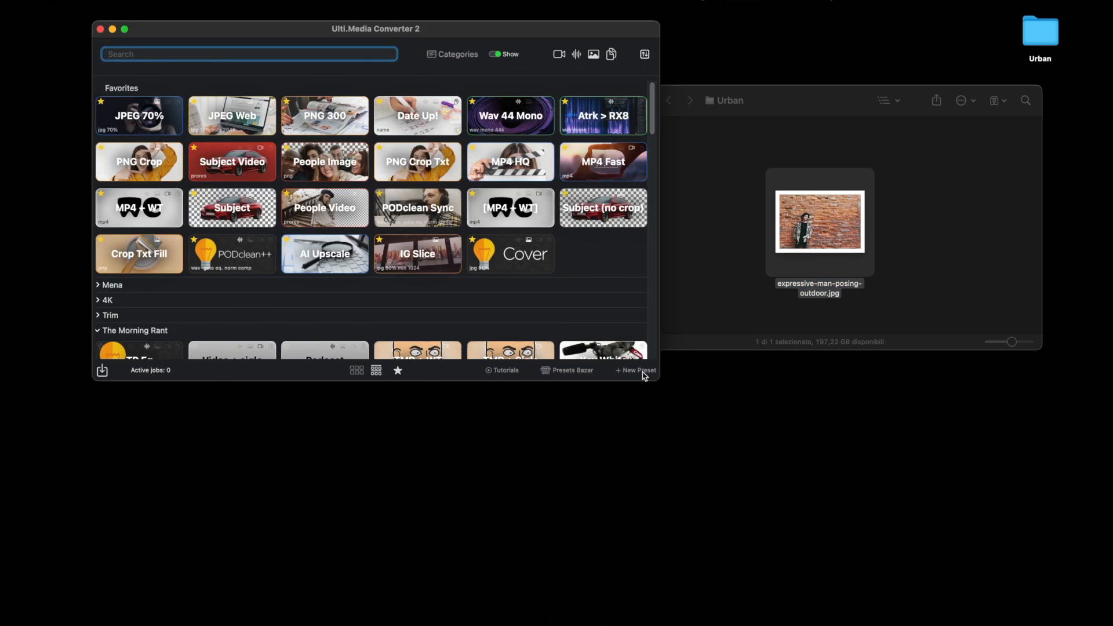
pyautogui.moveTo(638, 374)
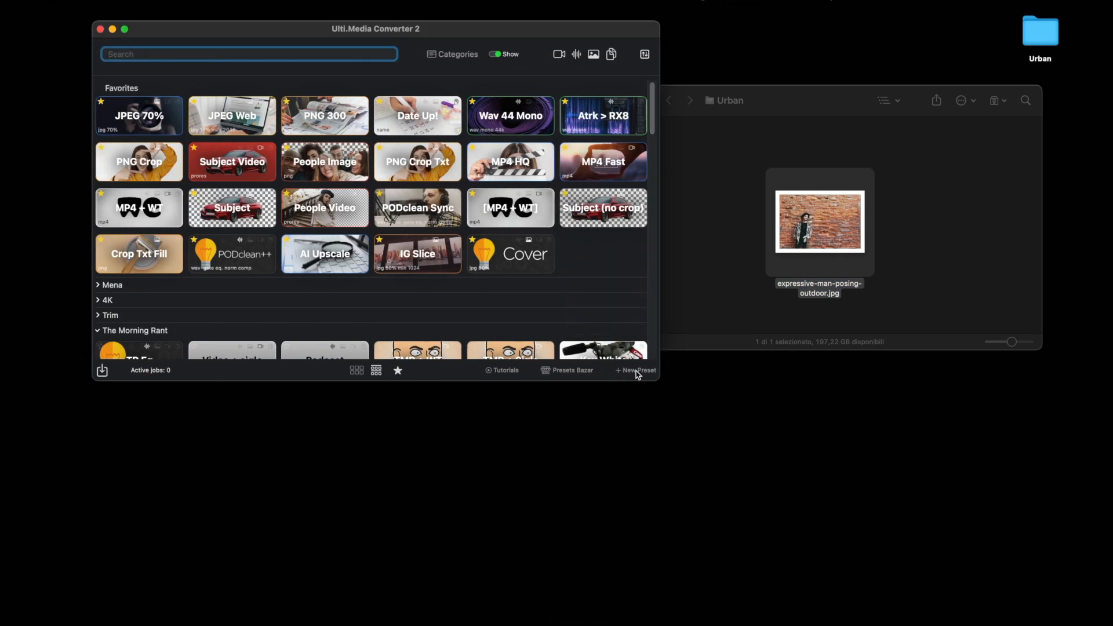
# - Create a new preset, entering 'Urban Cover' as Name and 'Urban' as Short Name
pyautogui.click(635, 370)
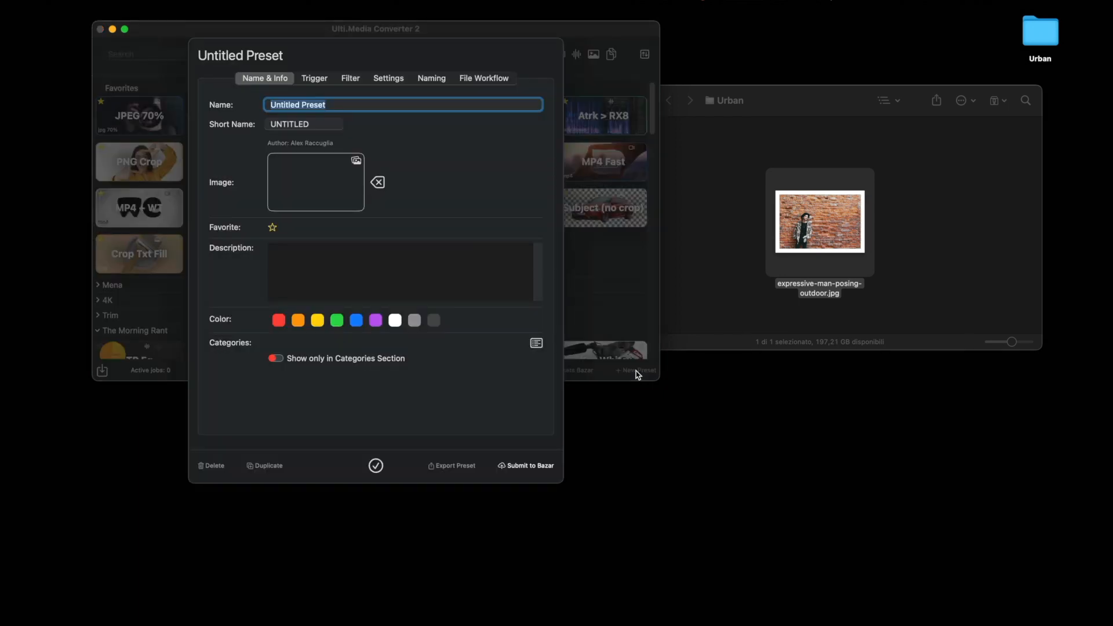
pyautogui.write('Urban')
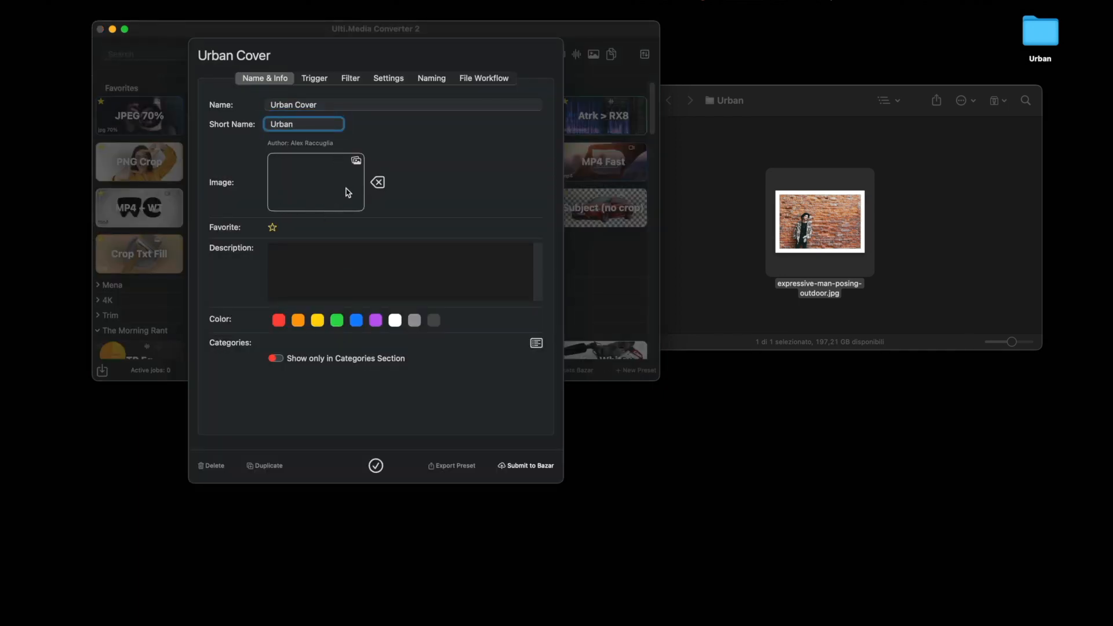
pyautogui.moveTo(259, 179)
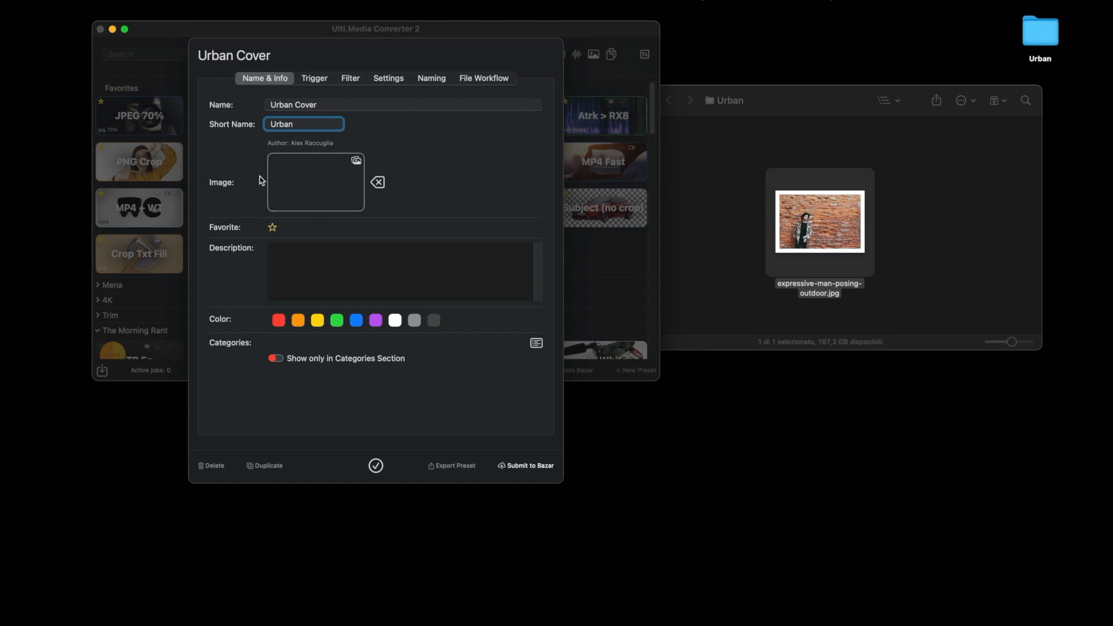
# - Set Media Type to Image and enable 'Extract Main Subject creating Alpha Channel'
pyautogui.click(388, 78)
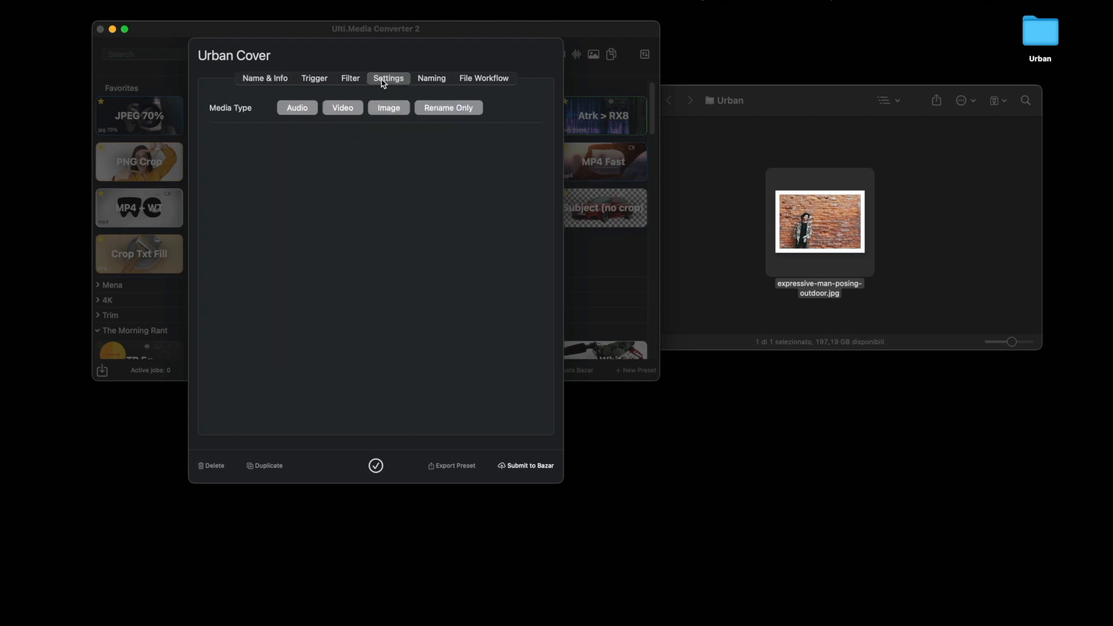
pyautogui.moveTo(386, 111)
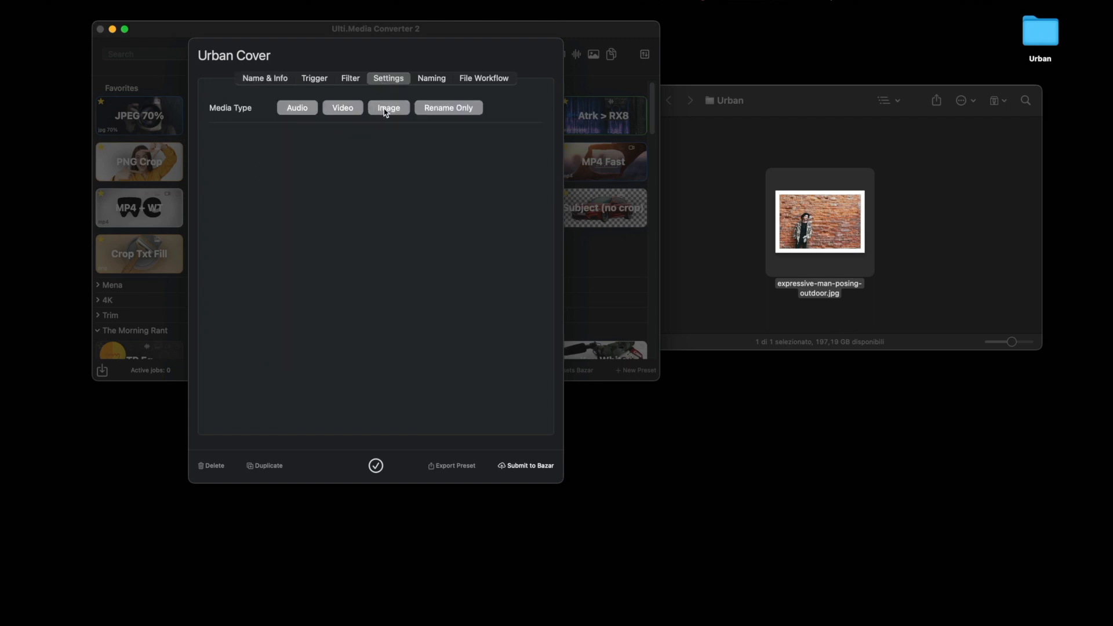
pyautogui.click(388, 108)
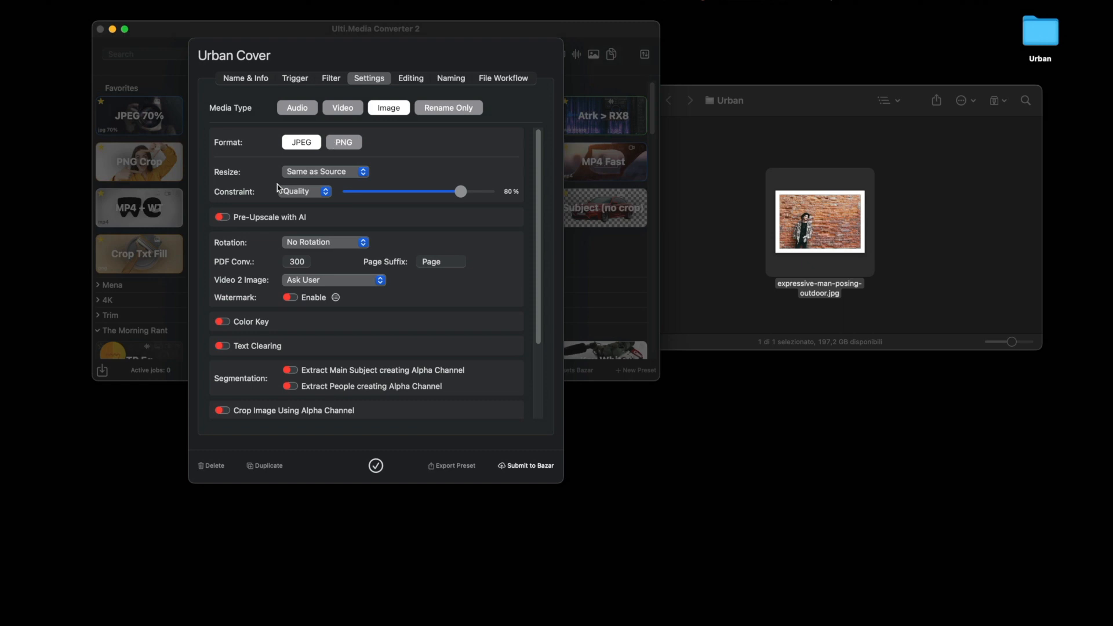
pyautogui.moveTo(308, 194)
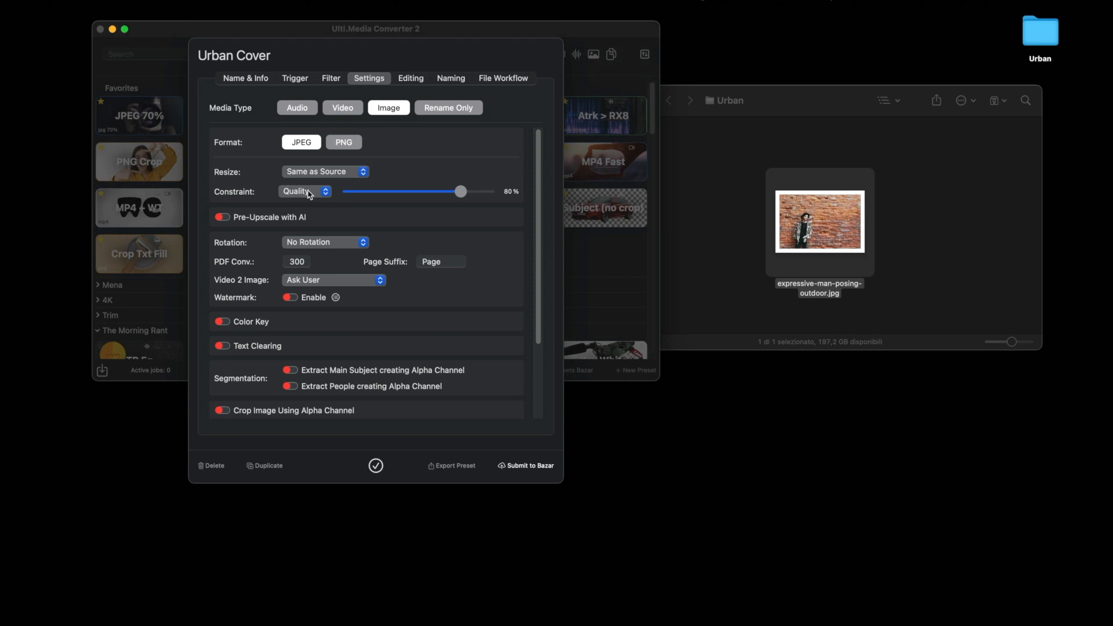
pyautogui.moveTo(329, 193)
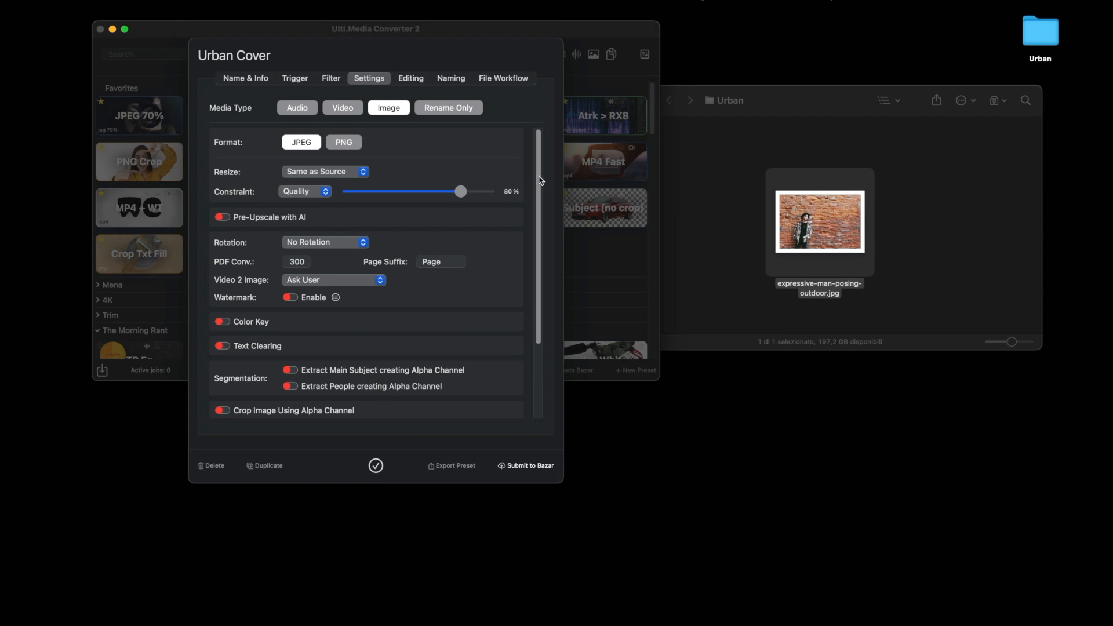
pyautogui.scroll(-3)
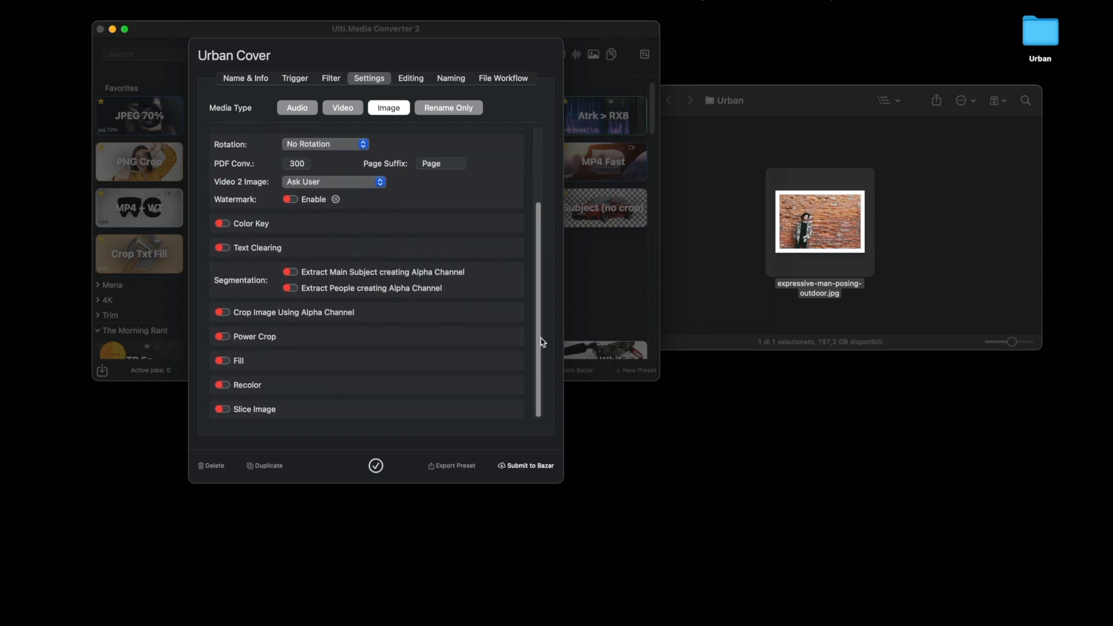
pyautogui.moveTo(204, 275)
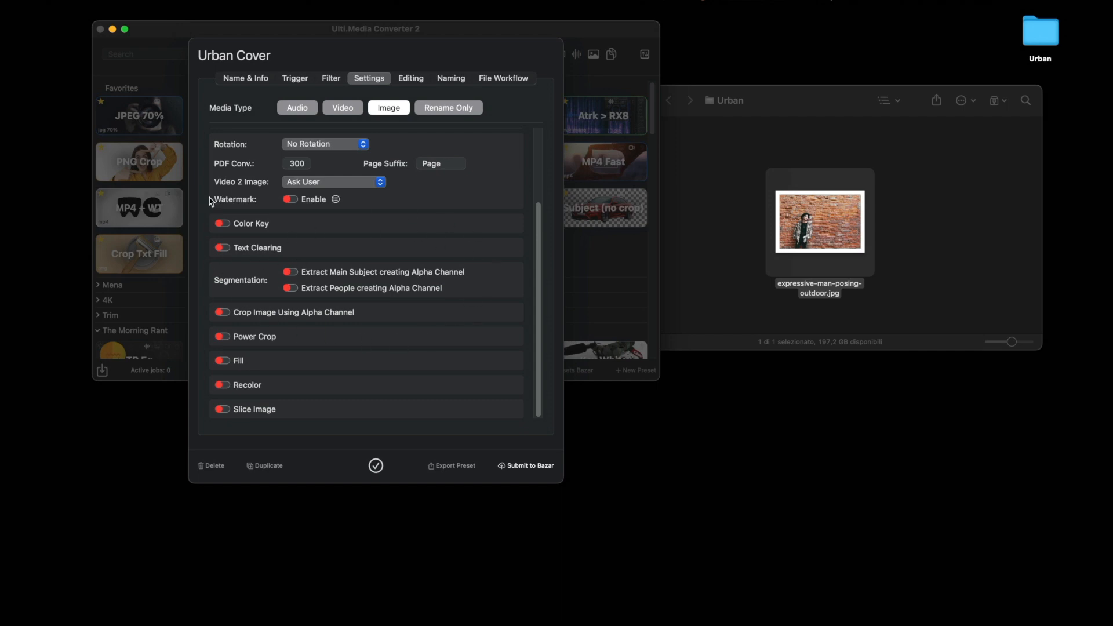
pyautogui.moveTo(292, 271)
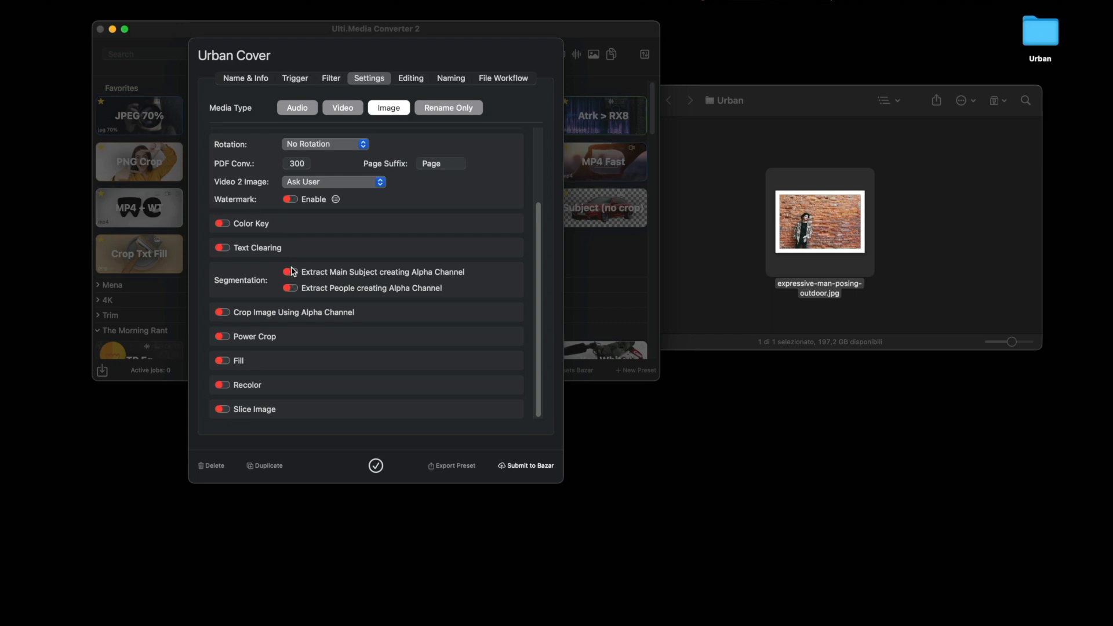
pyautogui.click(290, 272)
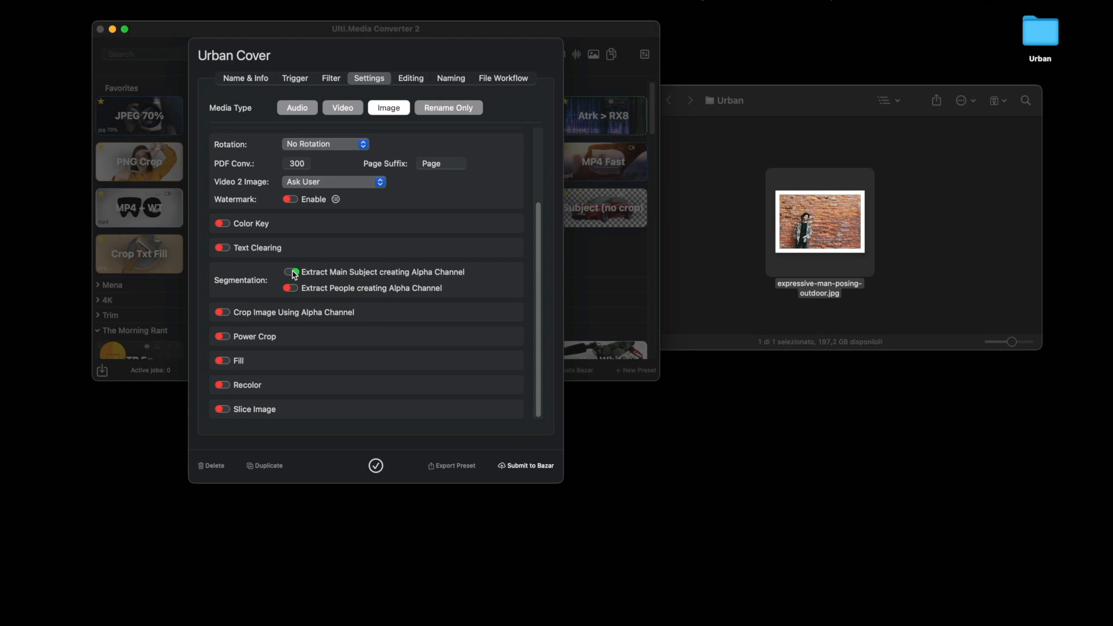
pyautogui.click(291, 272)
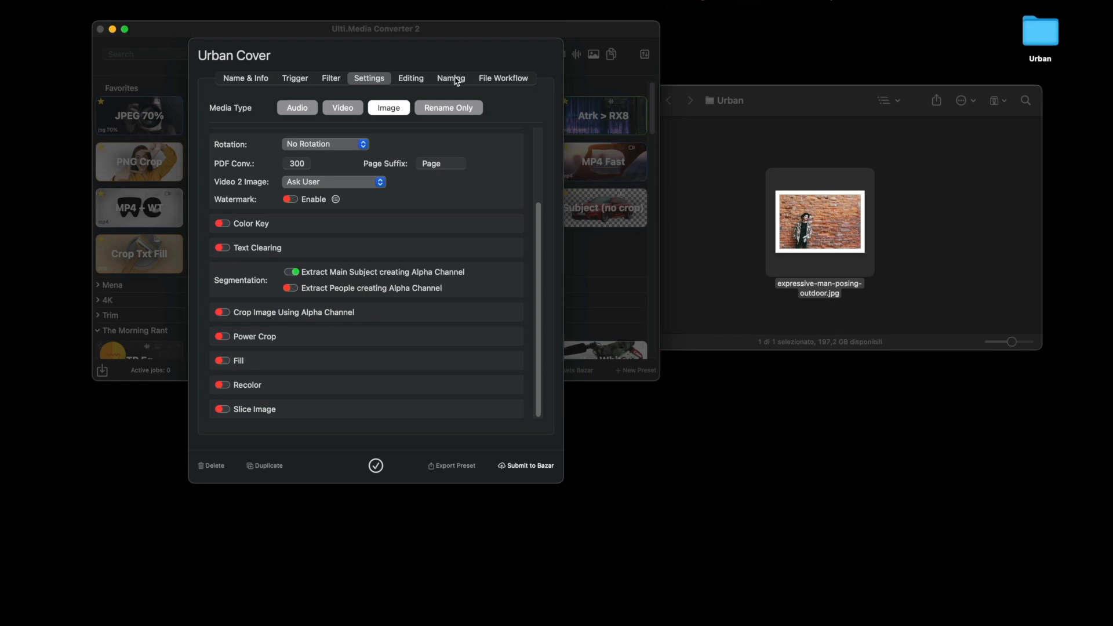
# - Enable the Add Prefix and Append Date file naming options
pyautogui.click(449, 78)
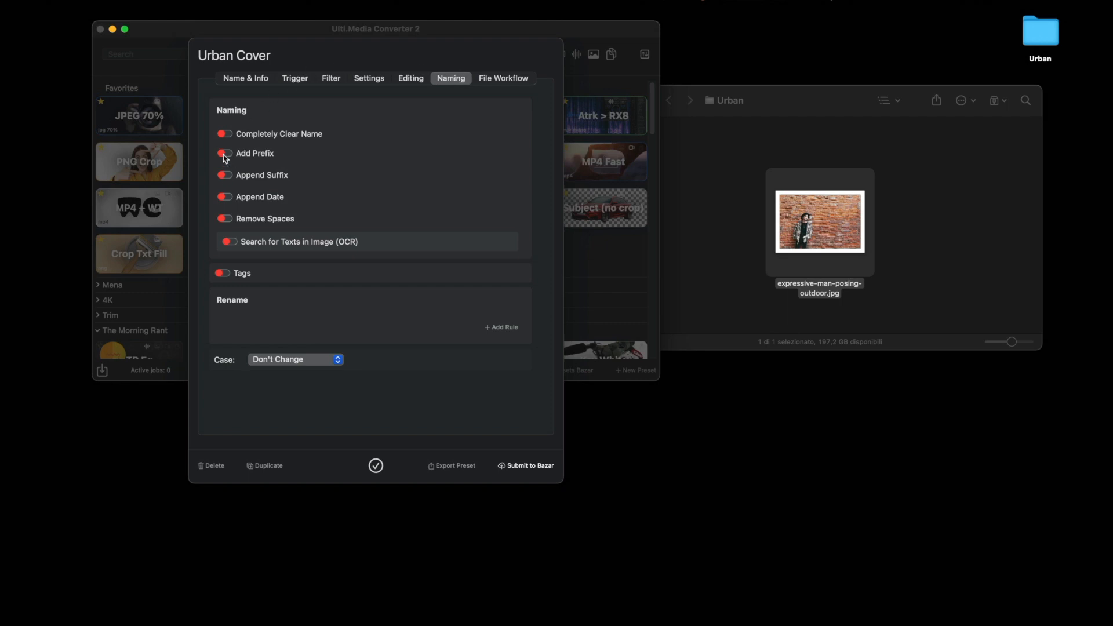
pyautogui.click(225, 153)
pyautogui.write('Urban-Cover_')
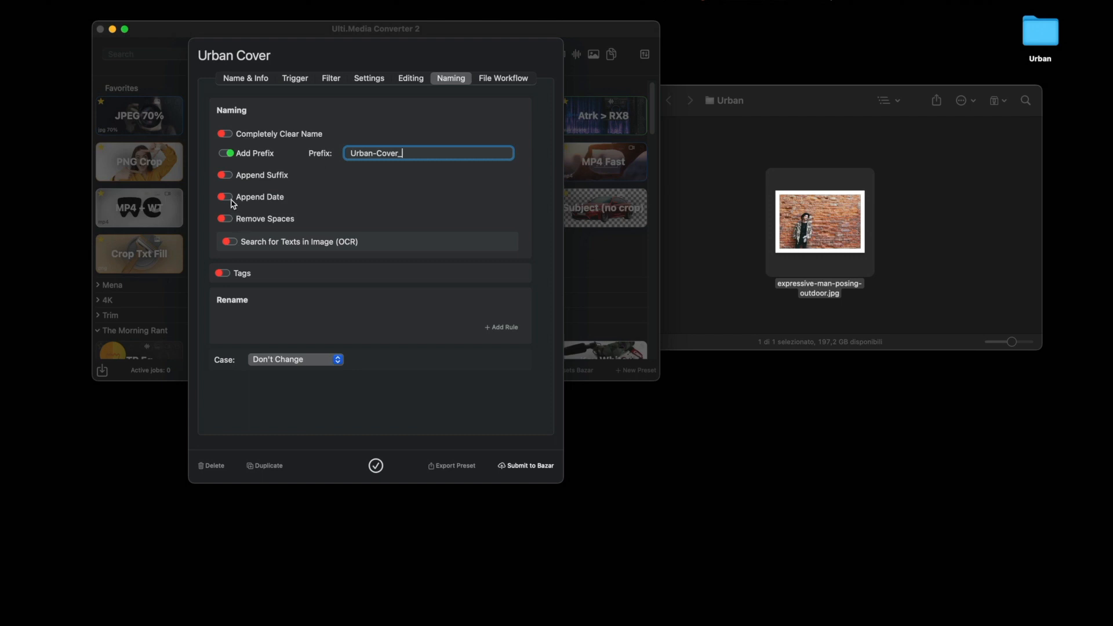
pyautogui.click(225, 197)
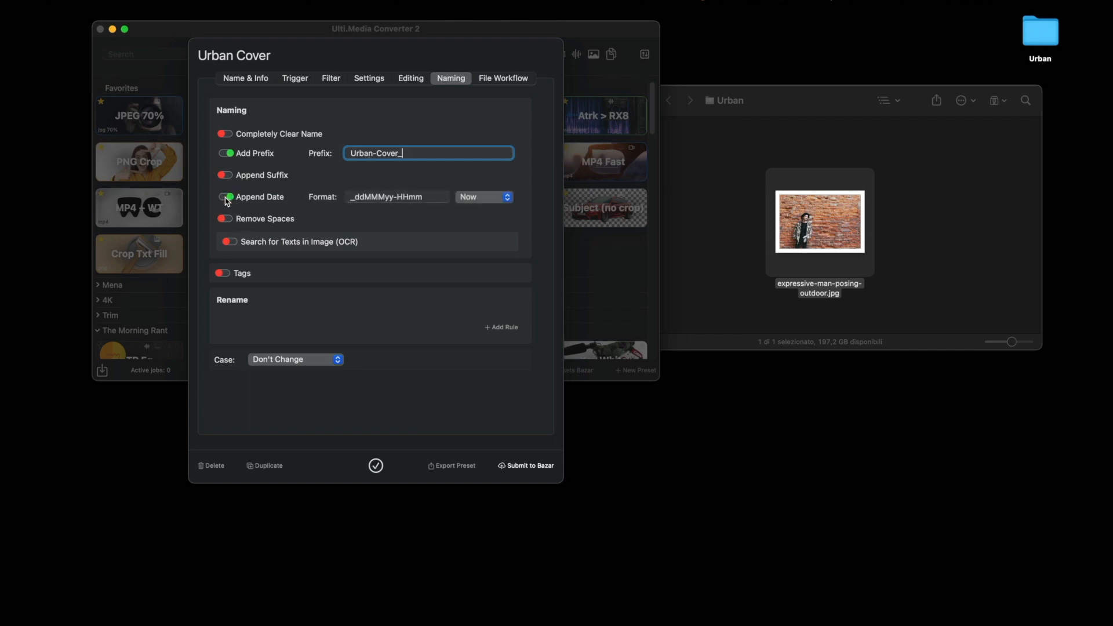
# - Save converted files to a 'Covers' subfolder and save the preset
pyautogui.click(503, 78)
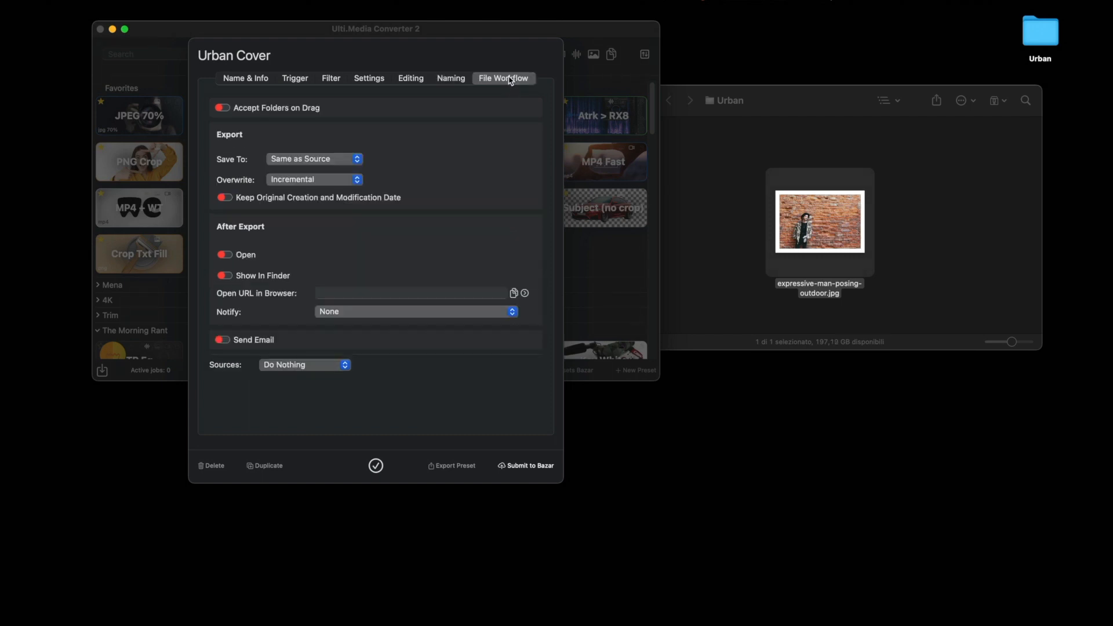
pyautogui.click(313, 158)
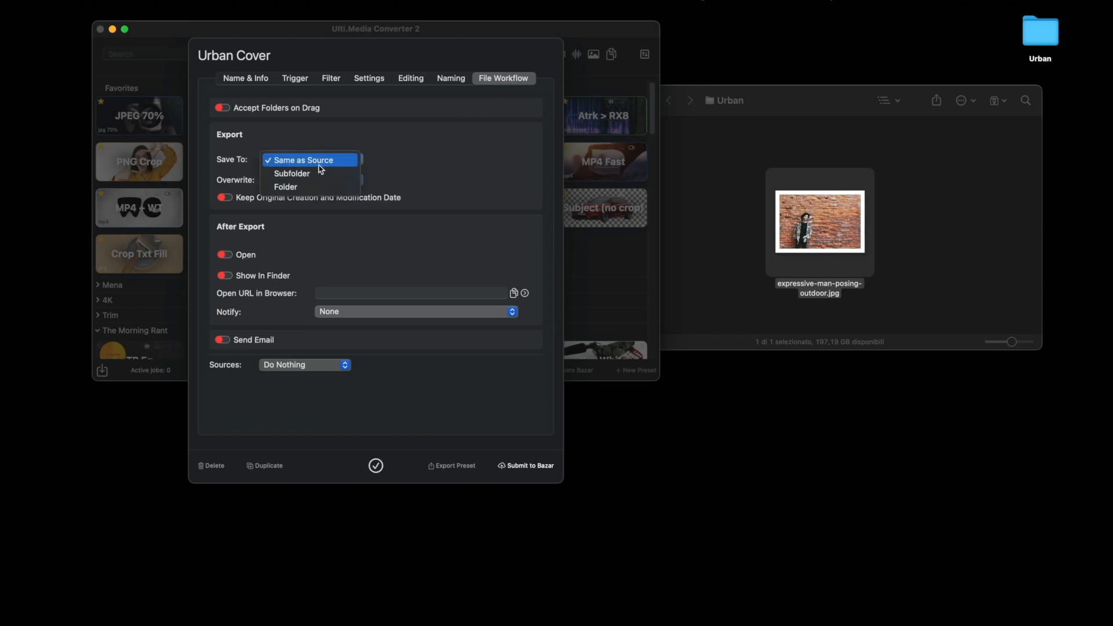
pyautogui.click(291, 173)
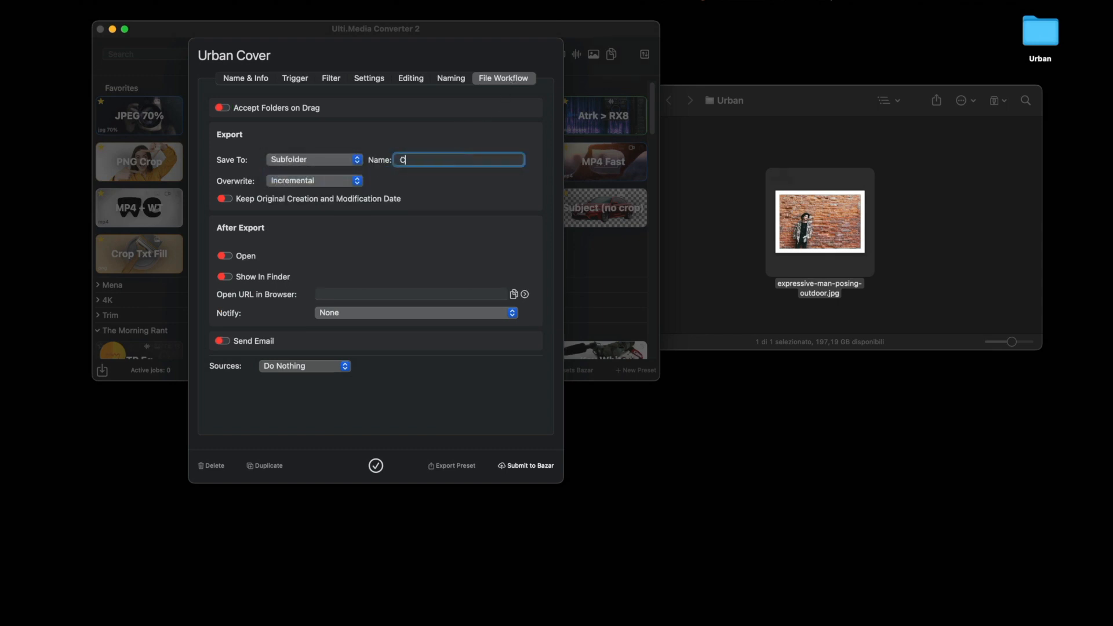
pyautogui.write('overs')
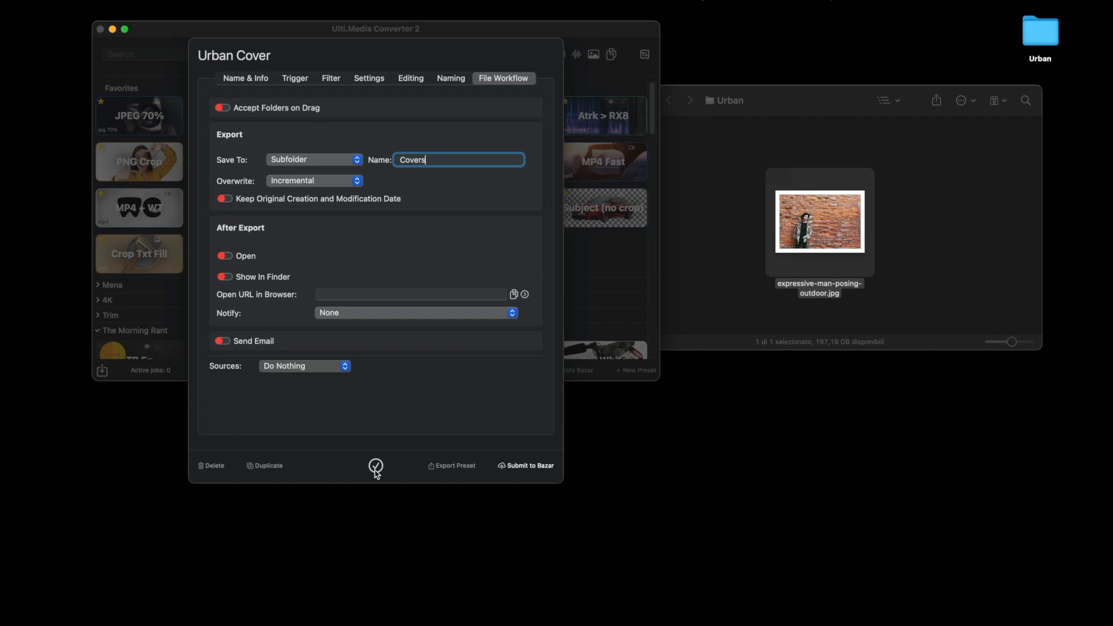
pyautogui.click(376, 466)
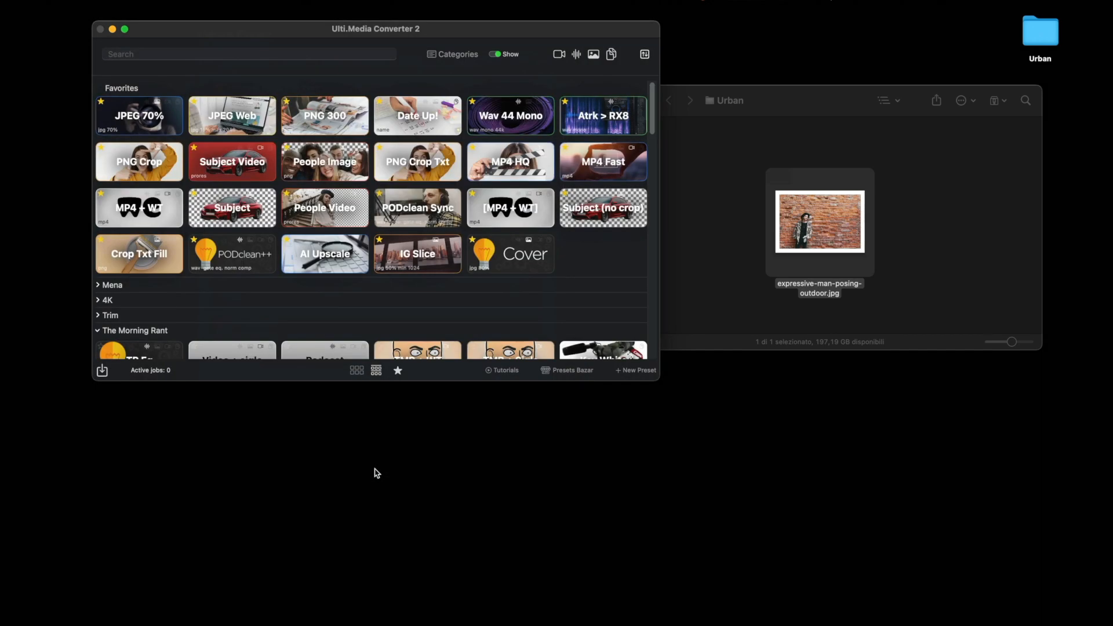
# - Open the Urban folder's Covers subfolder and select the Urban-Cover_…_17mar23-1000.jpg cover
pyautogui.write('urban')
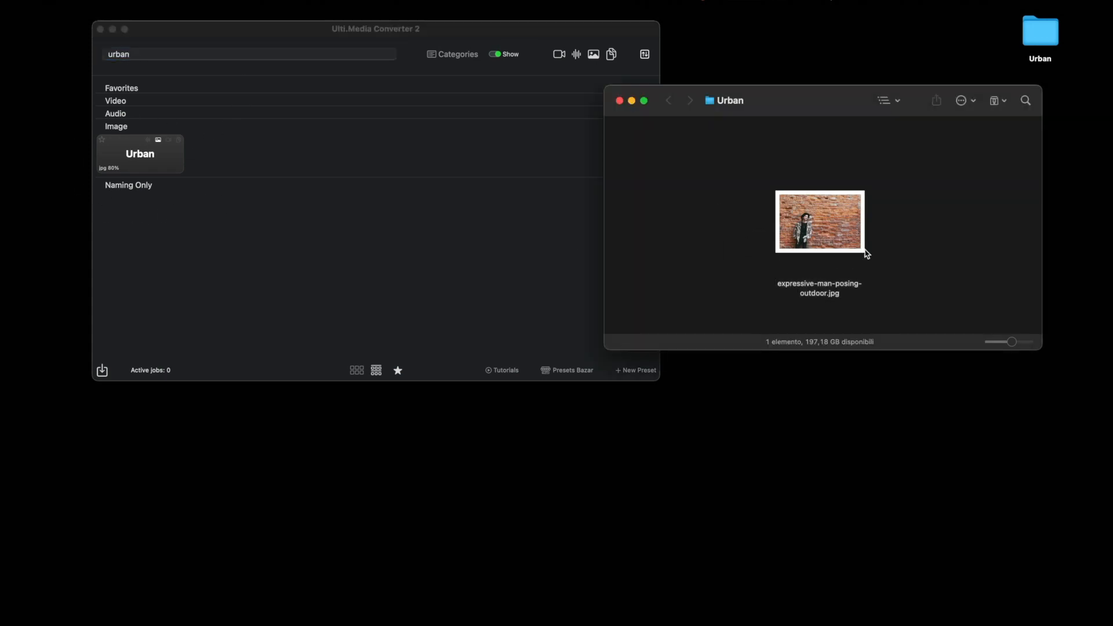
pyautogui.moveTo(831, 235)
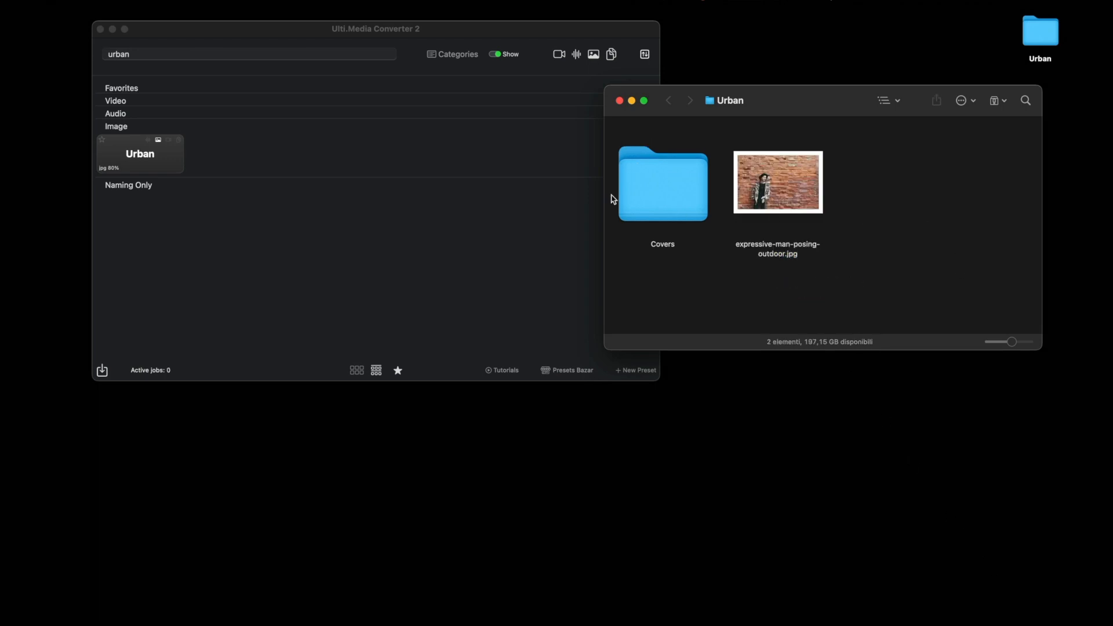
pyautogui.doubleClick(662, 183)
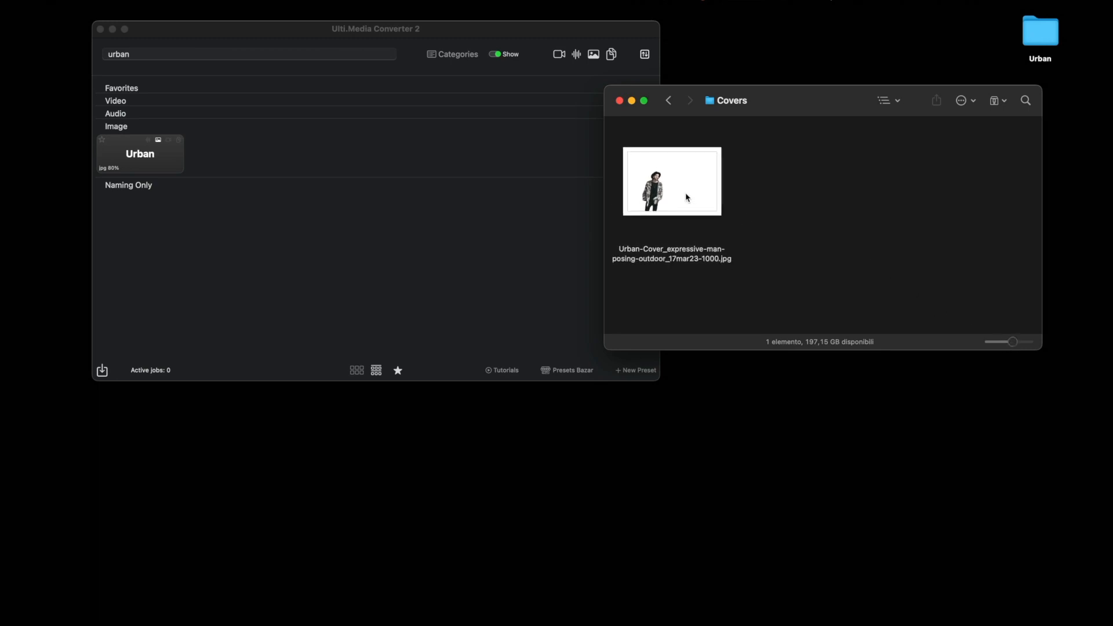
pyautogui.doubleClick(671, 180)
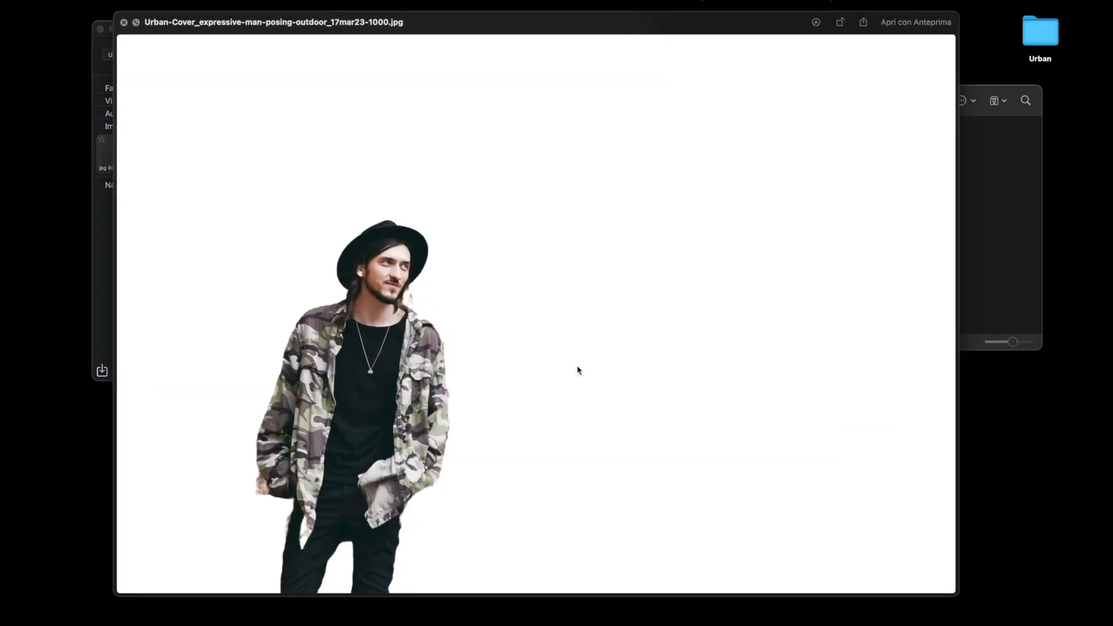
pyautogui.moveTo(757, 266)
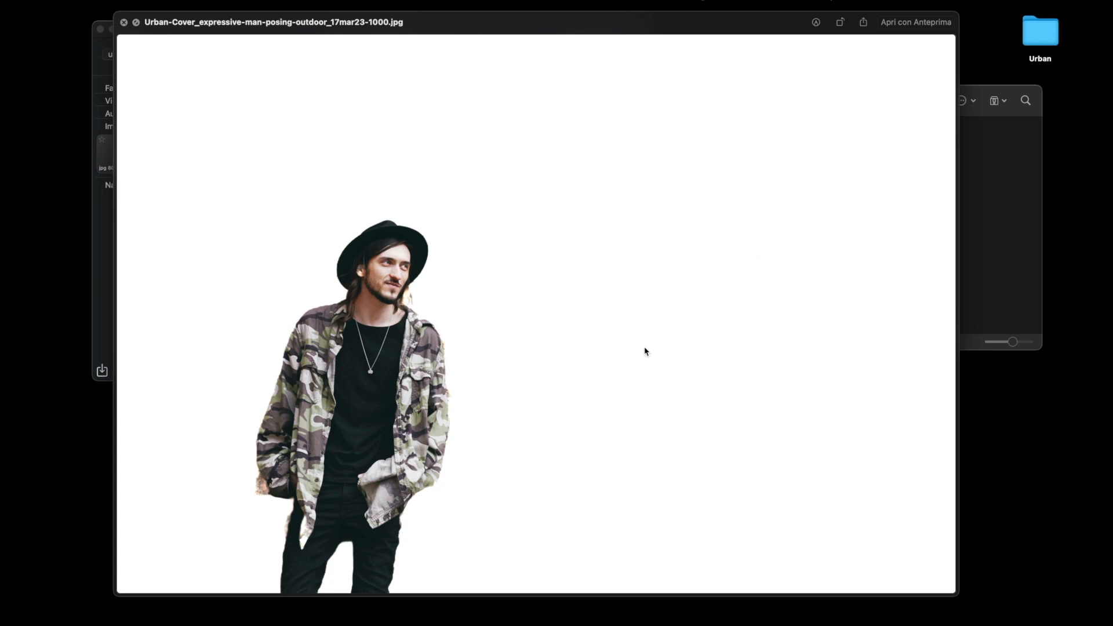
pyautogui.moveTo(123, 27)
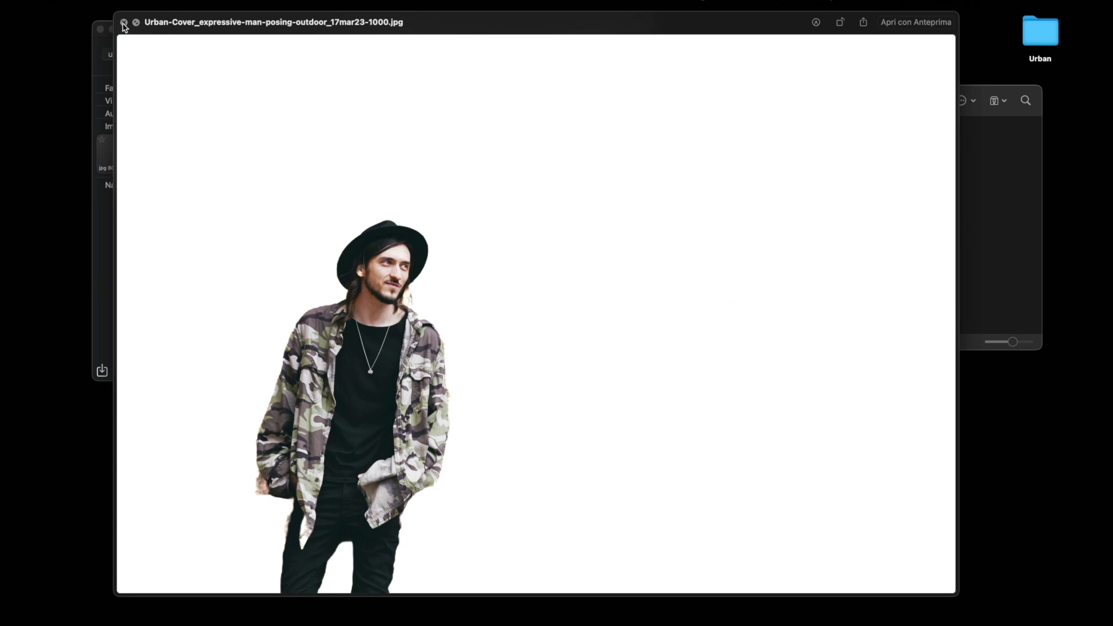
pyautogui.click(123, 22)
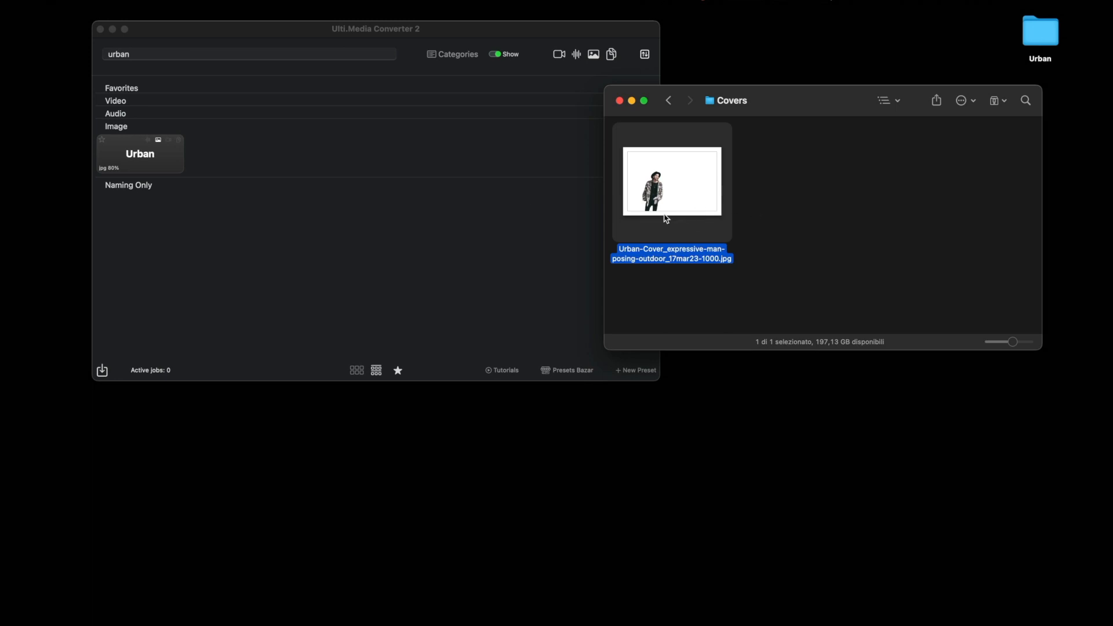
pyautogui.moveTo(619, 221)
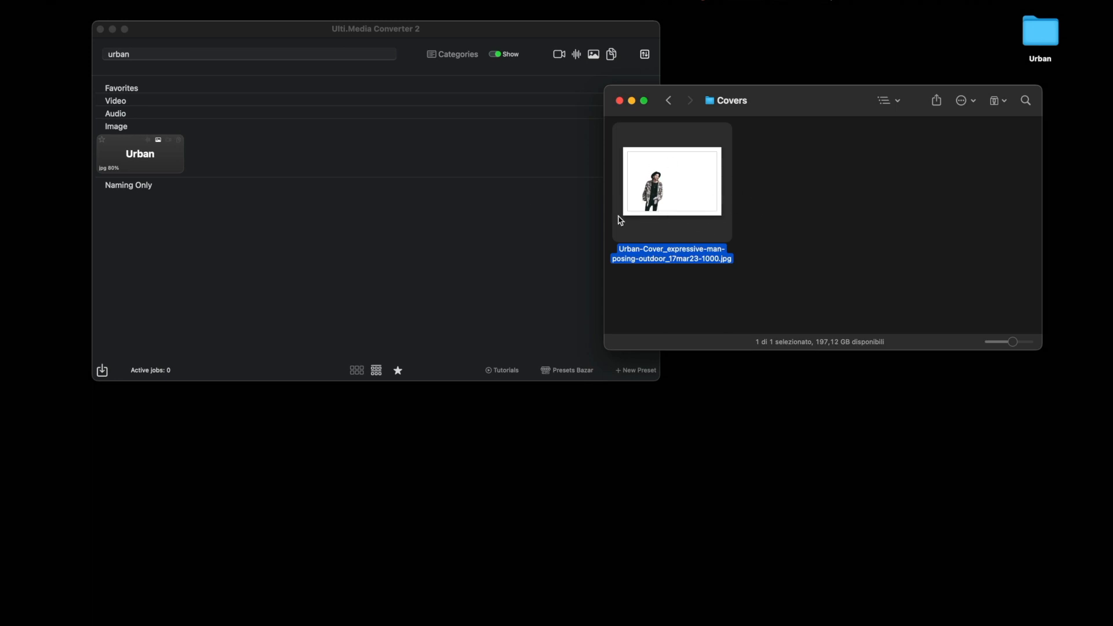
# - Turn on Use Original Image as Backdrop in the Urban Cover preset and save it
pyautogui.click(249, 54)
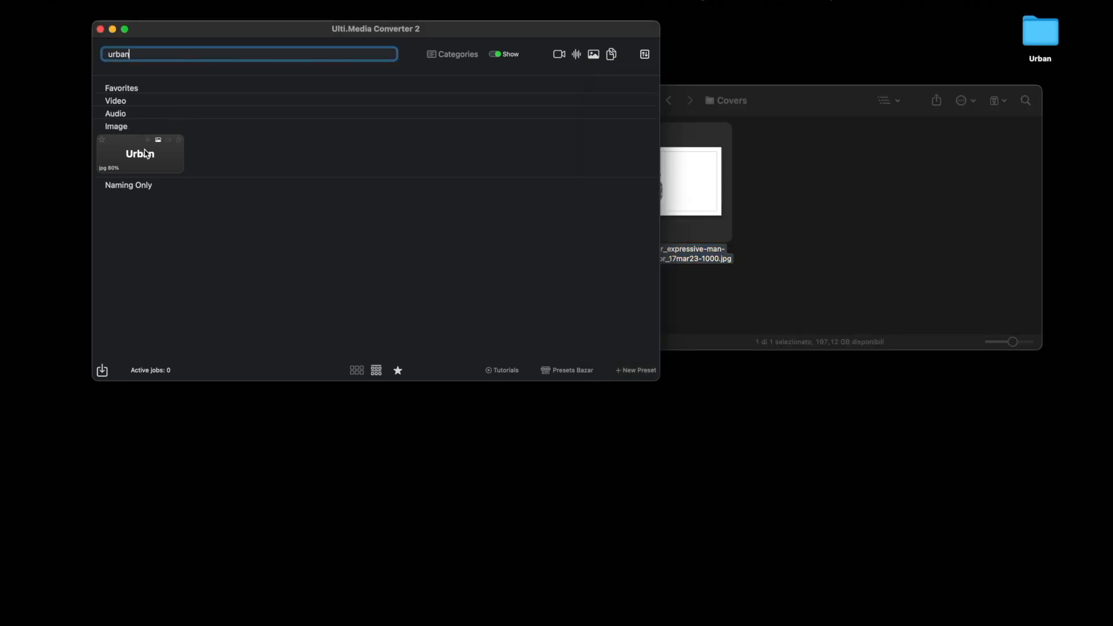
pyautogui.doubleClick(140, 153)
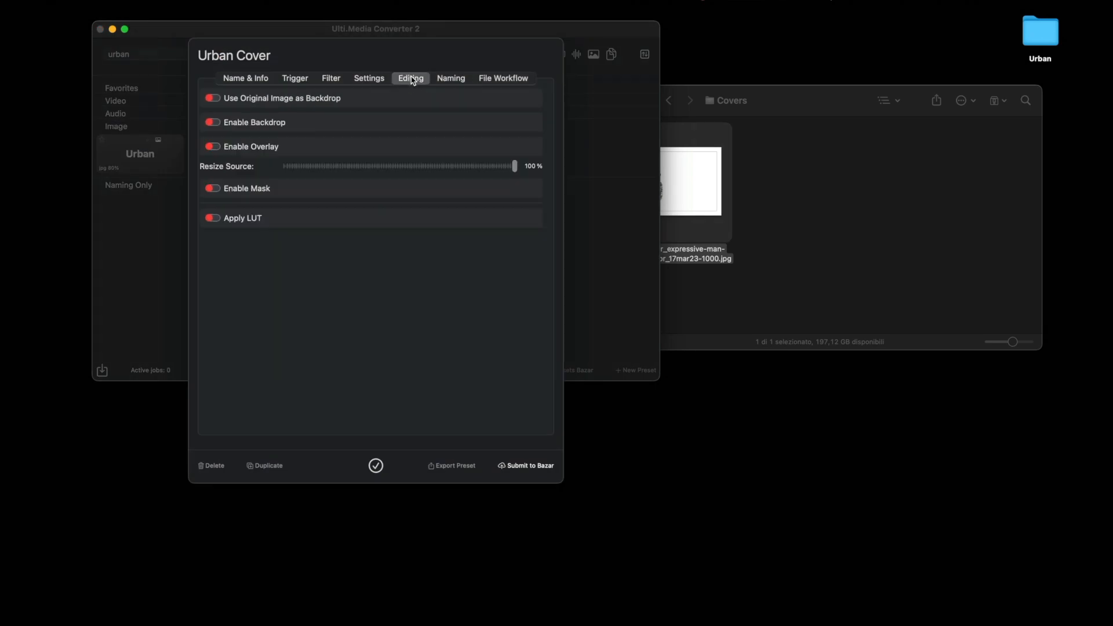
pyautogui.moveTo(279, 74)
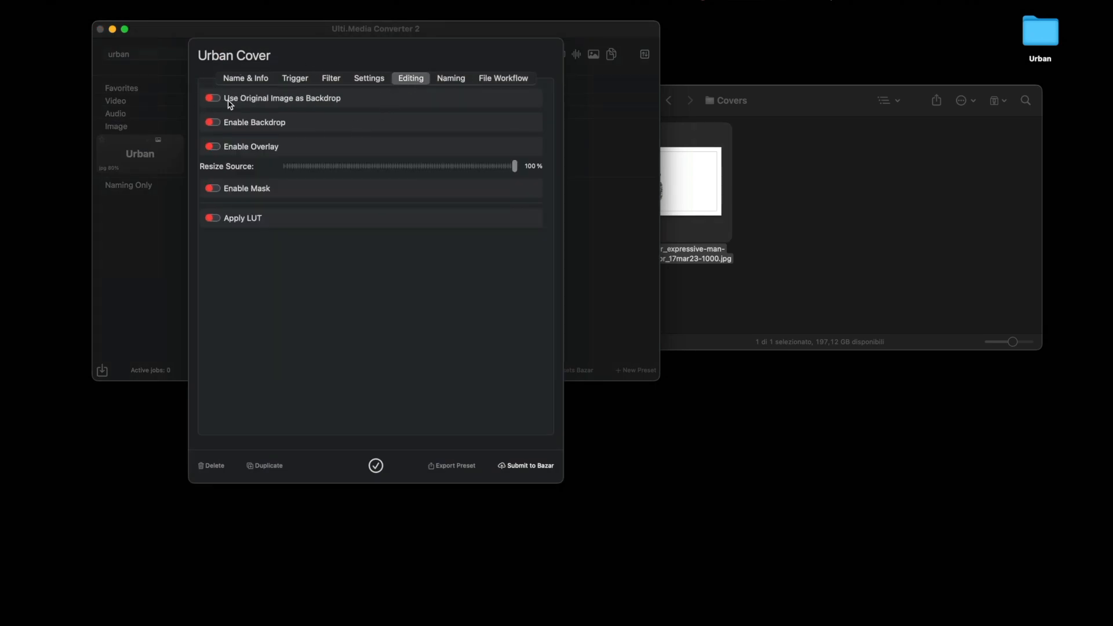
pyautogui.click(211, 98)
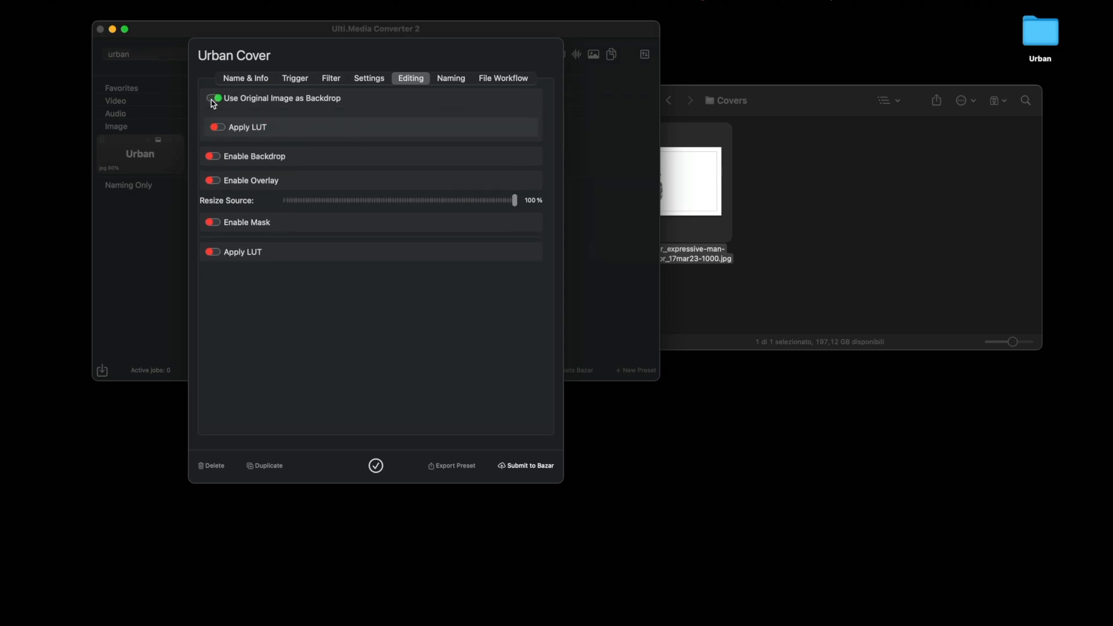
pyautogui.click(211, 98)
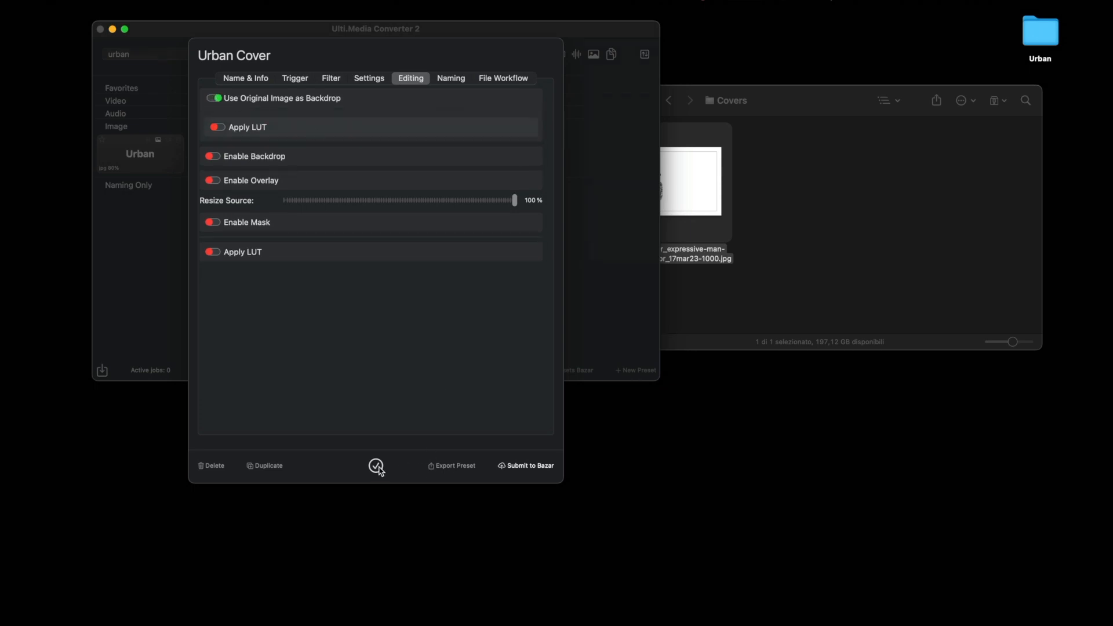
# - Reprocess the photo and preview the new 1001 cover with brick behind the man
pyautogui.click(376, 465)
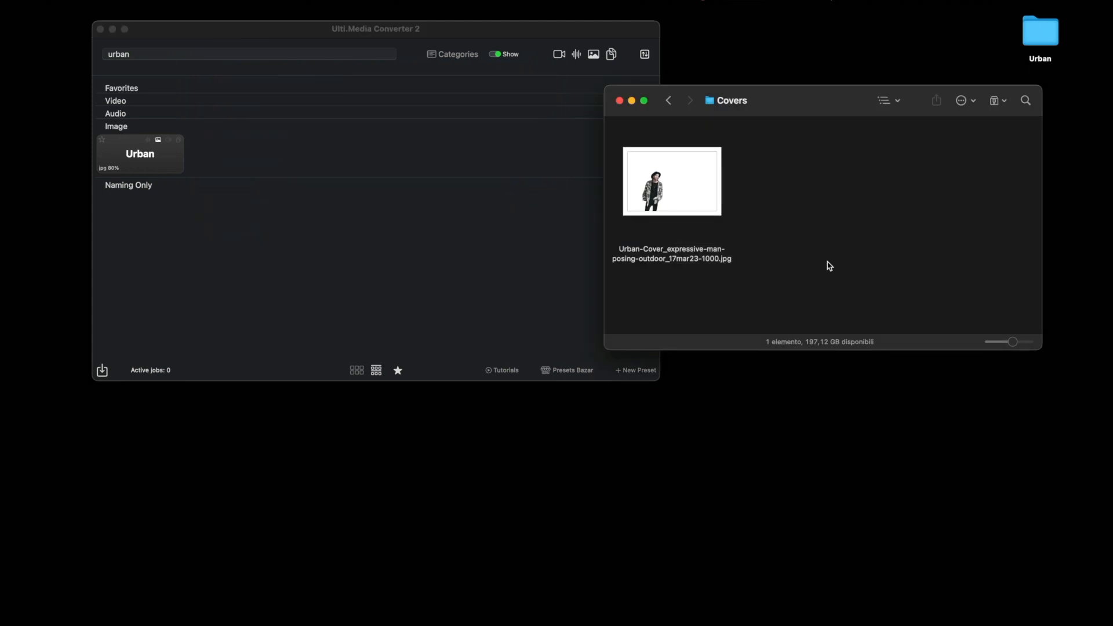
pyautogui.click(668, 100)
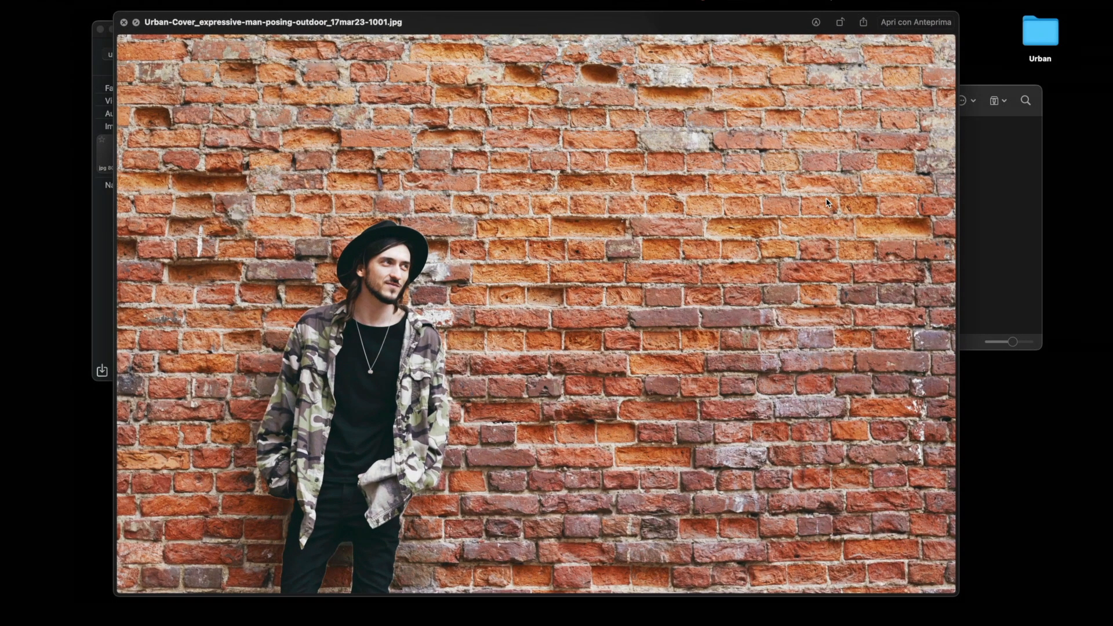
pyautogui.click(123, 22)
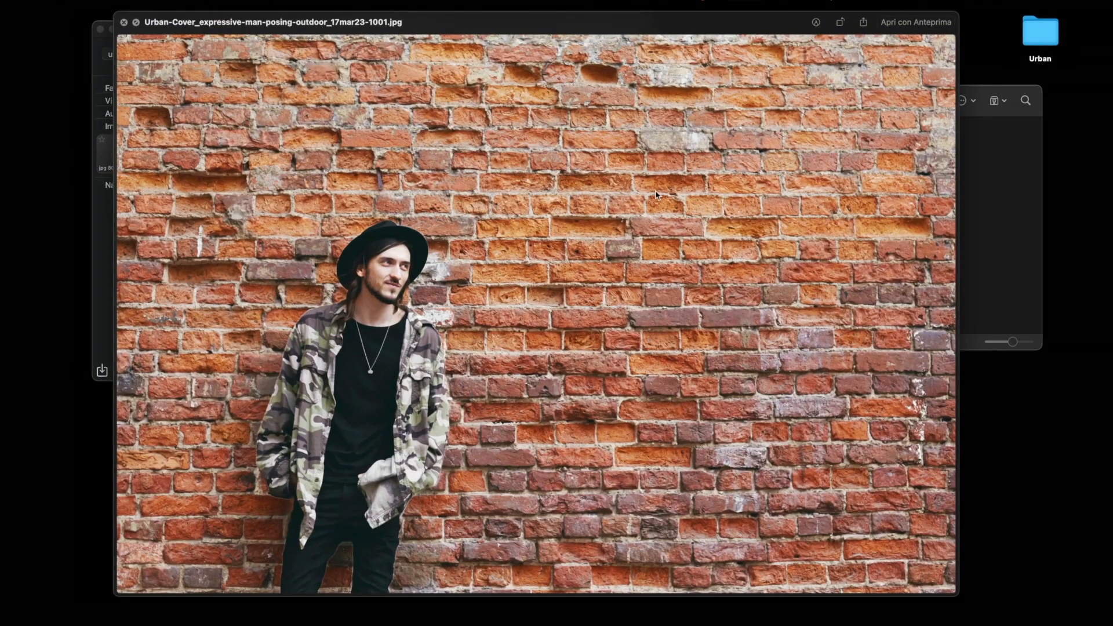
pyautogui.moveTo(723, 277)
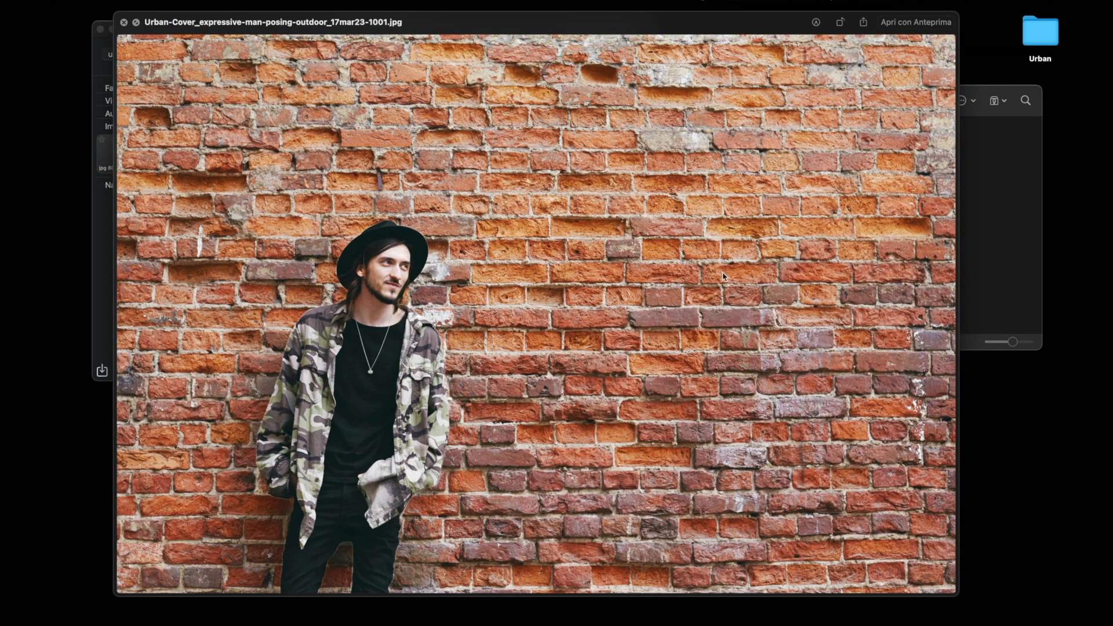
pyautogui.click(124, 22)
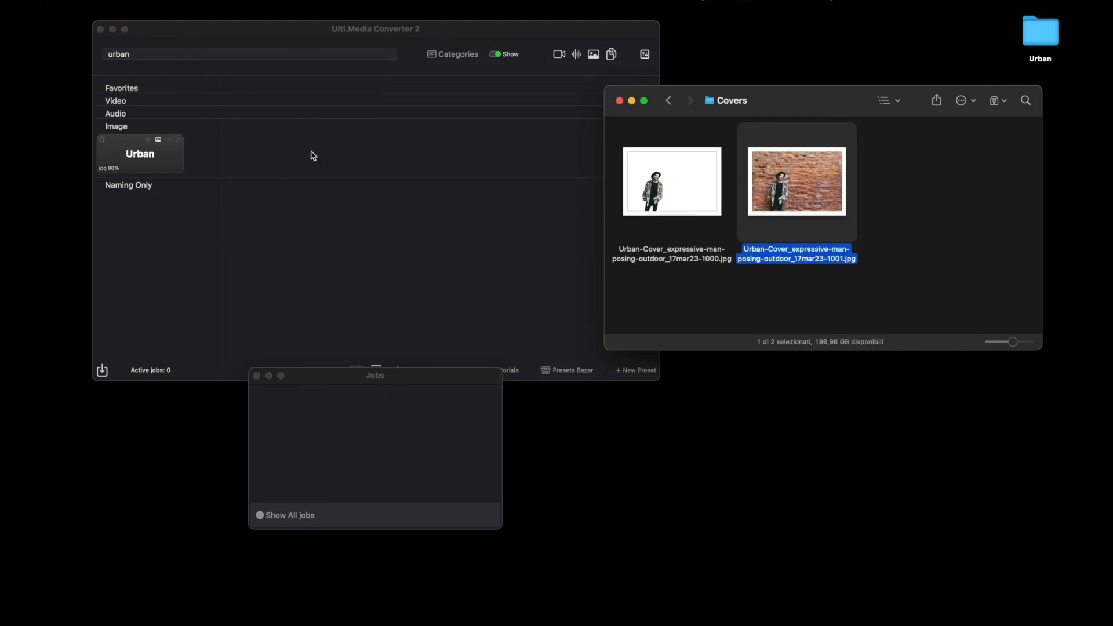
# - Reopen the Urban Cover preset and enable Apply LUT for the backdrop
pyautogui.doubleClick(140, 154)
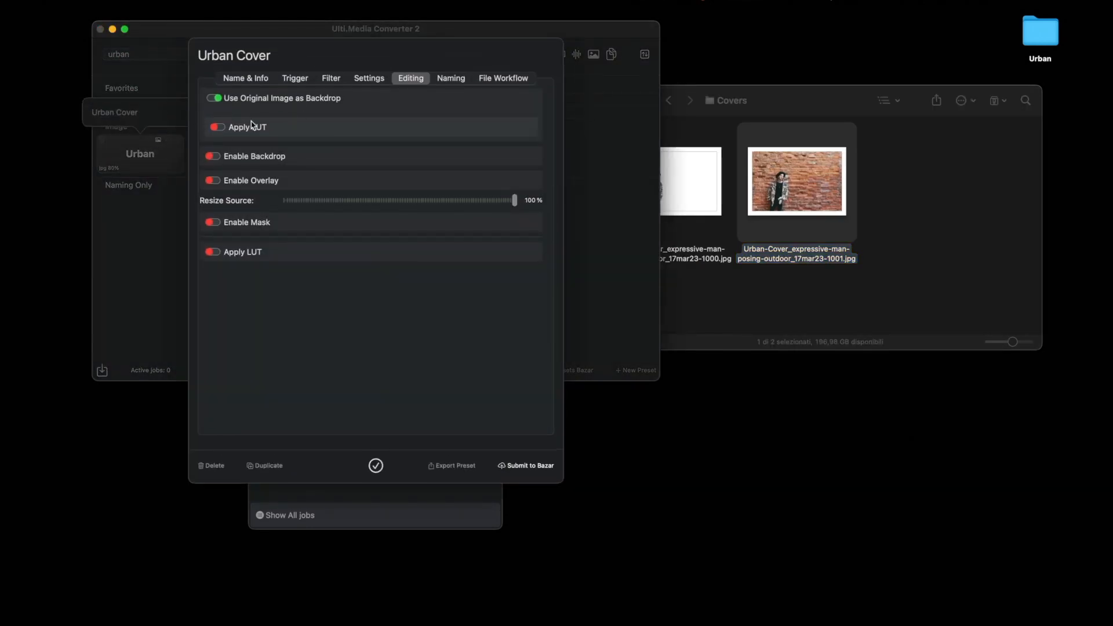
pyautogui.click(212, 98)
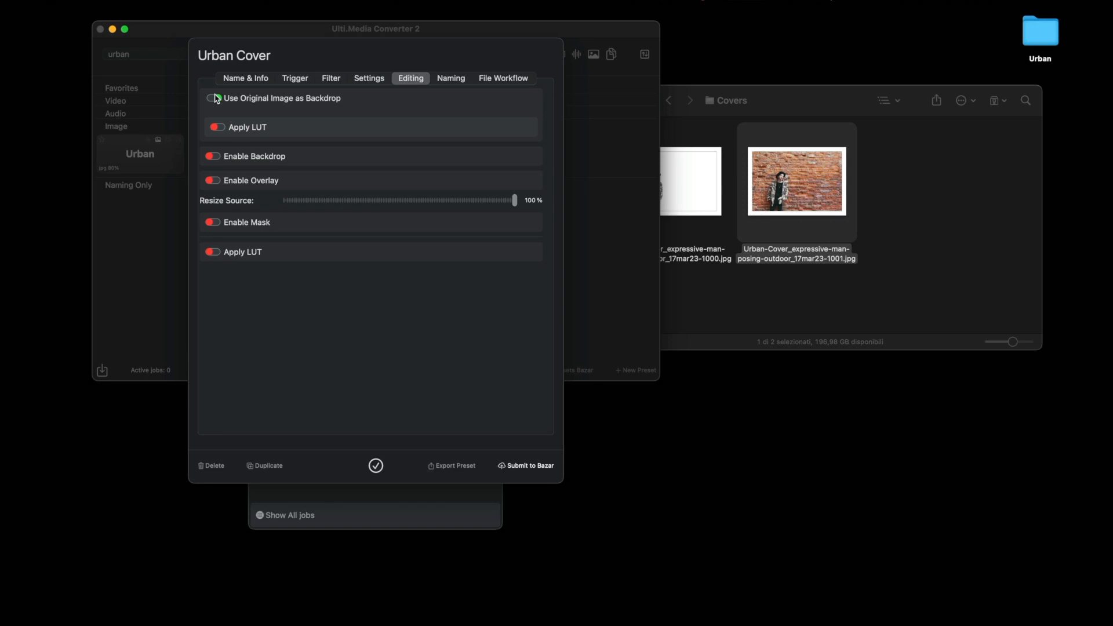
pyautogui.click(213, 98)
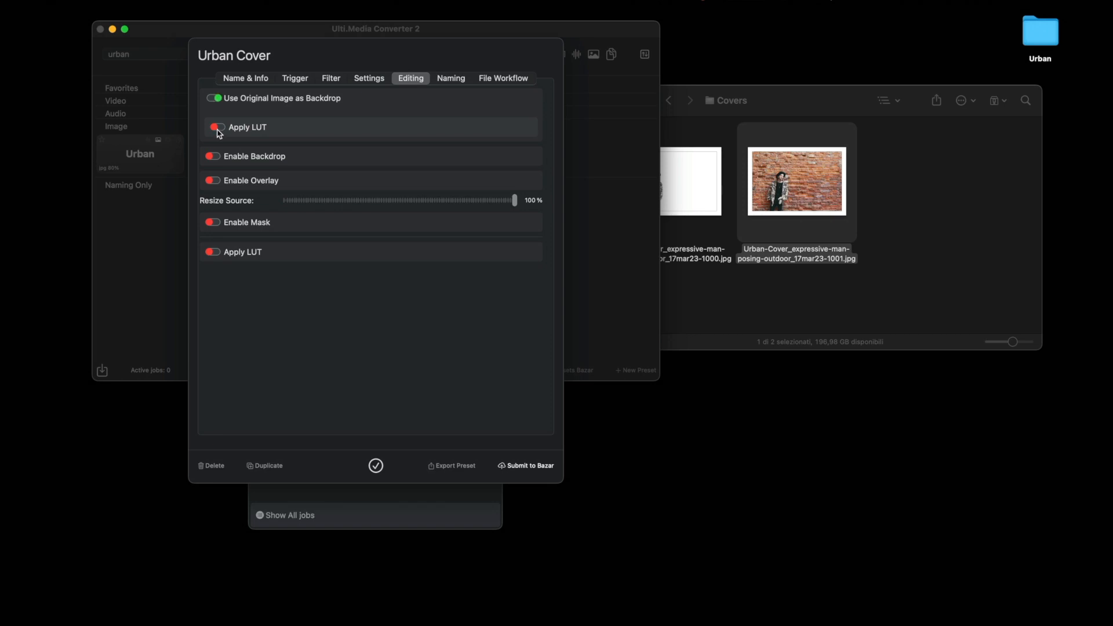
pyautogui.click(212, 127)
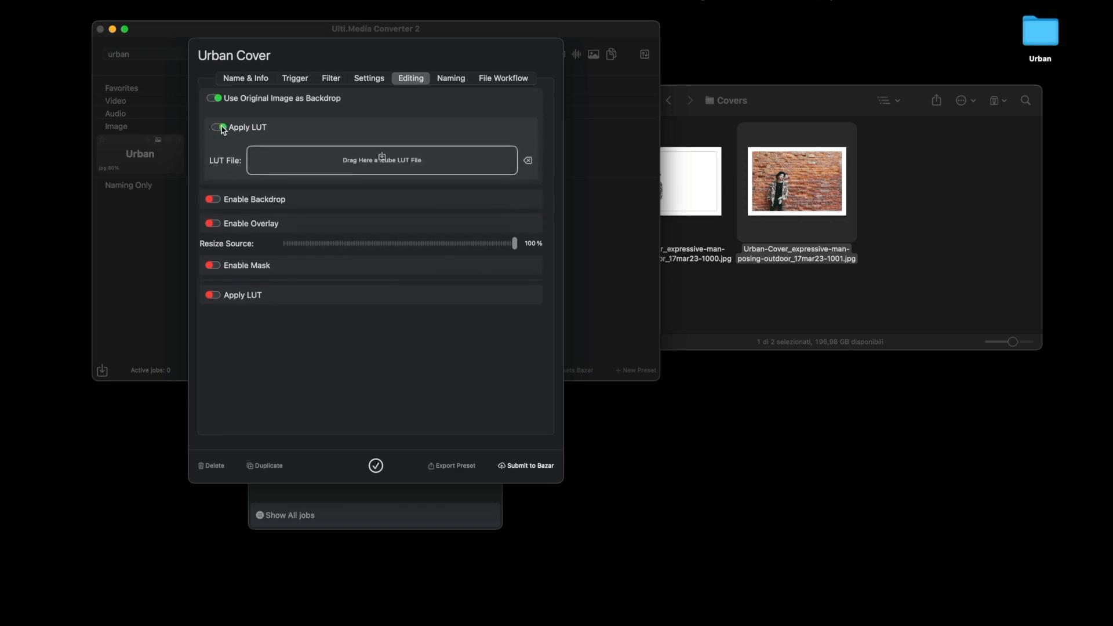
pyautogui.click(214, 127)
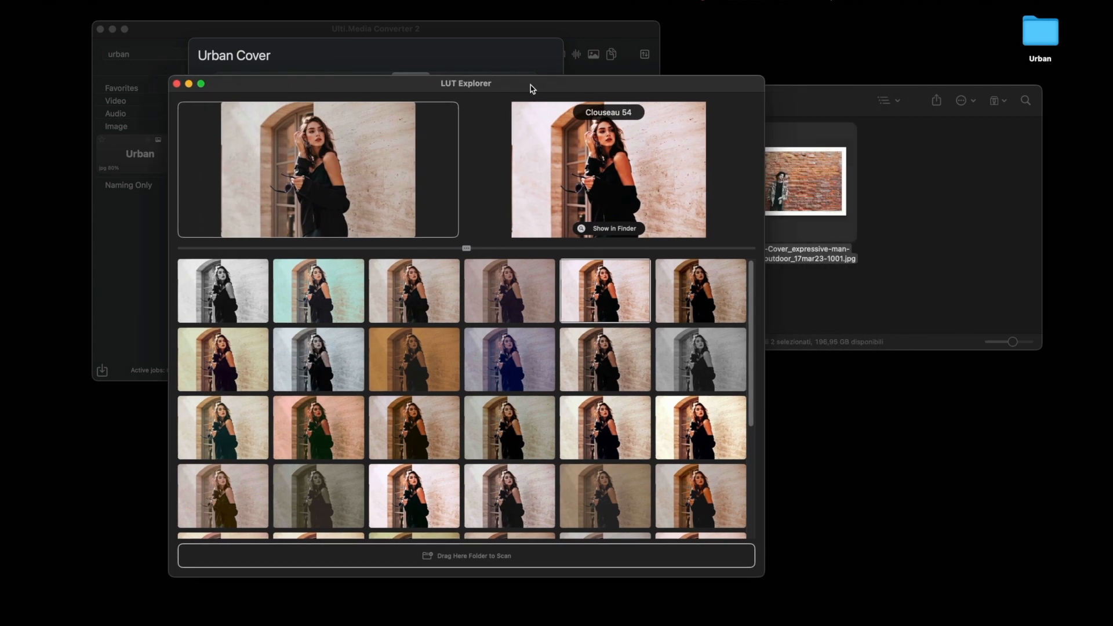
pyautogui.moveTo(627, 334)
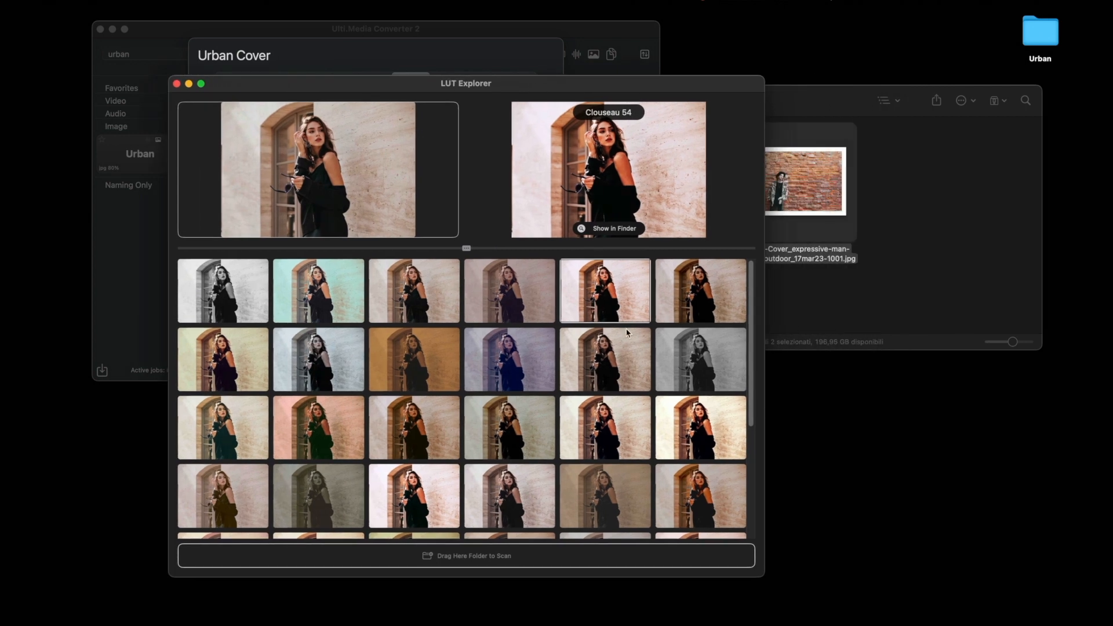
# - Browse LUT Explorer and preview the black-and-white Clayton 33 look
pyautogui.scroll(-3)
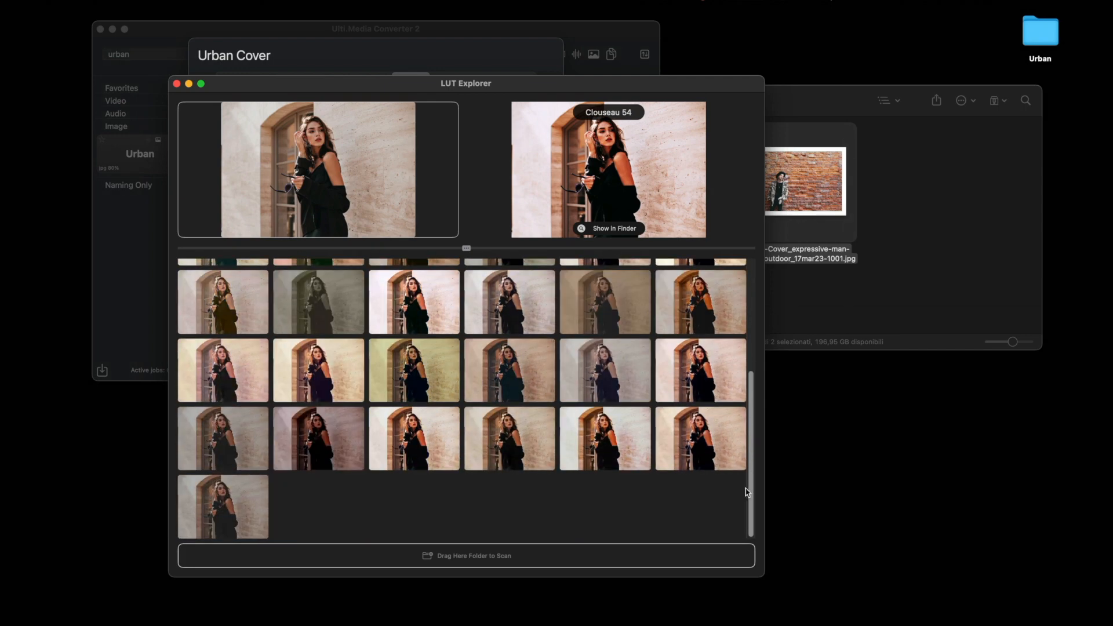
pyautogui.scroll(3)
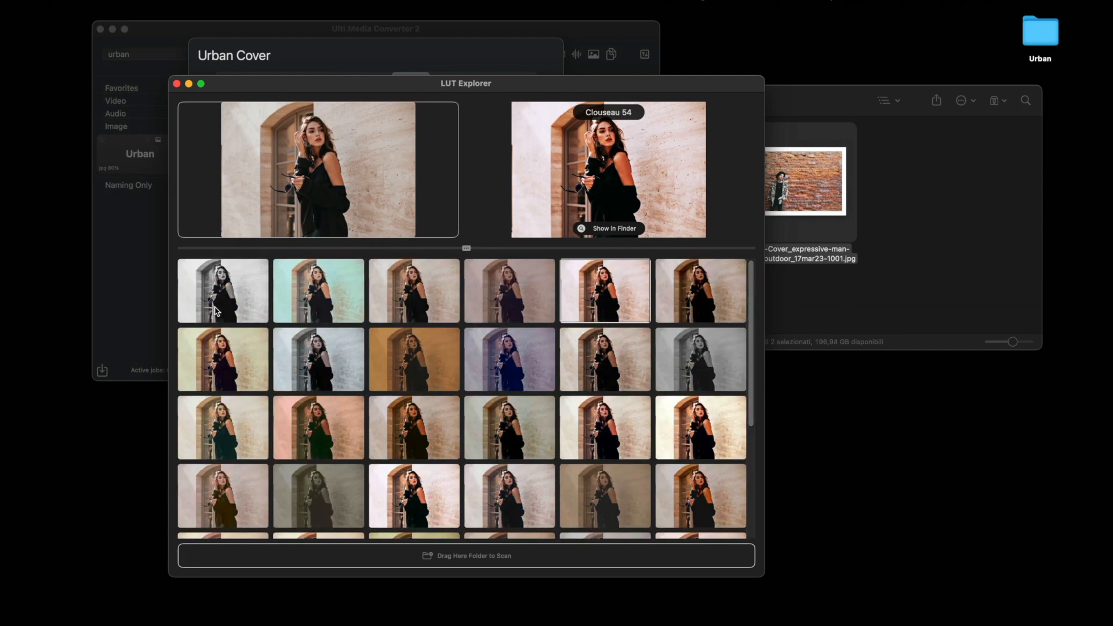
pyautogui.click(222, 290)
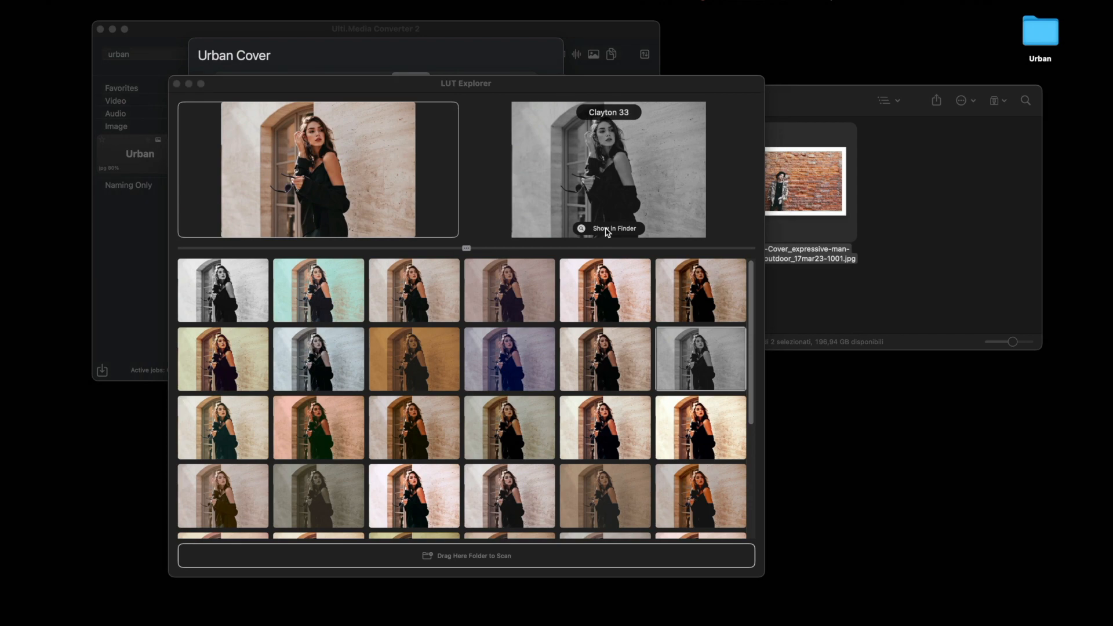
# - Reveal Clayton 33.CUBE in Finder and load it as the backdrop LUT
pyautogui.click(612, 228)
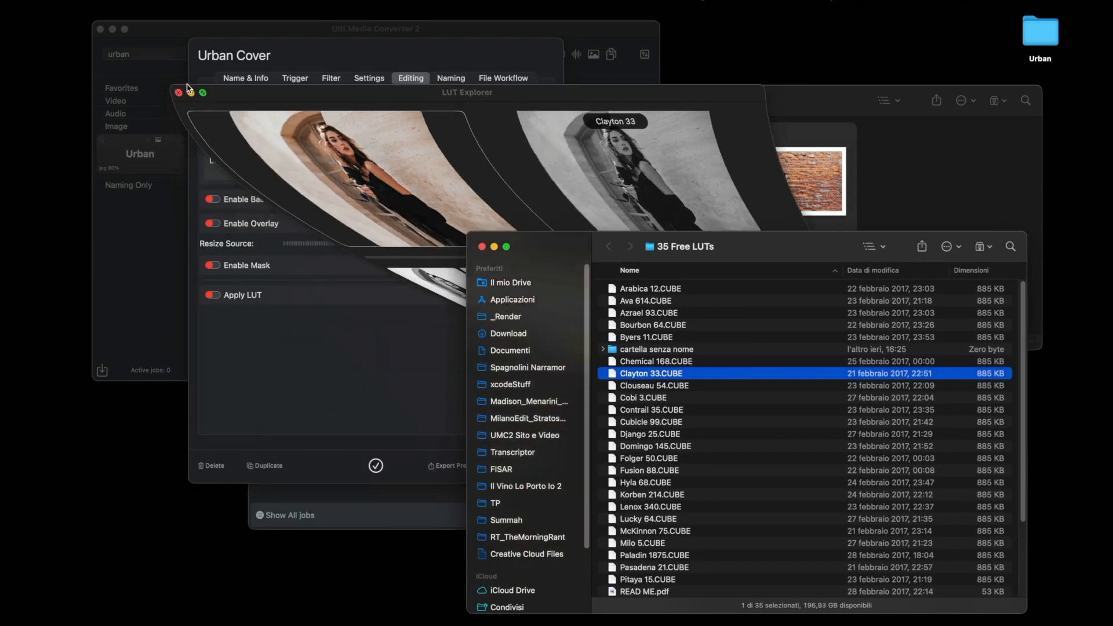
pyautogui.click(178, 92)
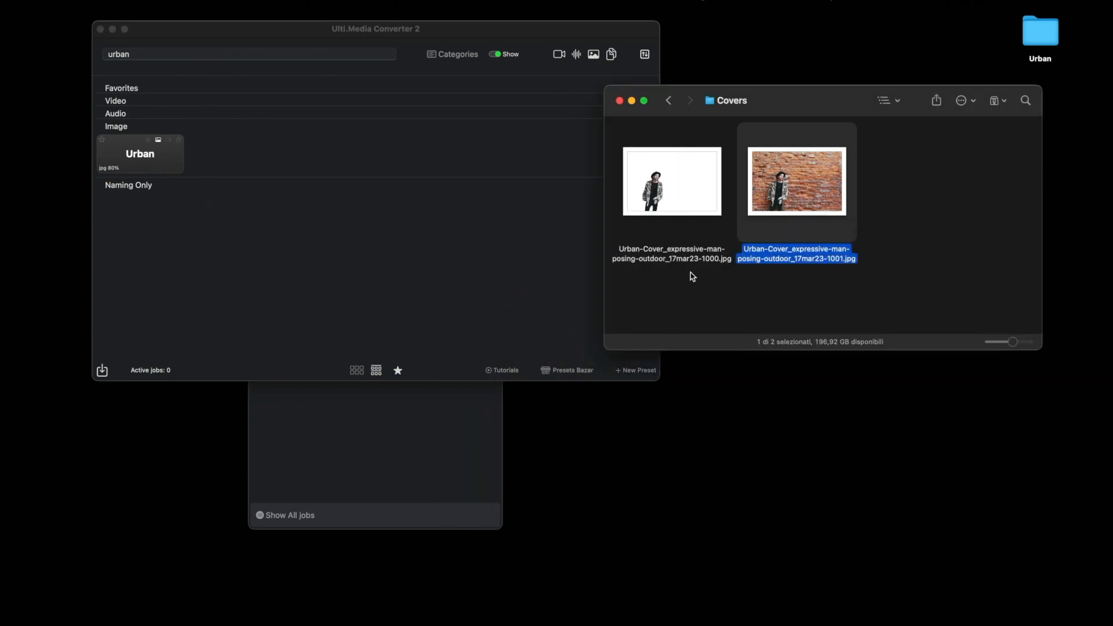
# - Reprocess the source photo and preview the 1002 cover showing the man over grey brick
pyautogui.click(667, 100)
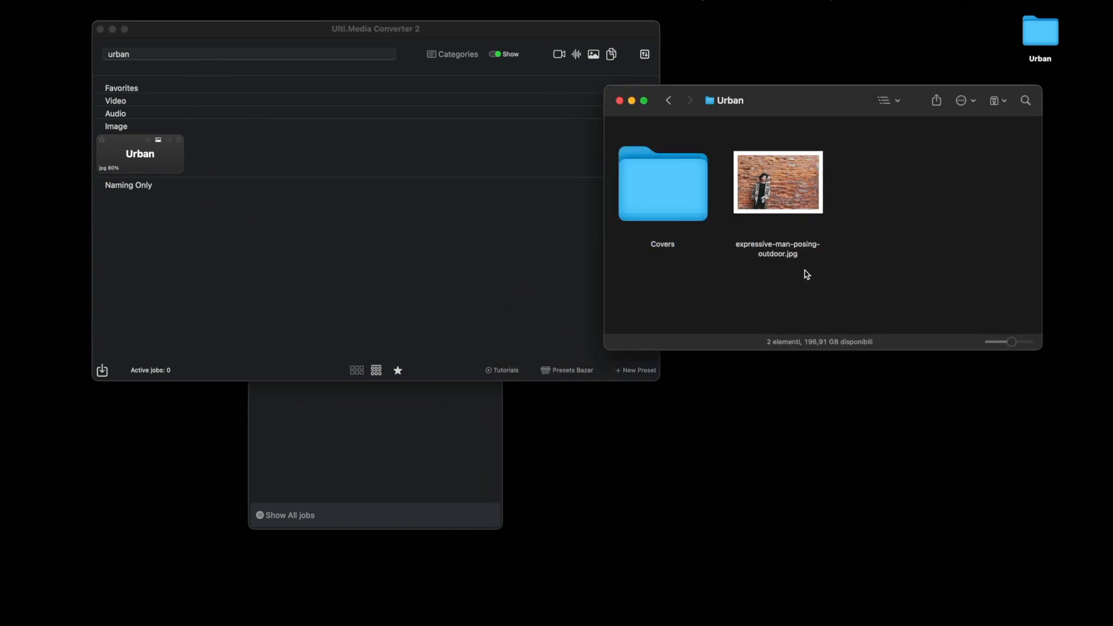
pyautogui.click(777, 182)
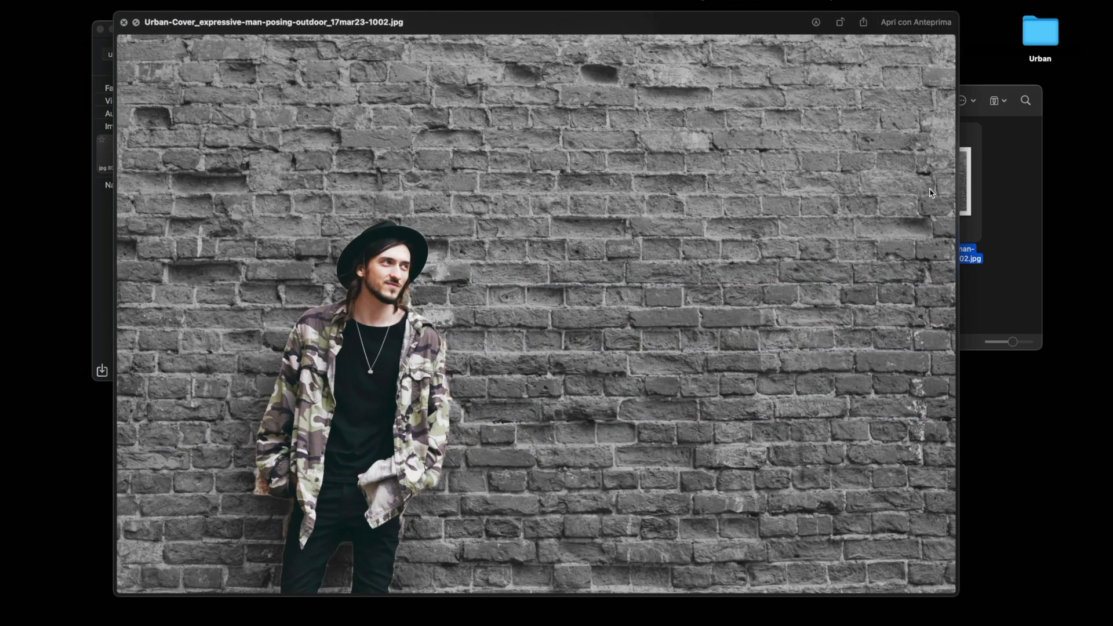
pyautogui.moveTo(660, 414)
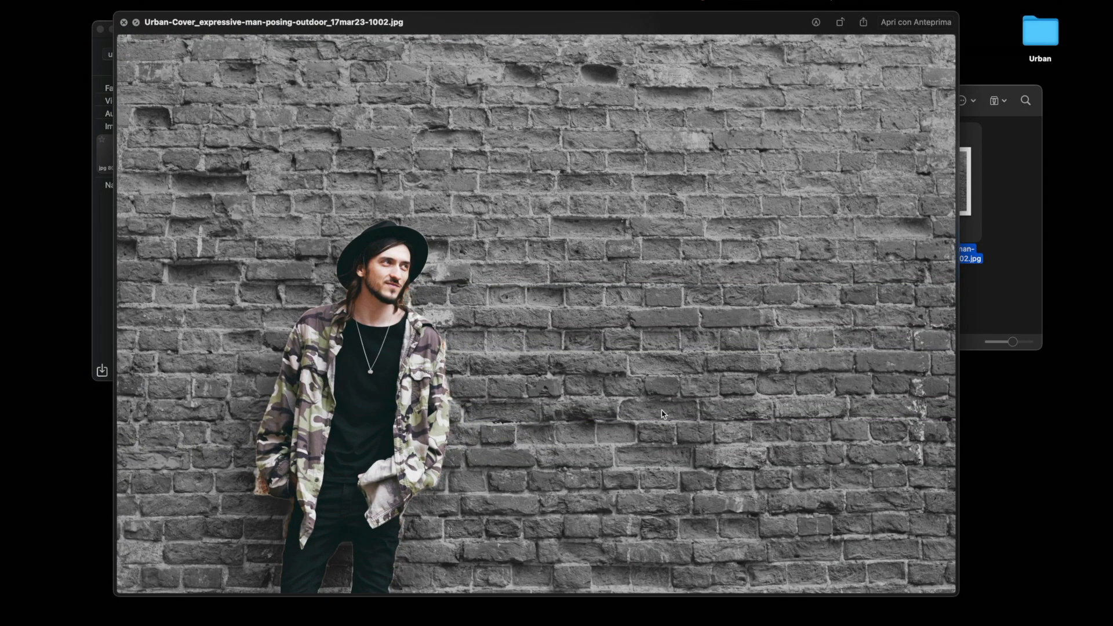
pyautogui.moveTo(607, 479)
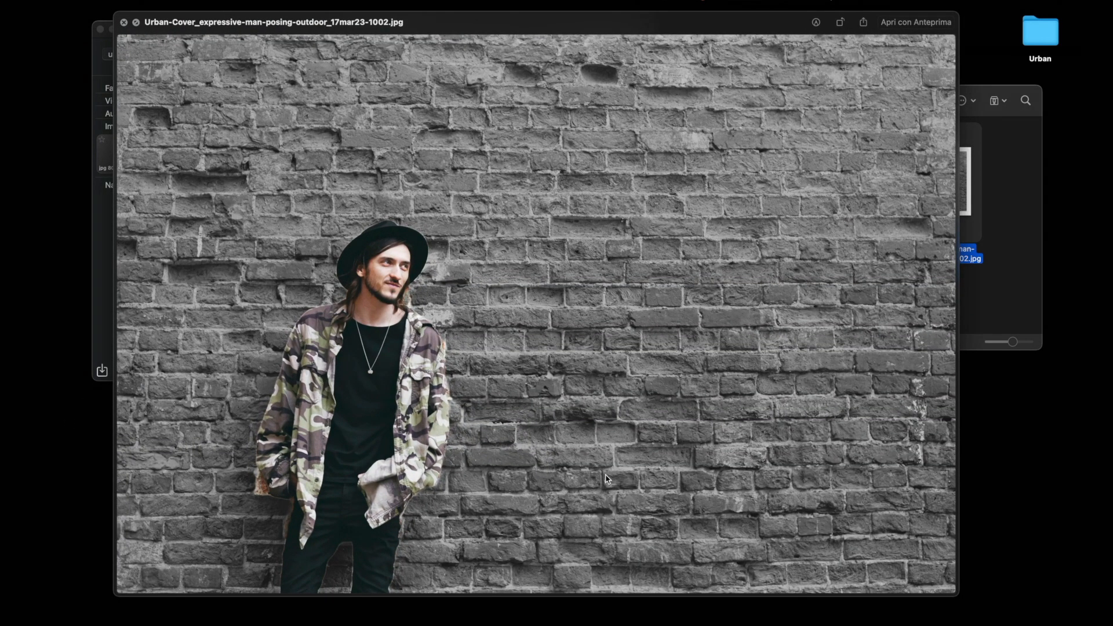
pyautogui.click(124, 22)
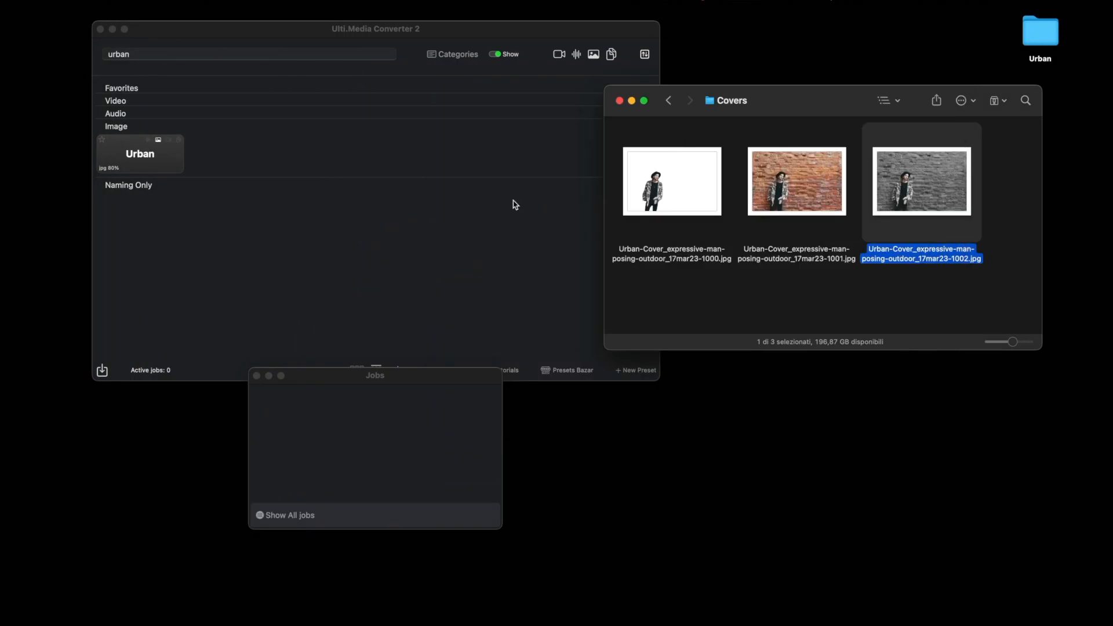
pyautogui.click(783, 319)
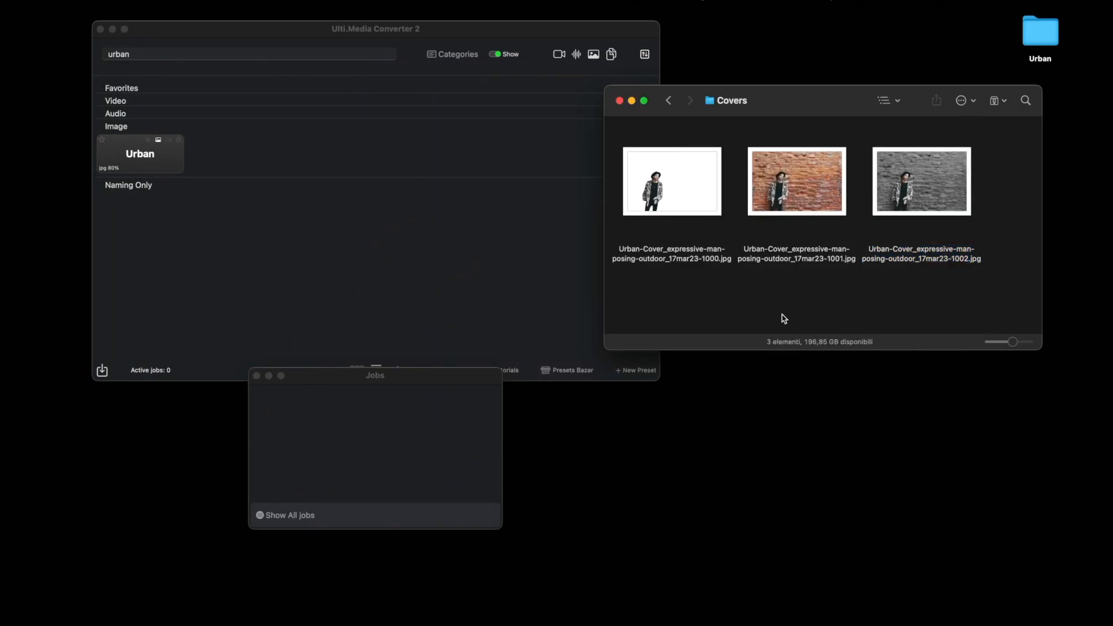
pyautogui.moveTo(674, 160)
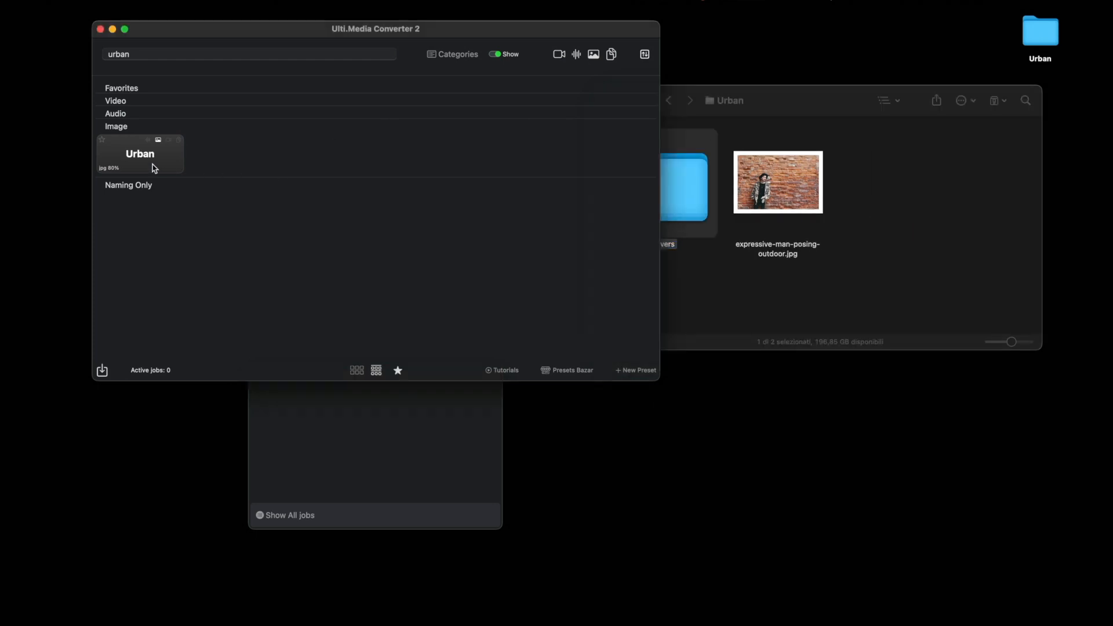
# - Enable the second Apply LUT with Clouseau 54 and reveal its .CUBE file
pyautogui.doubleClick(140, 153)
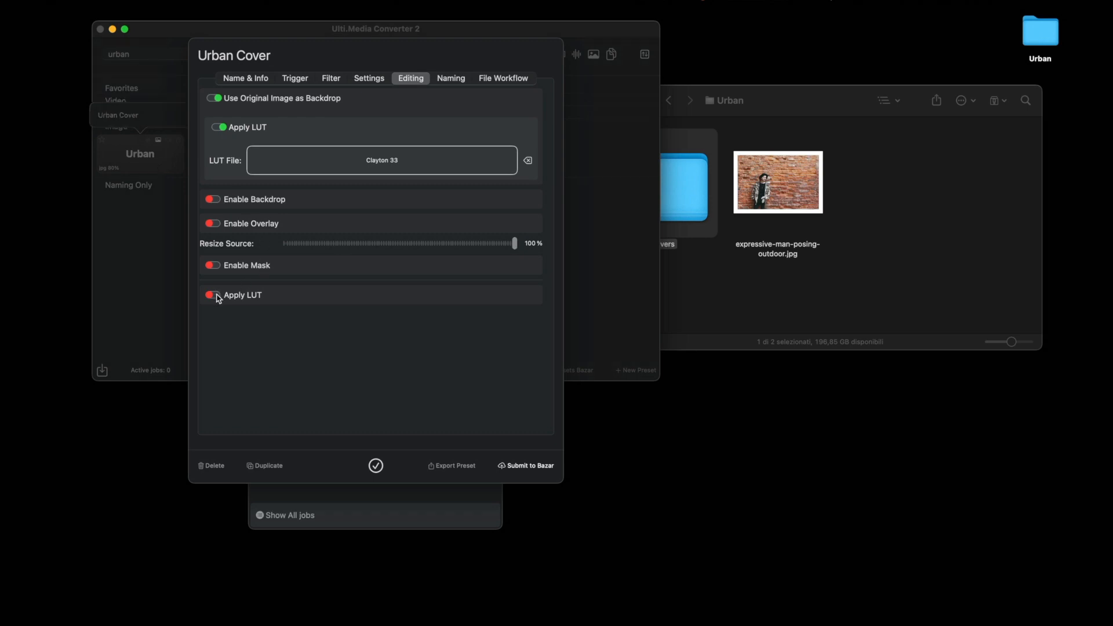
pyautogui.click(212, 295)
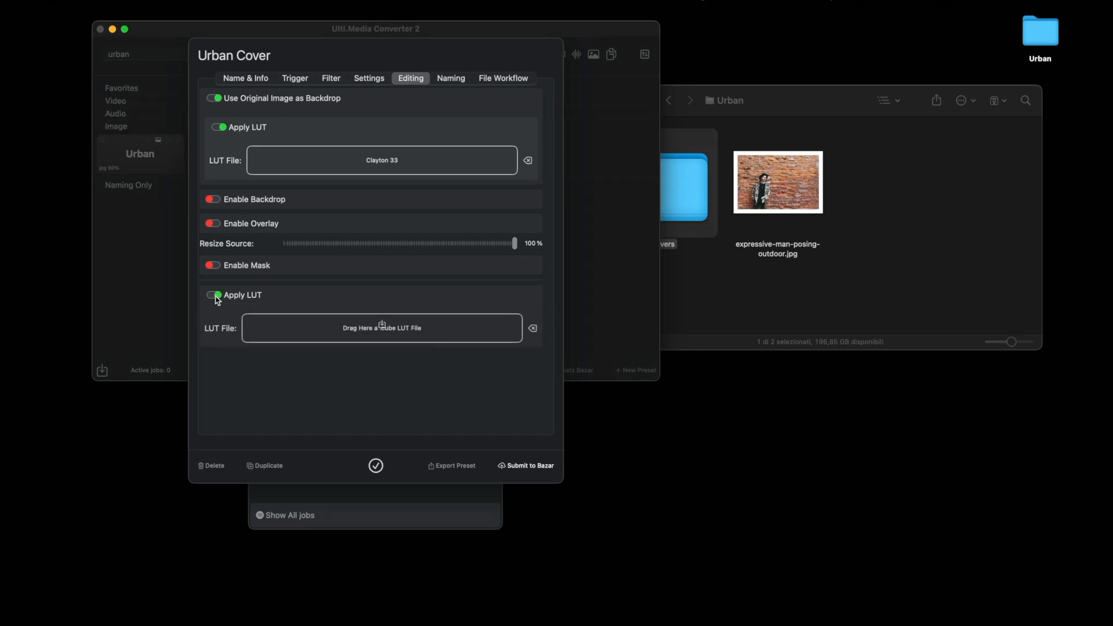
pyautogui.click(213, 295)
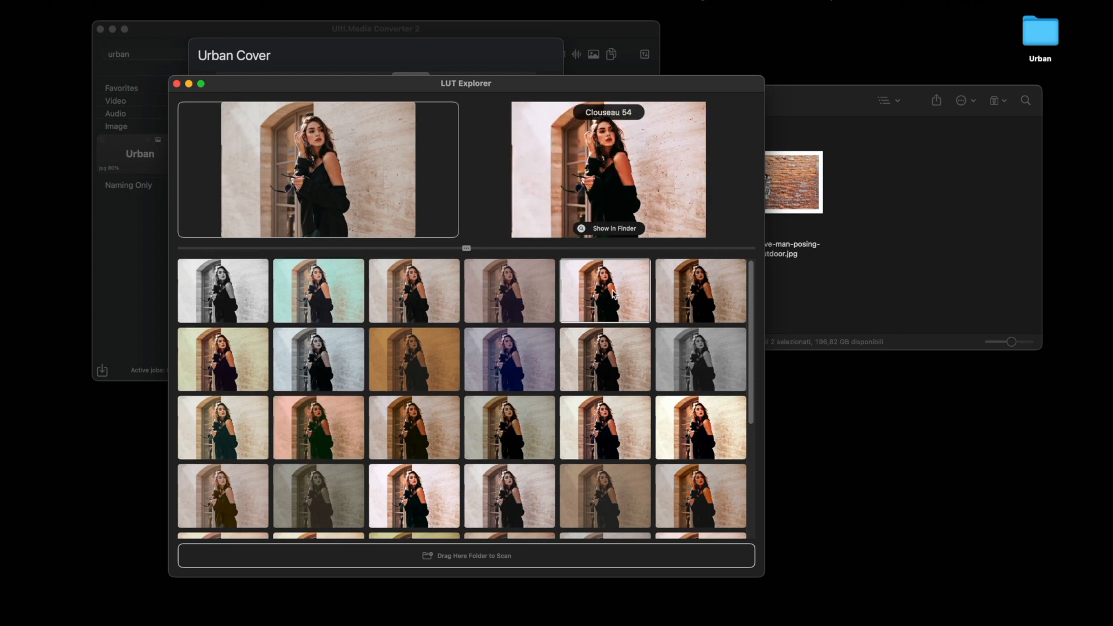
pyautogui.moveTo(616, 209)
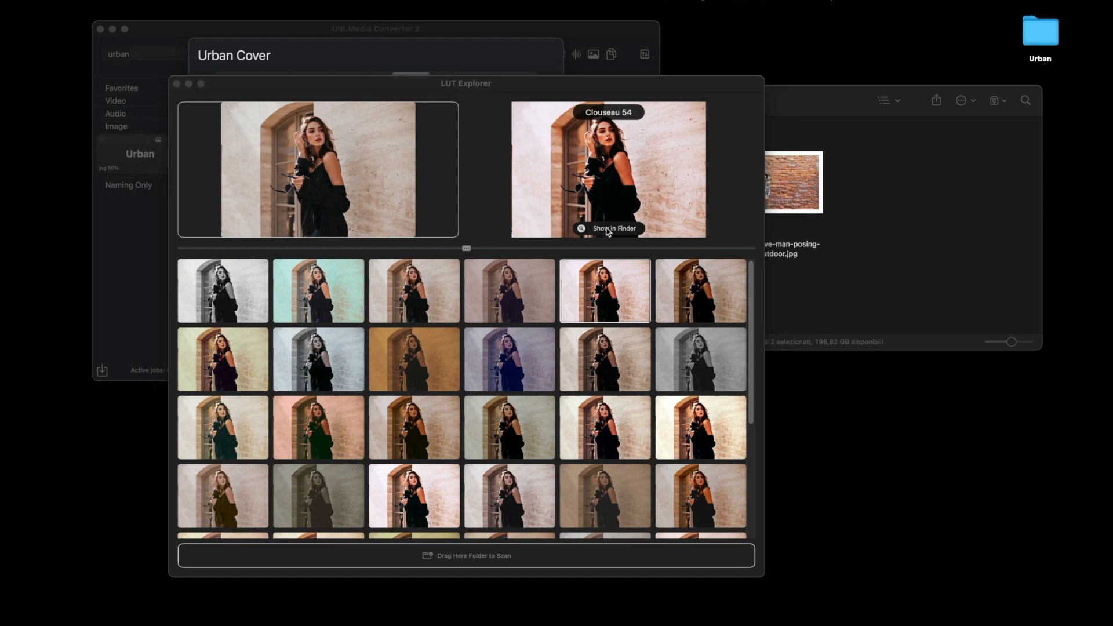
pyautogui.click(607, 229)
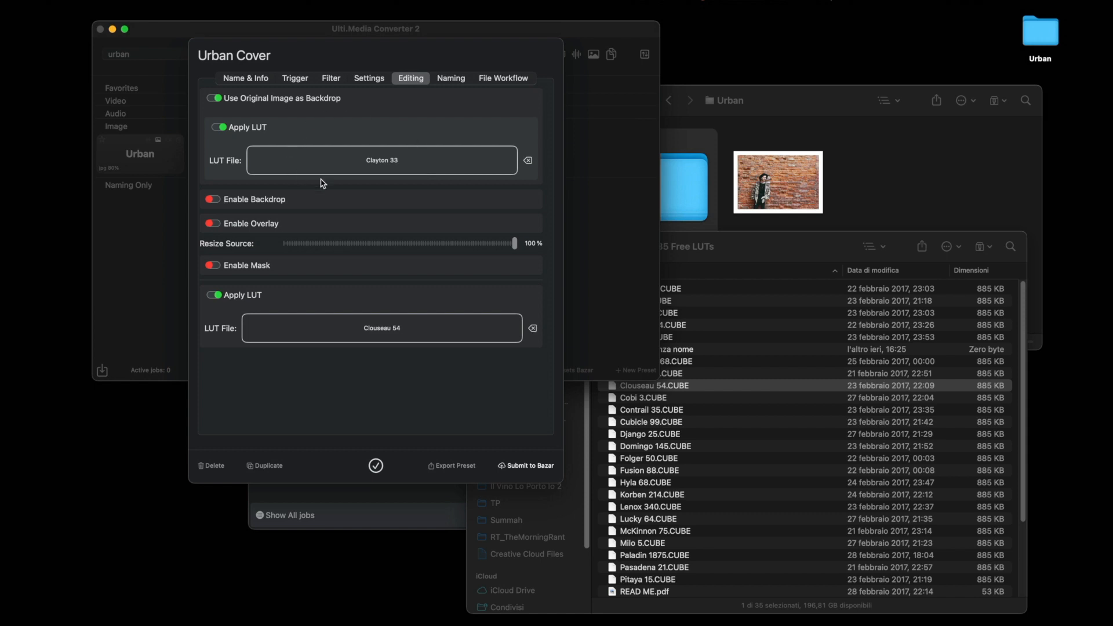
pyautogui.moveTo(447, 118)
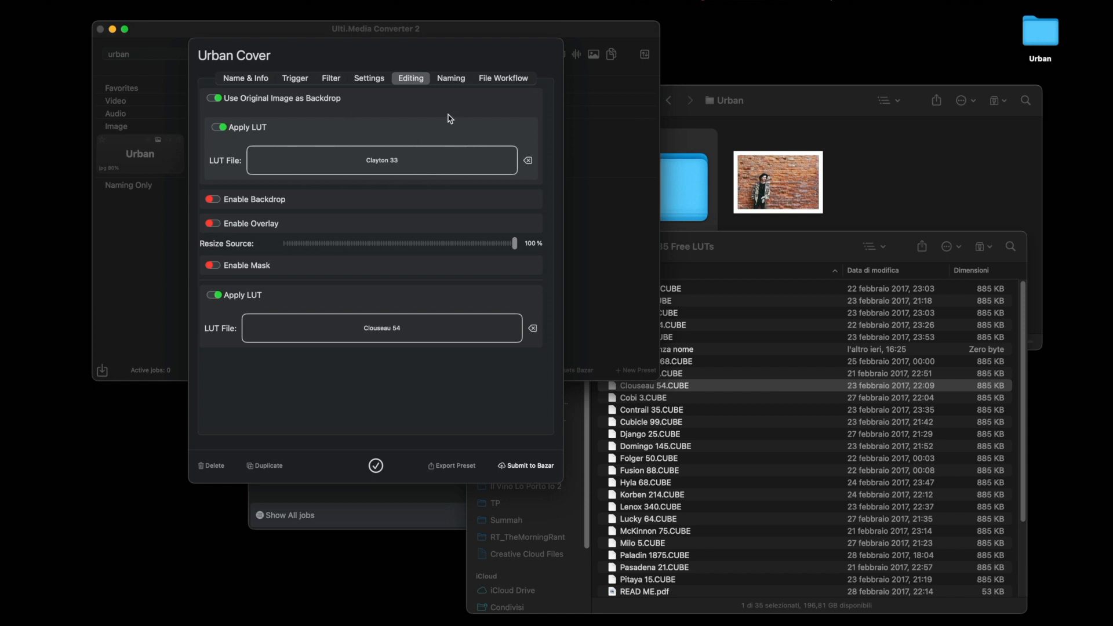
pyautogui.moveTo(357, 184)
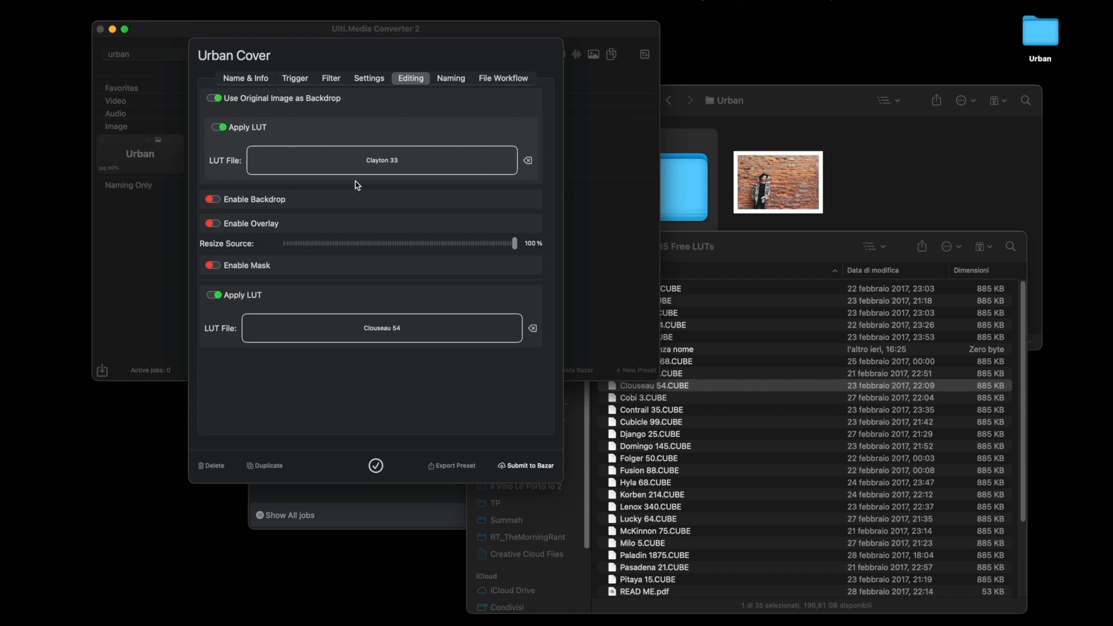
pyautogui.moveTo(417, 382)
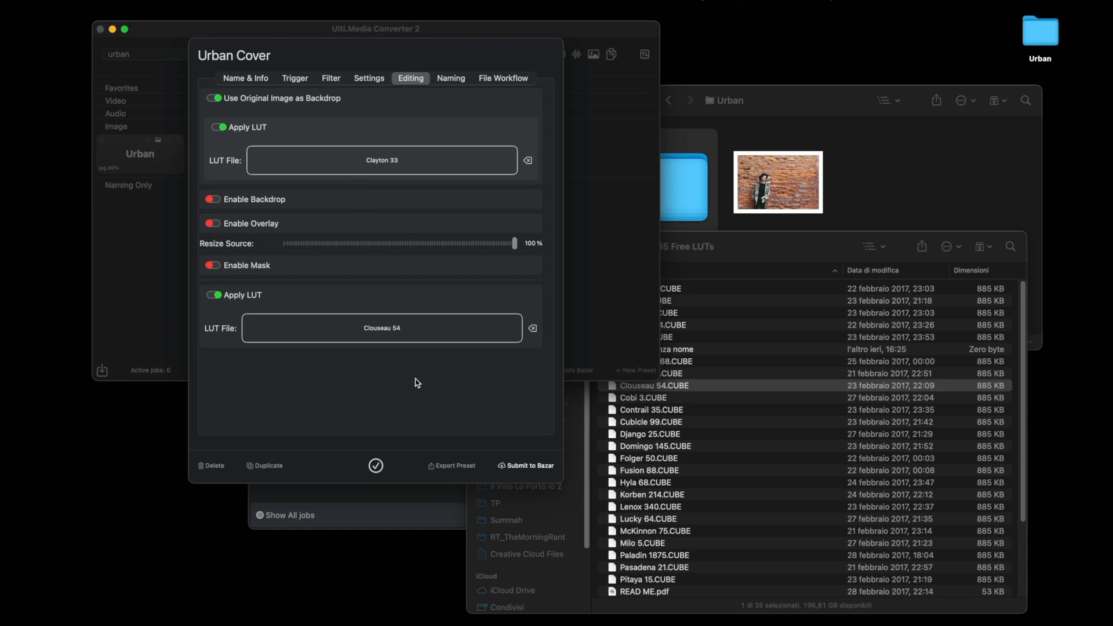
pyautogui.moveTo(306, 316)
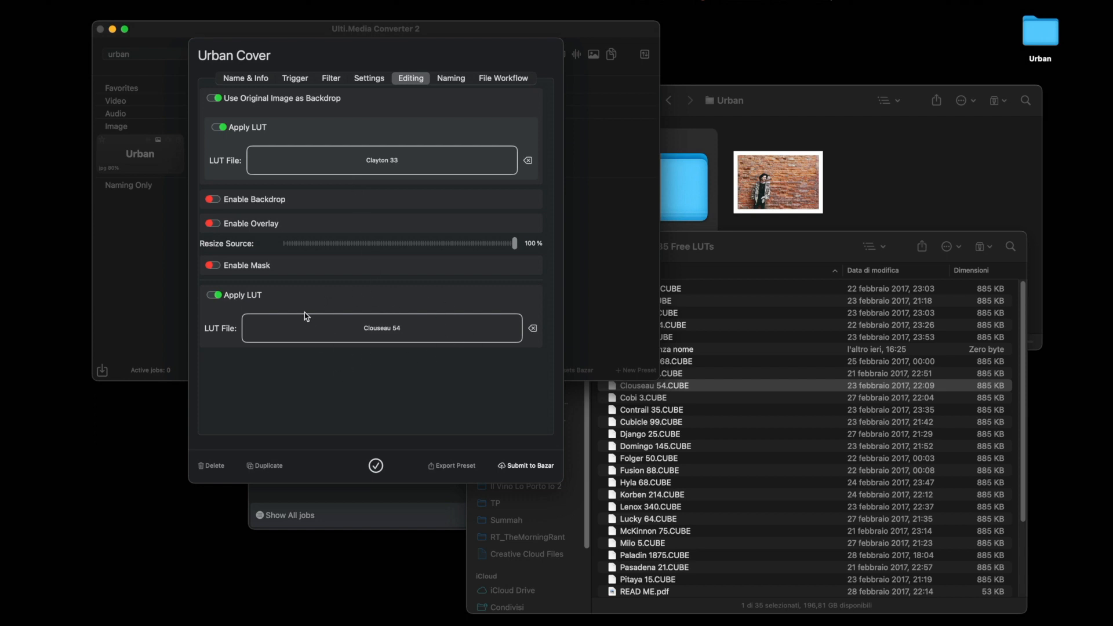
pyautogui.moveTo(390, 365)
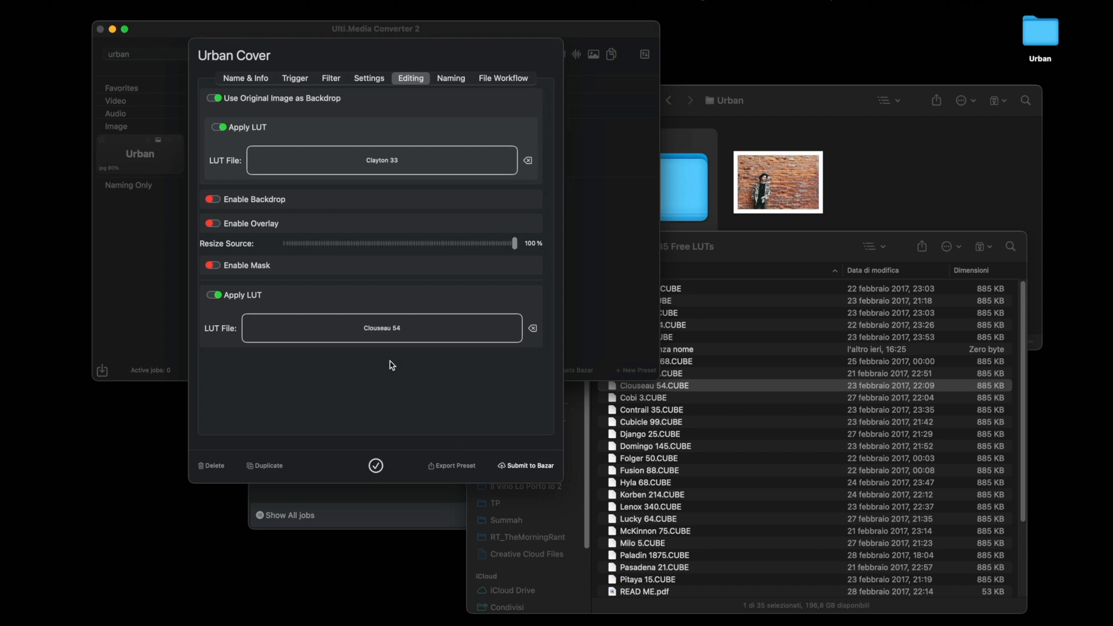
pyautogui.moveTo(382, 403)
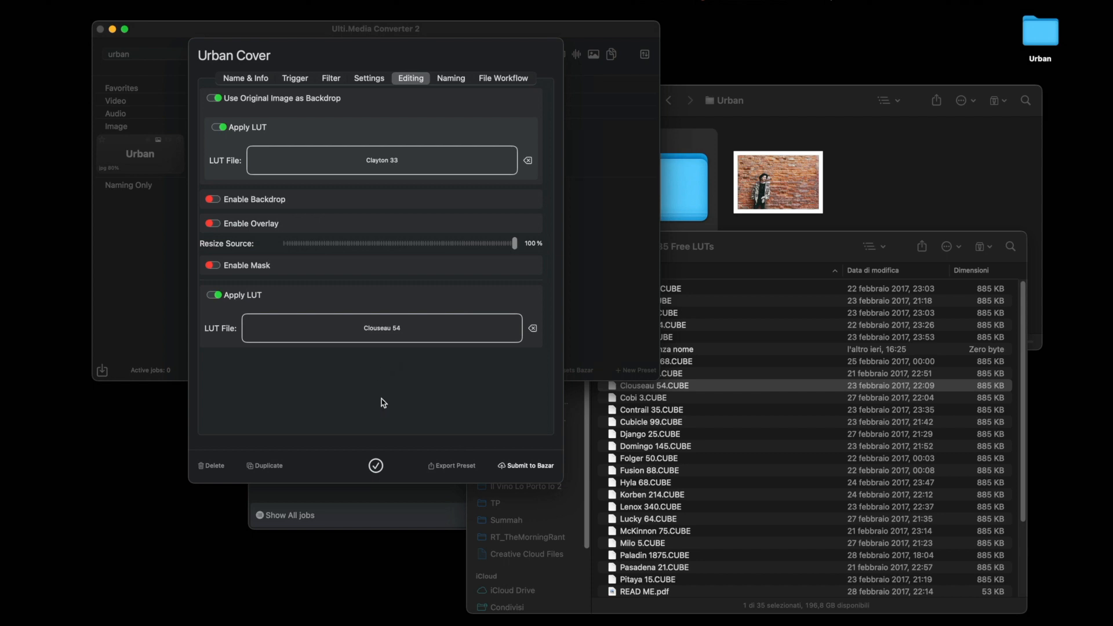
# - Open the Urban-Cover_…_17mar23-1003.jpg cover in Quick Look to inspect it
pyautogui.click(376, 466)
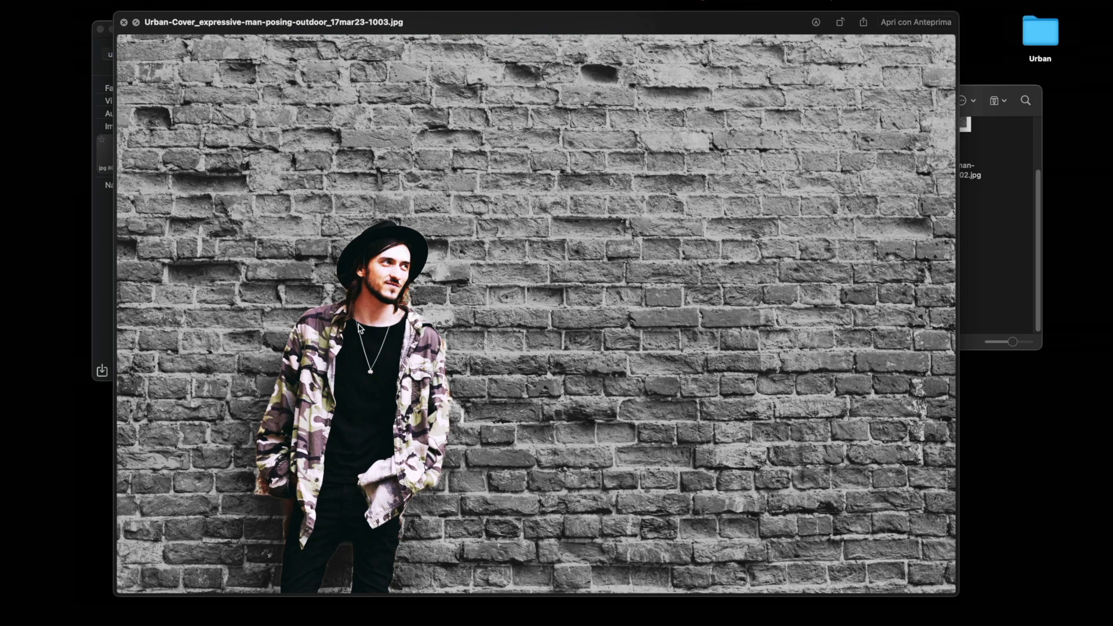
pyautogui.moveTo(539, 199)
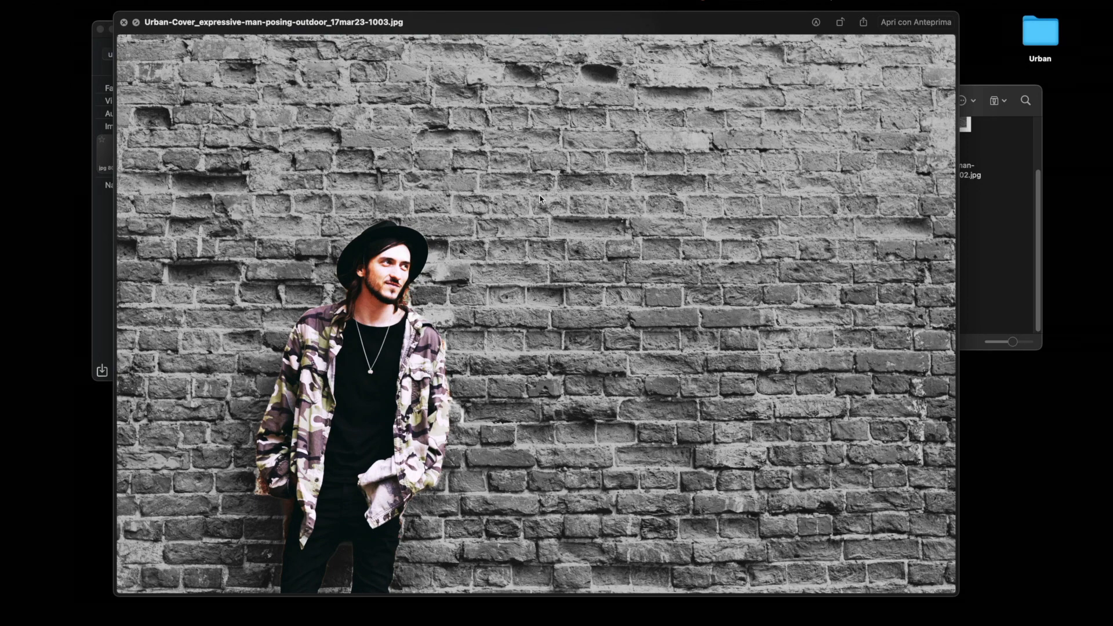
pyautogui.moveTo(698, 275)
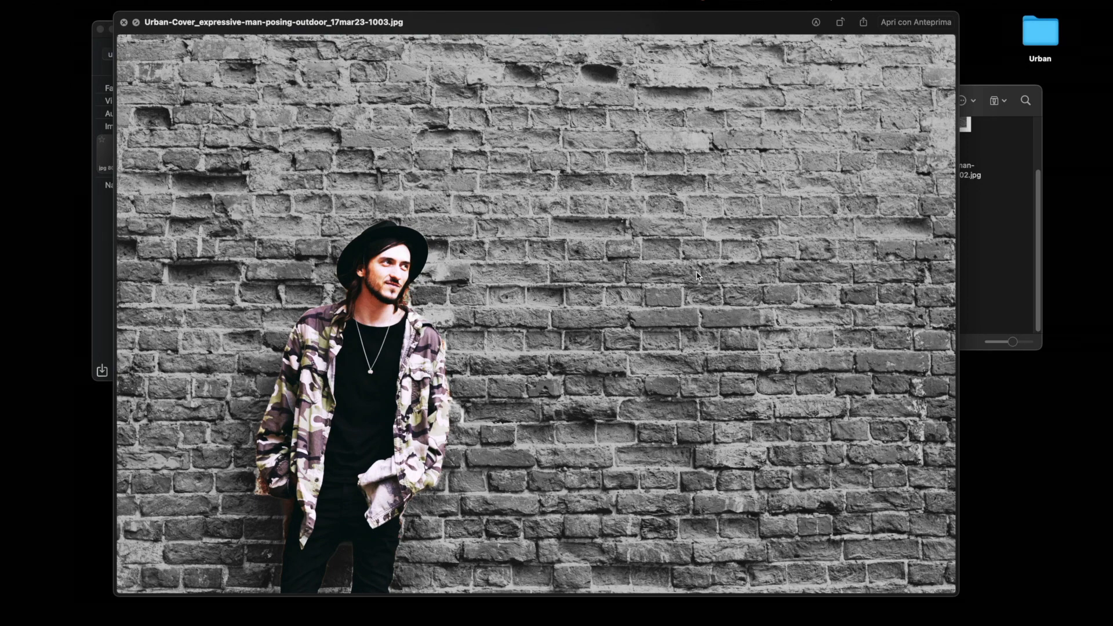
pyautogui.moveTo(309, 40)
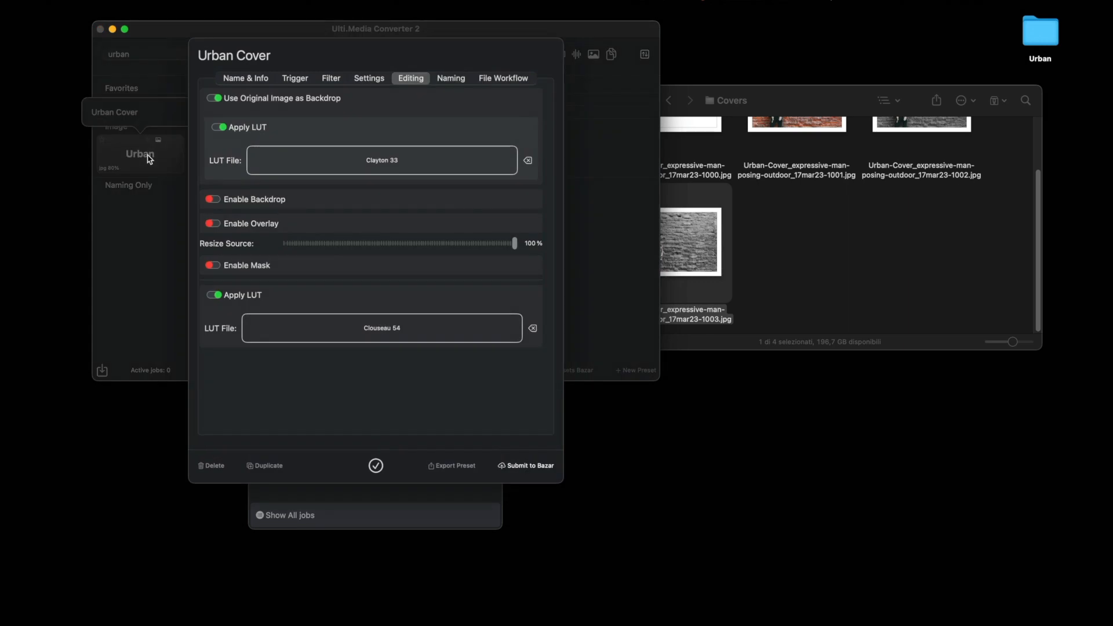
# - In the Settings tab, set Resize to Fixed with W and H at 2400
pyautogui.click(368, 79)
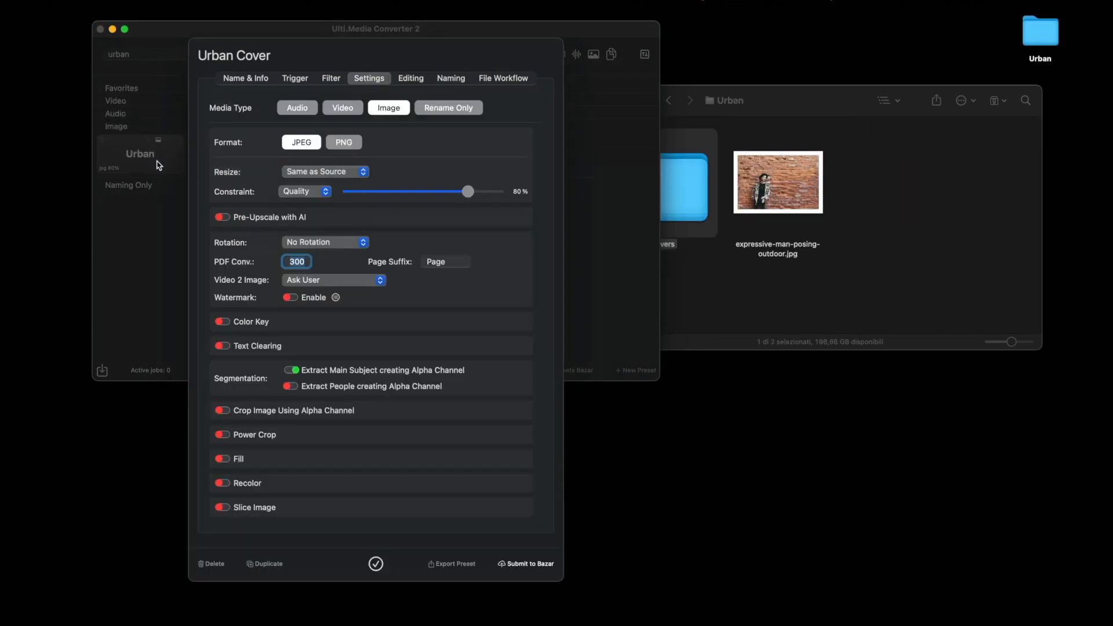
pyautogui.click(323, 171)
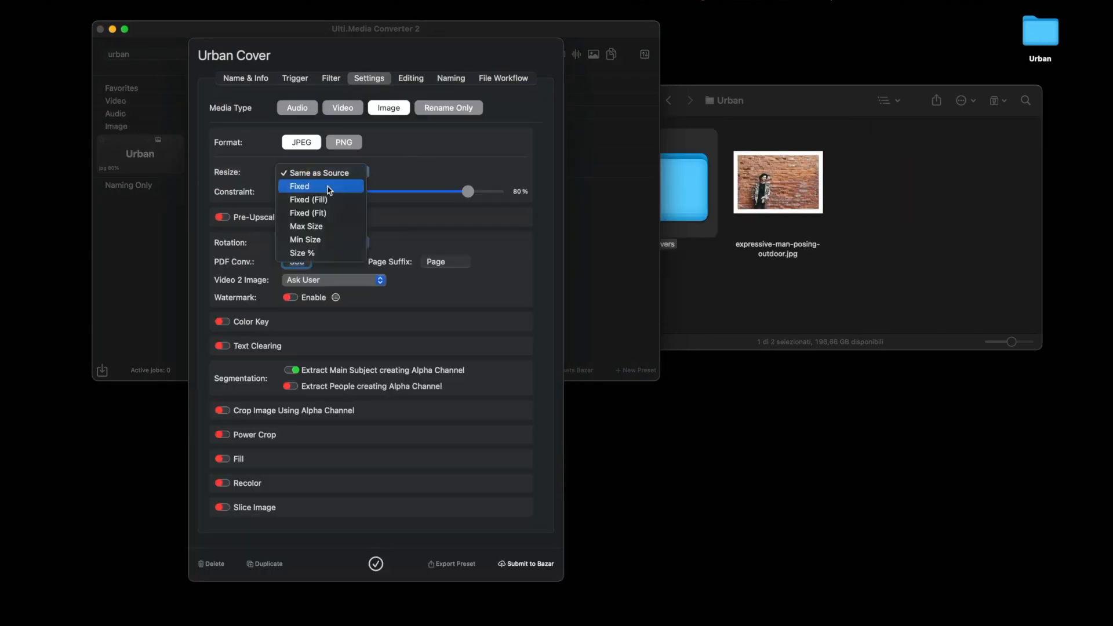
pyautogui.click(299, 186)
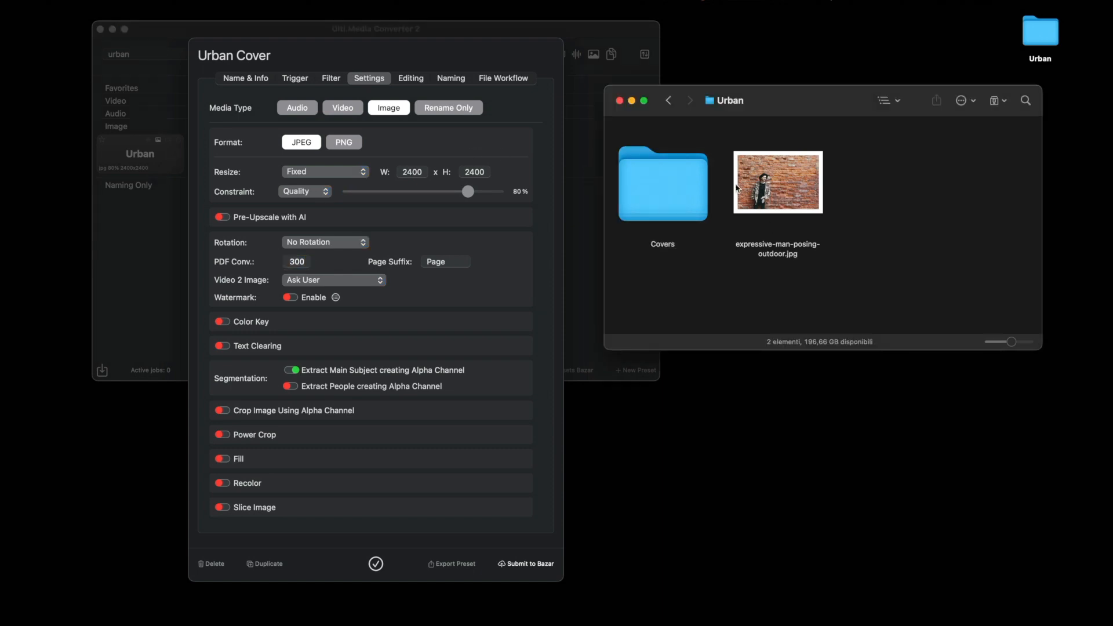
pyautogui.moveTo(250, 407)
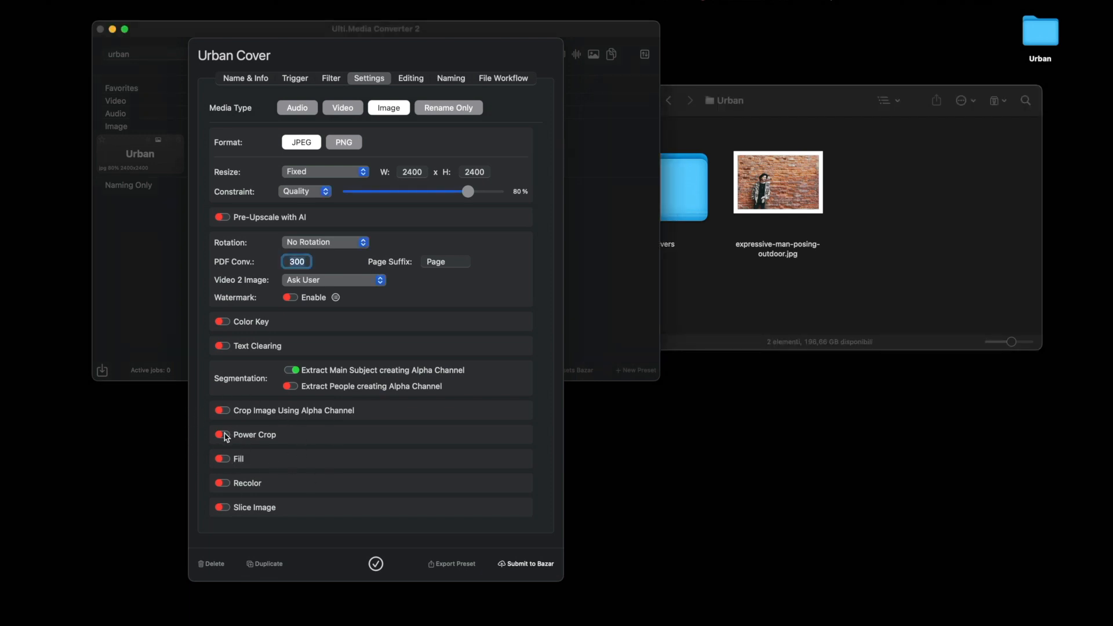
# - Enable Power Crop on the main subject with 10% padding, then preview cover 1006
pyautogui.click(221, 434)
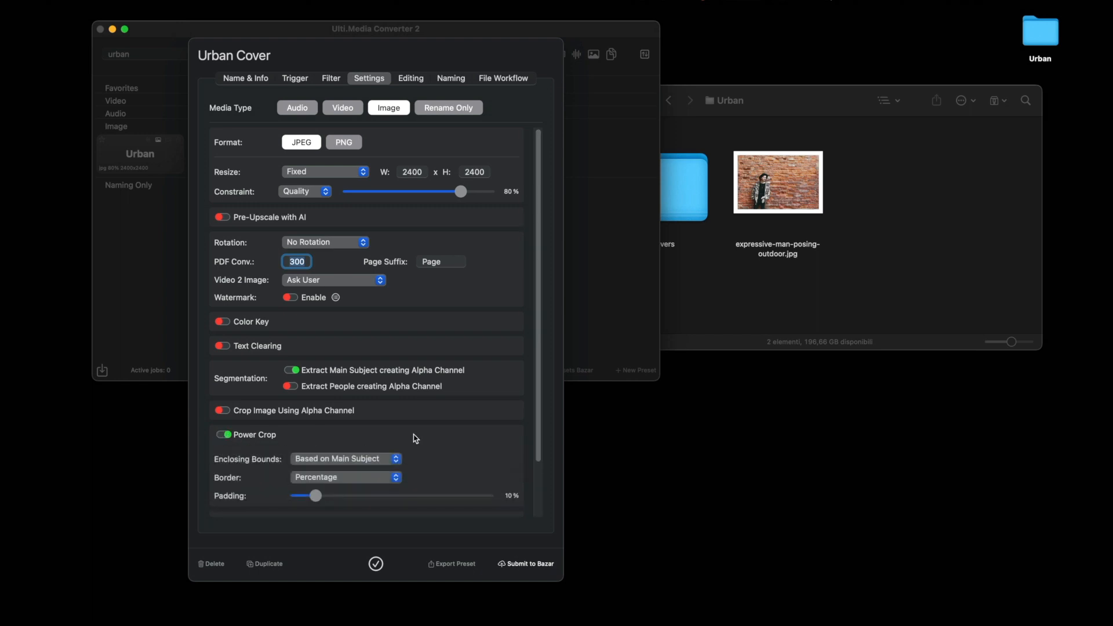
pyautogui.scroll(-3)
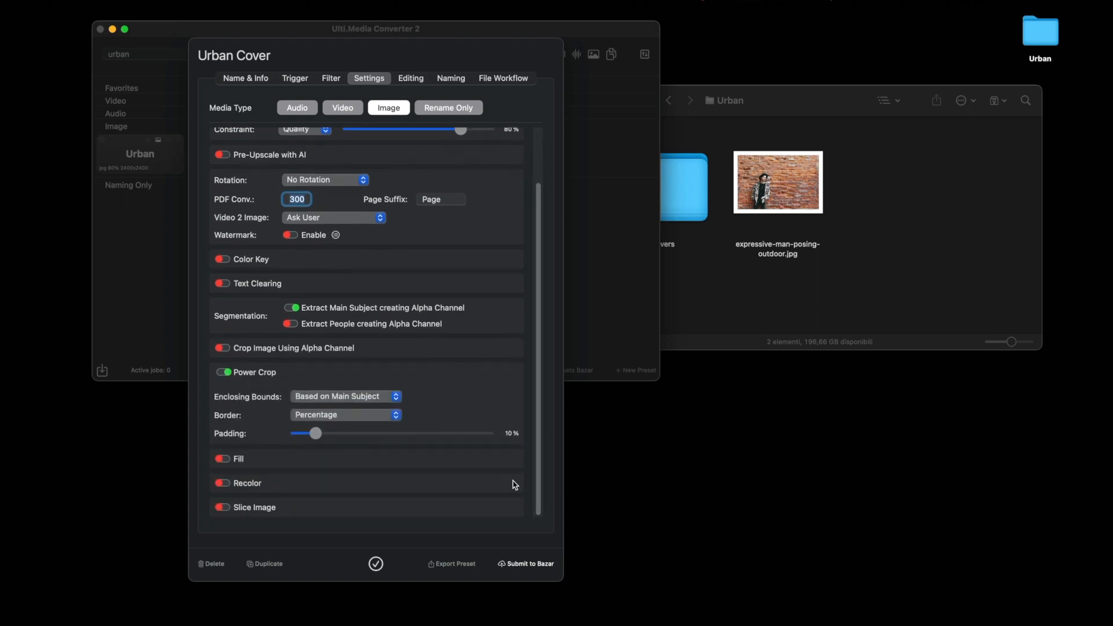
pyautogui.moveTo(781, 203)
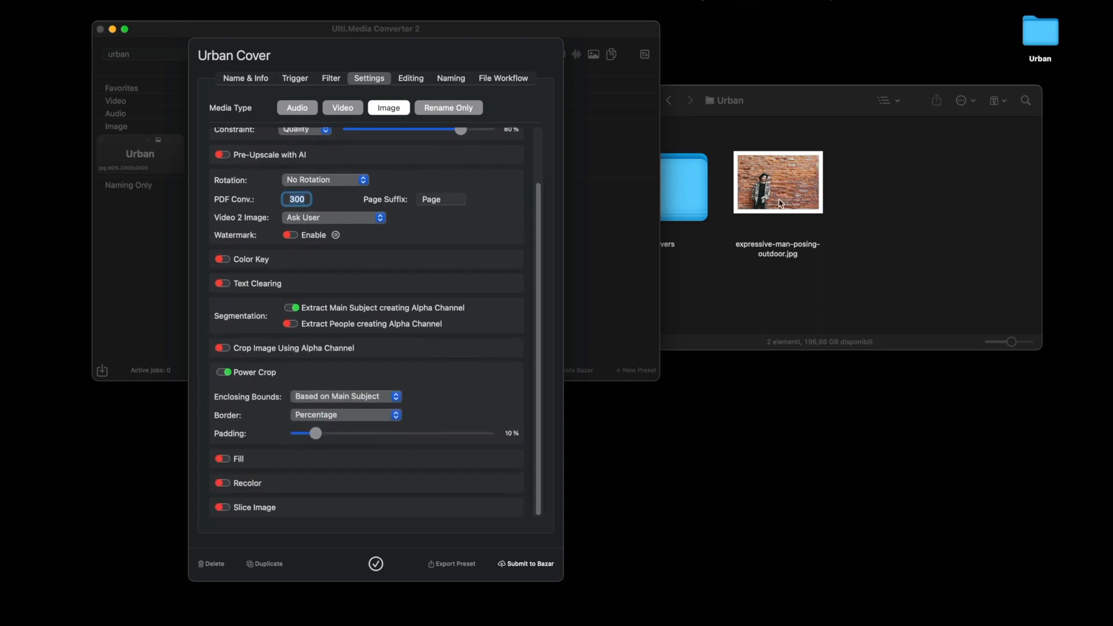
pyautogui.click(777, 182)
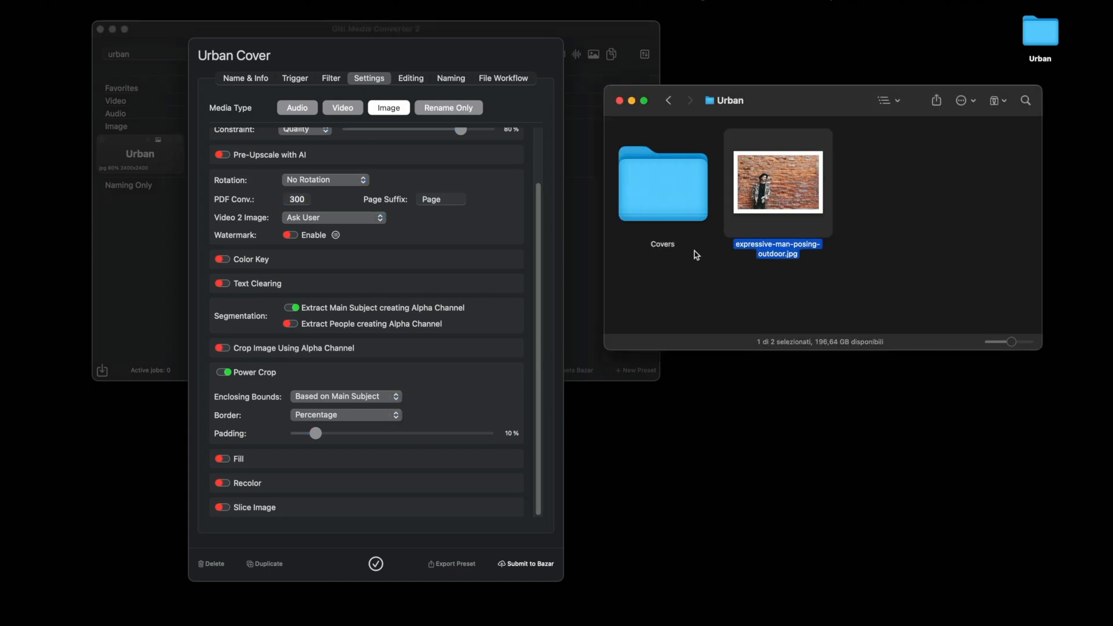
pyautogui.doubleClick(777, 181)
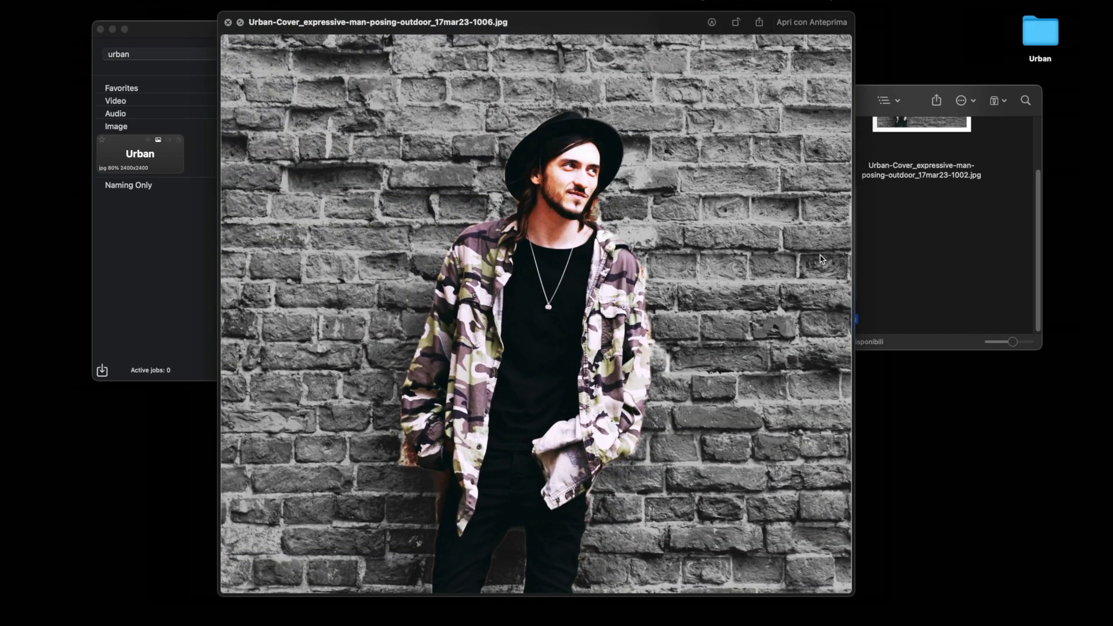
pyautogui.click(228, 22)
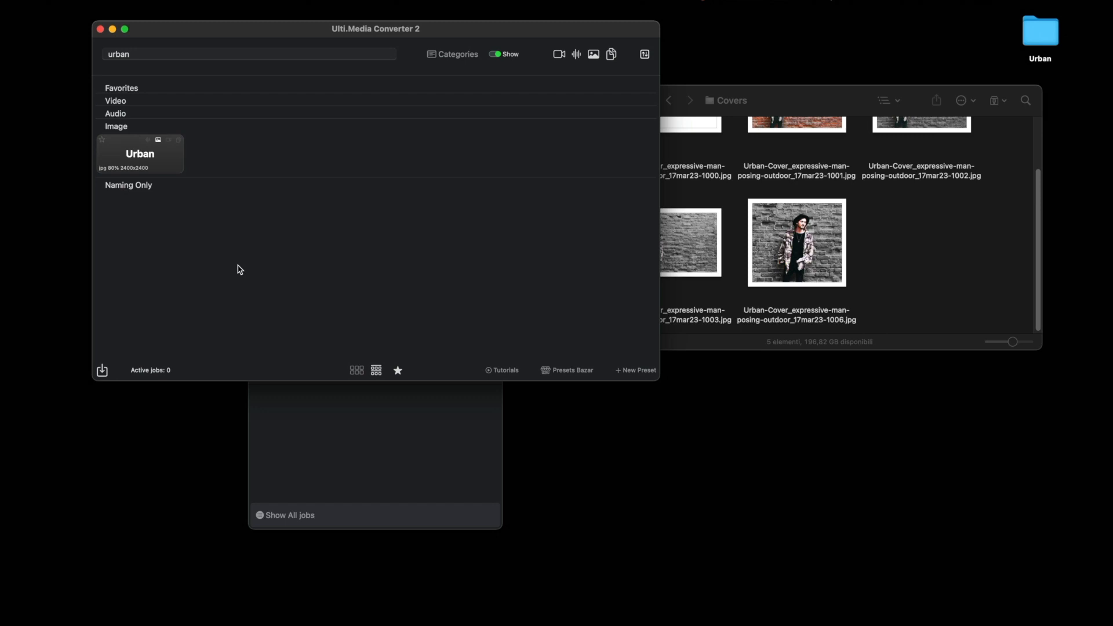
pyautogui.moveTo(106, 149)
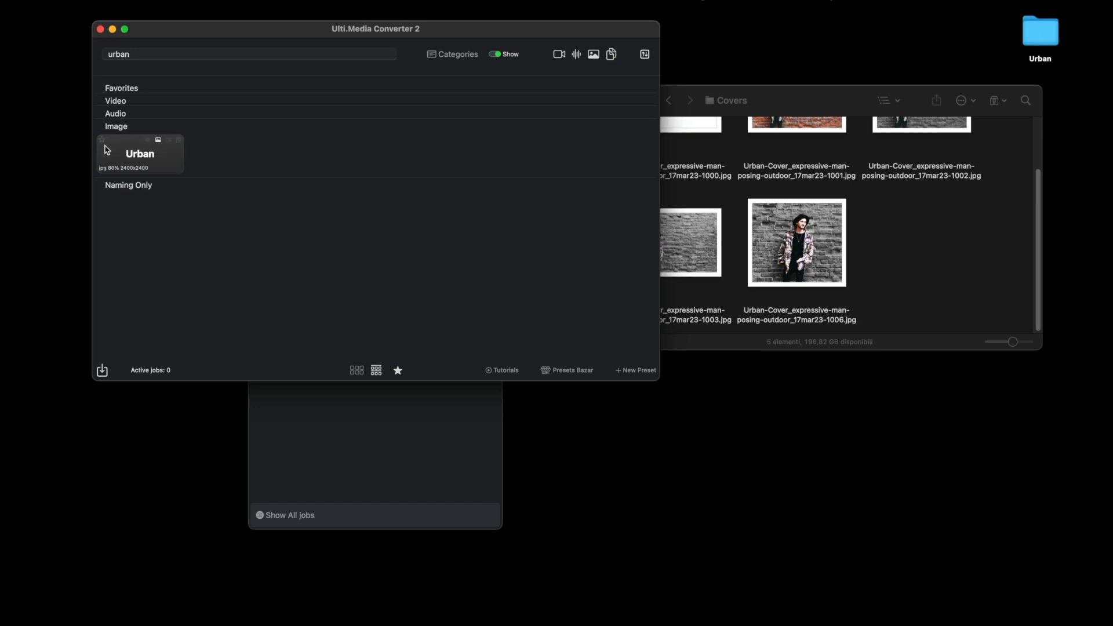
pyautogui.moveTo(160, 155)
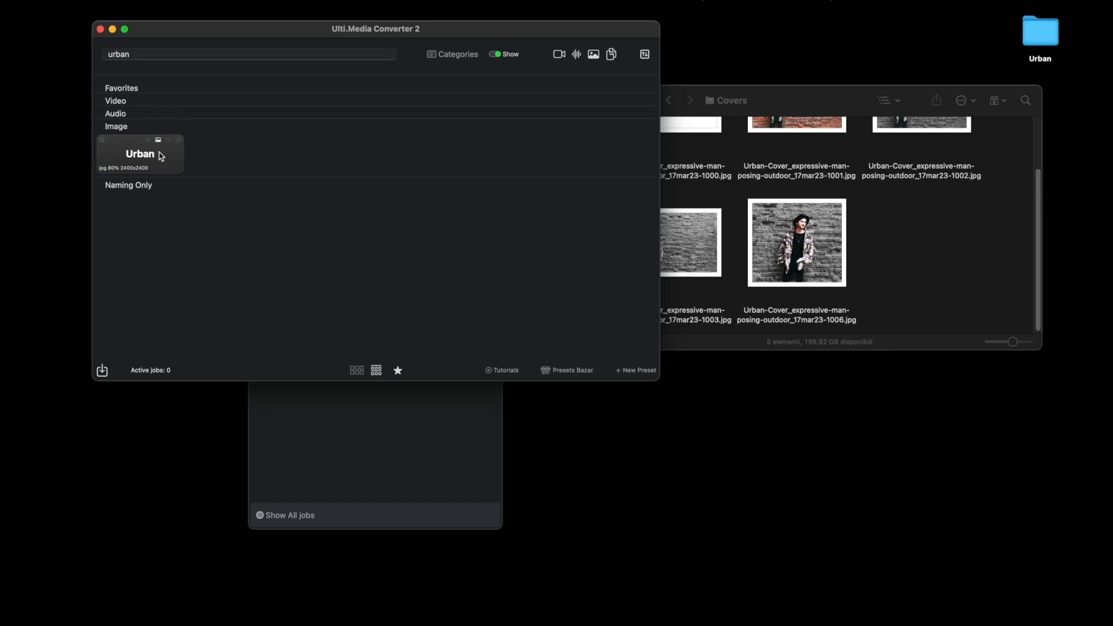
# - Set the black-and-white cover ending in 1003 as the preset's background image and save
pyautogui.doubleClick(140, 154)
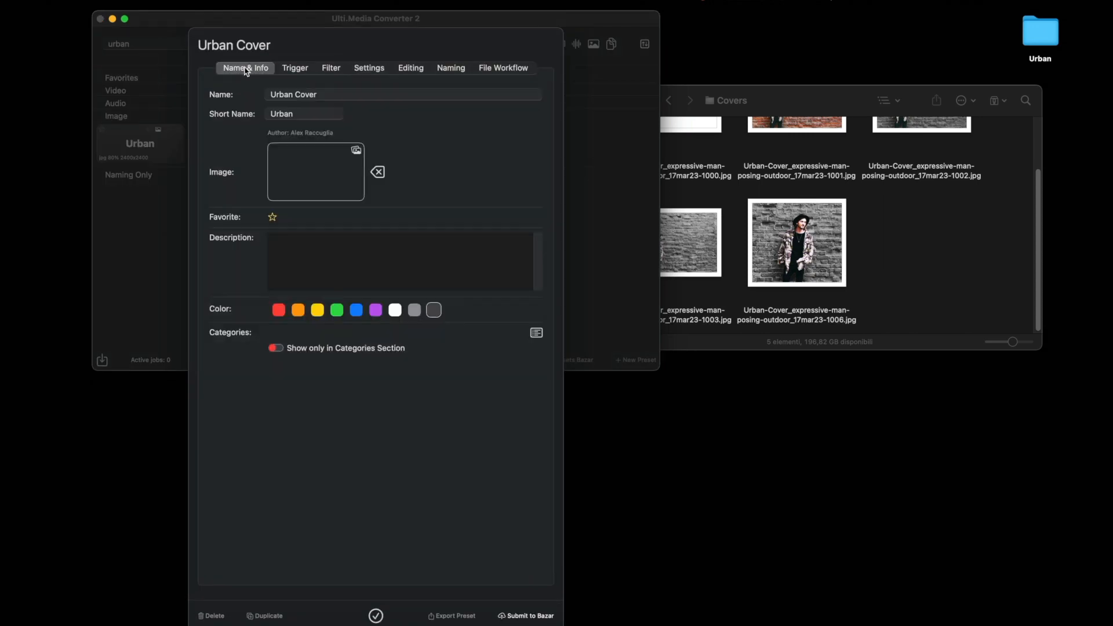
pyautogui.click(671, 241)
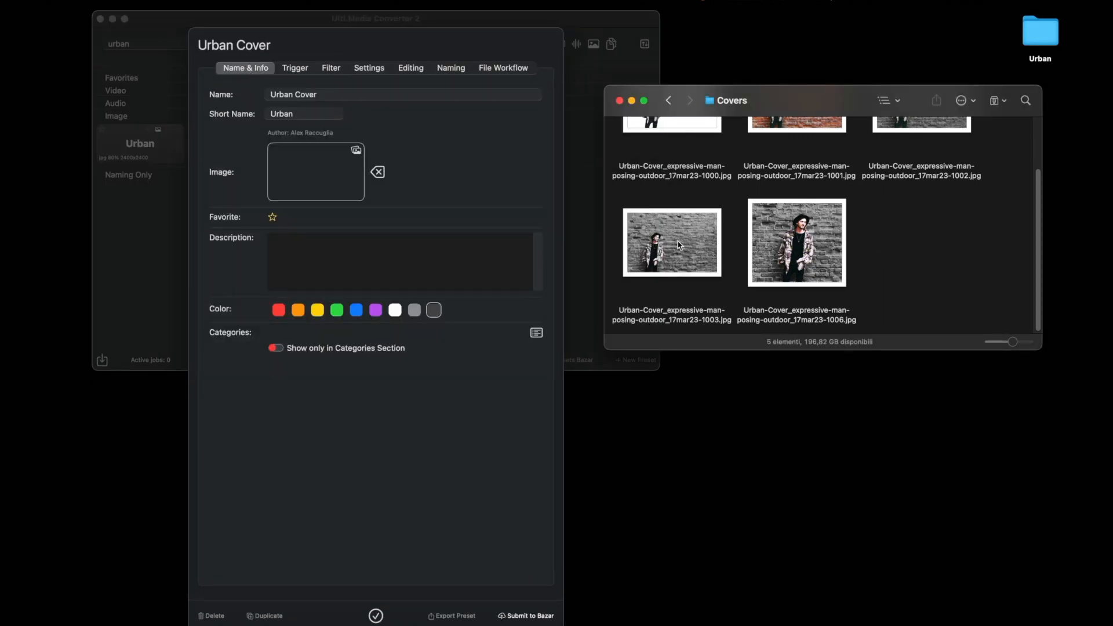
pyautogui.click(671, 242)
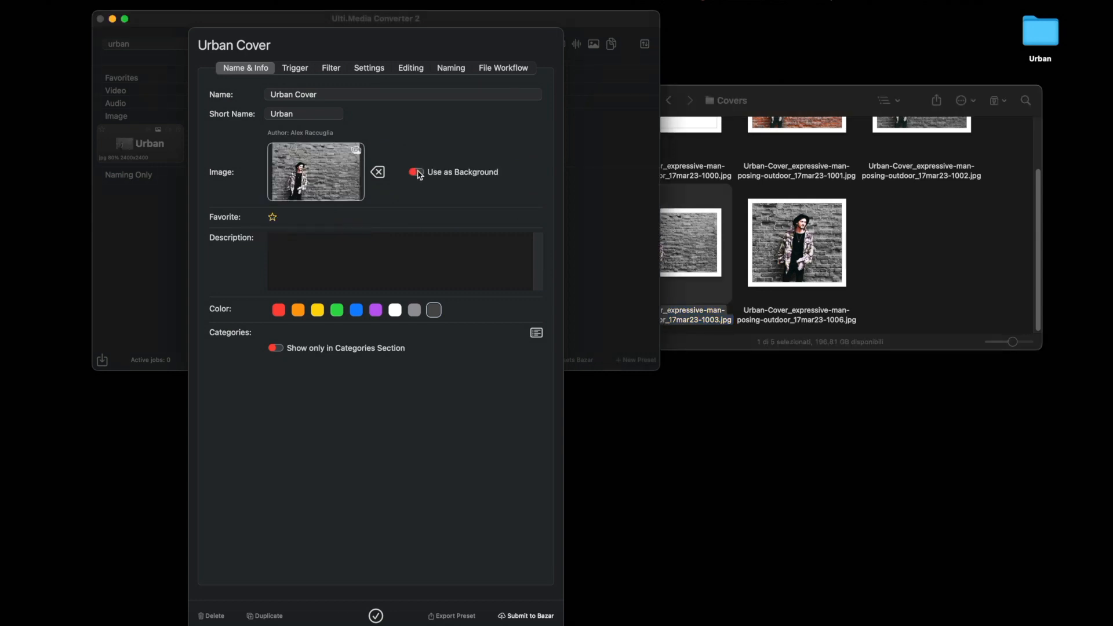
pyautogui.click(417, 172)
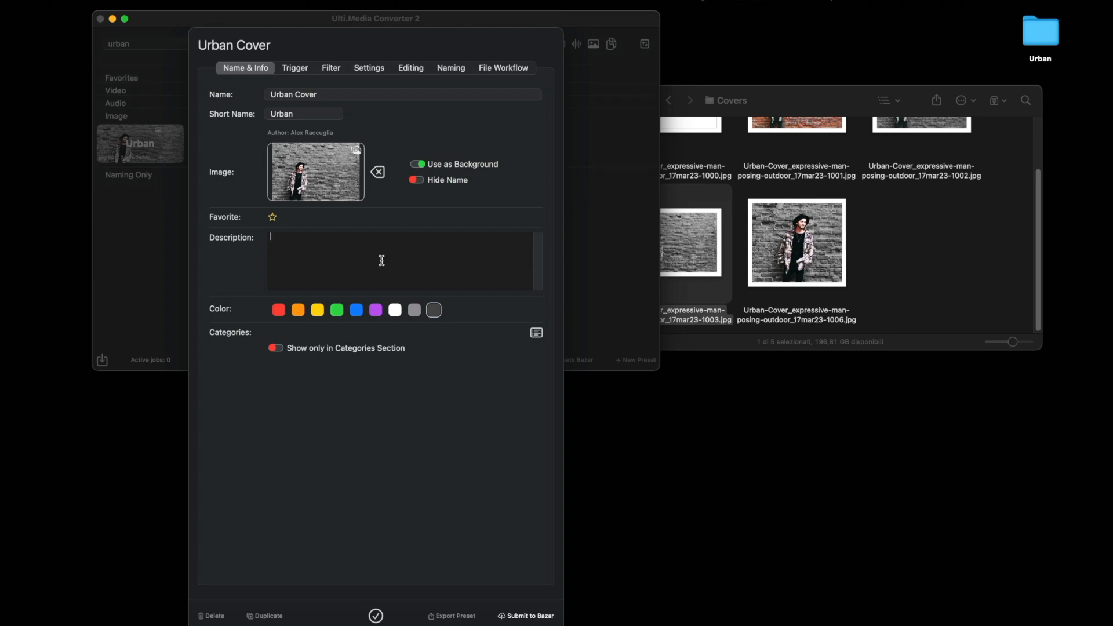
pyautogui.click(375, 615)
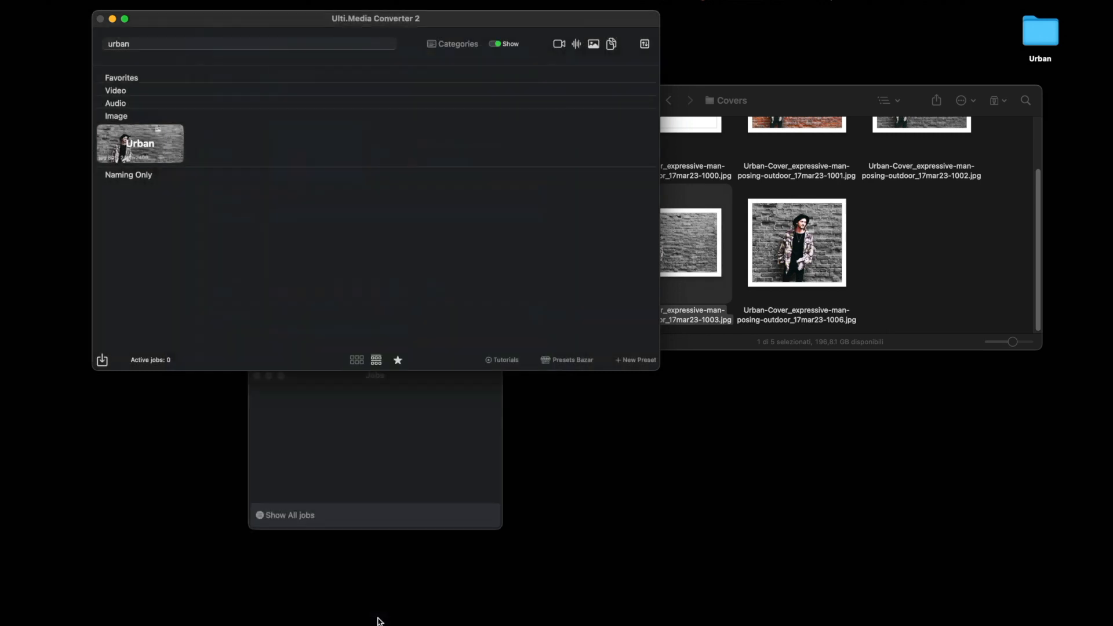
pyautogui.click(667, 100)
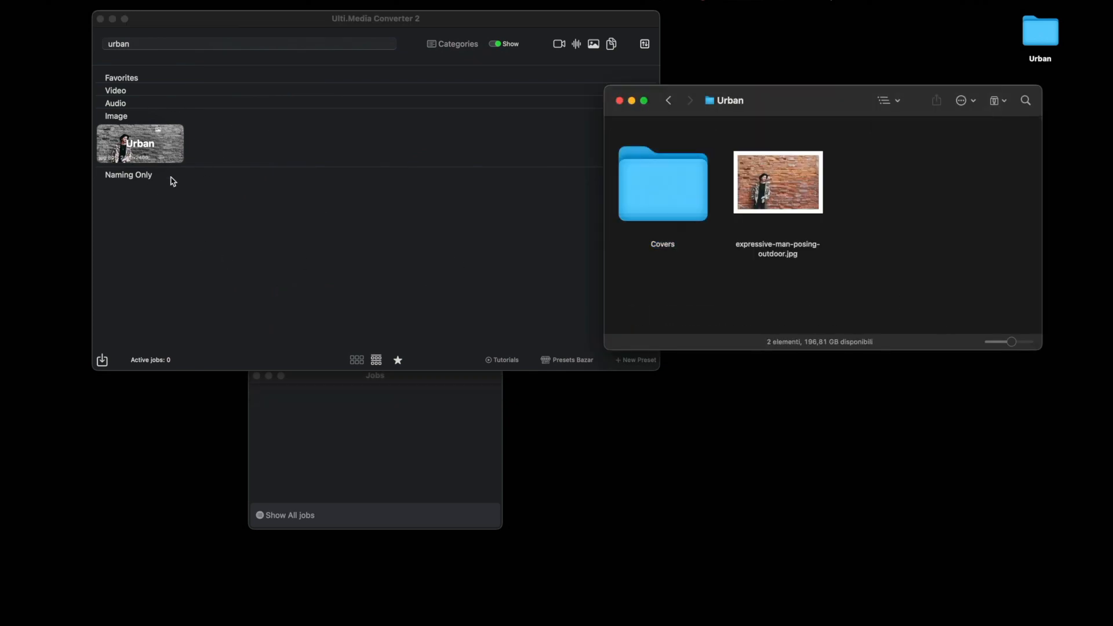
pyautogui.moveTo(284, 617)
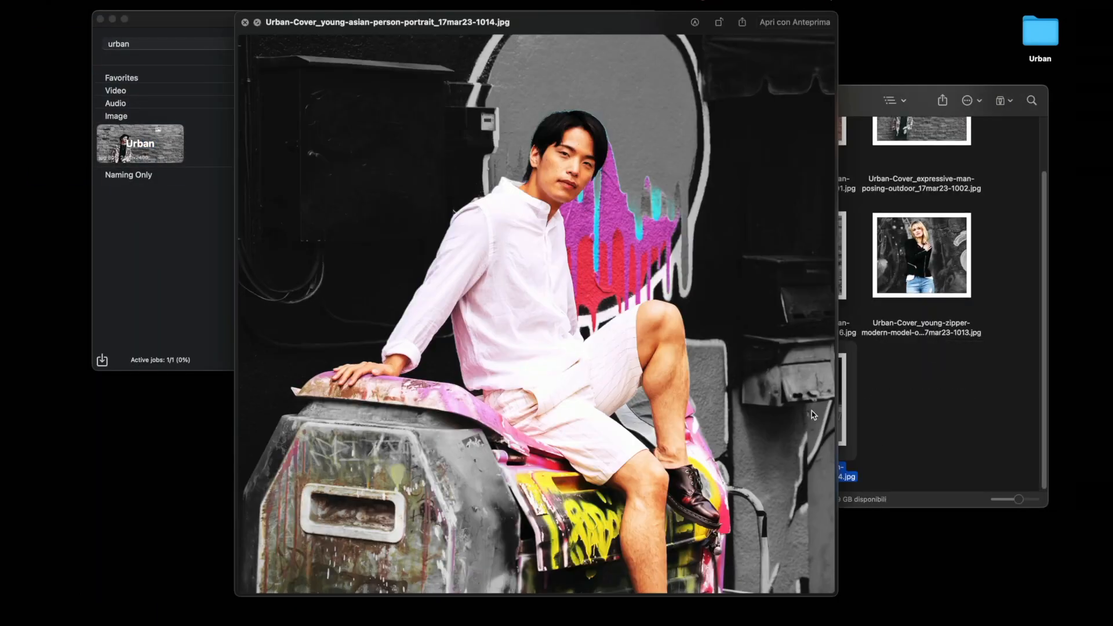
pyautogui.moveTo(696, 243)
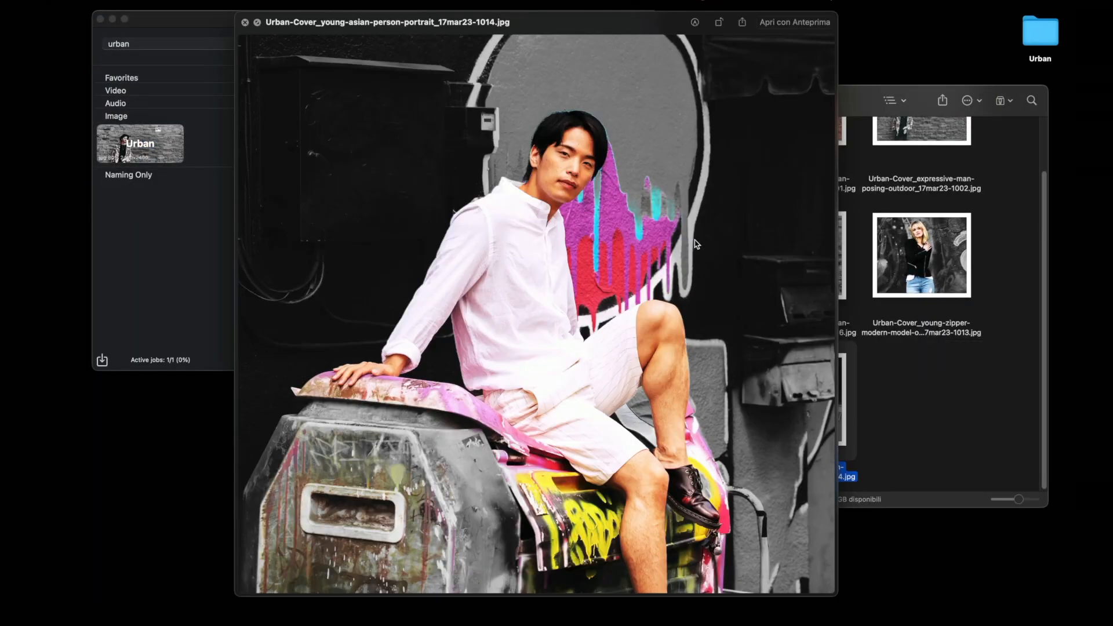
pyautogui.moveTo(727, 234)
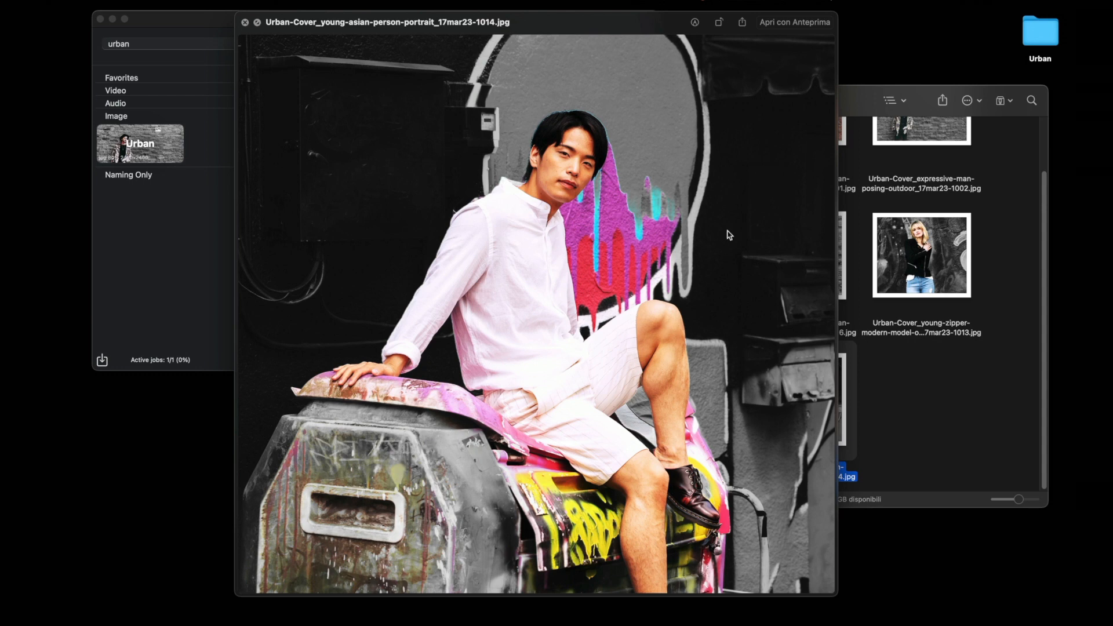
pyautogui.click(245, 22)
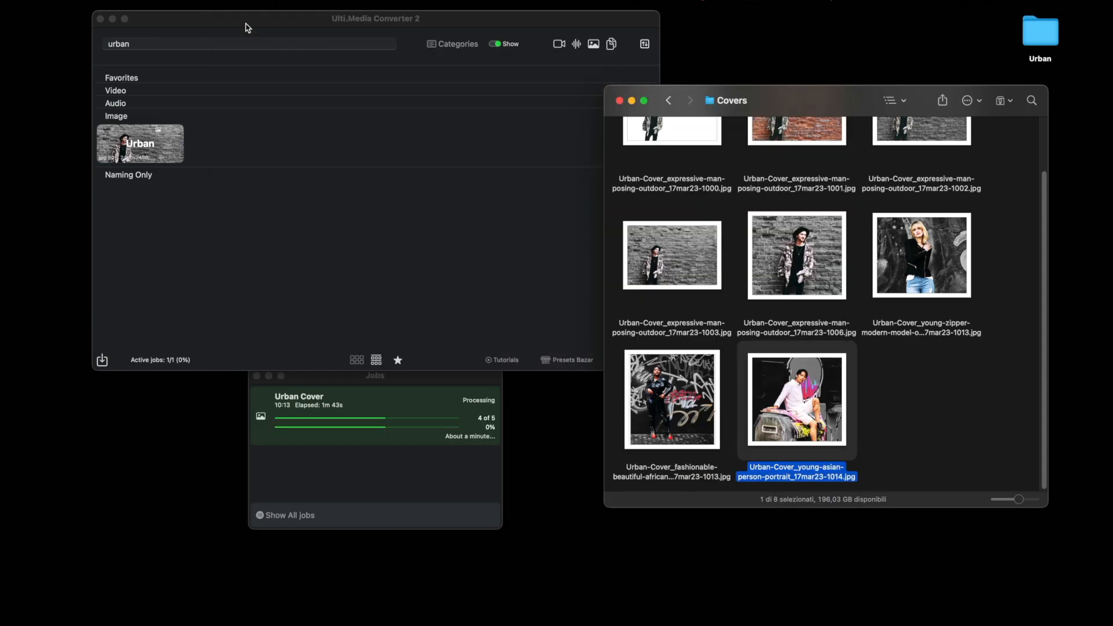
pyautogui.moveTo(156, 147)
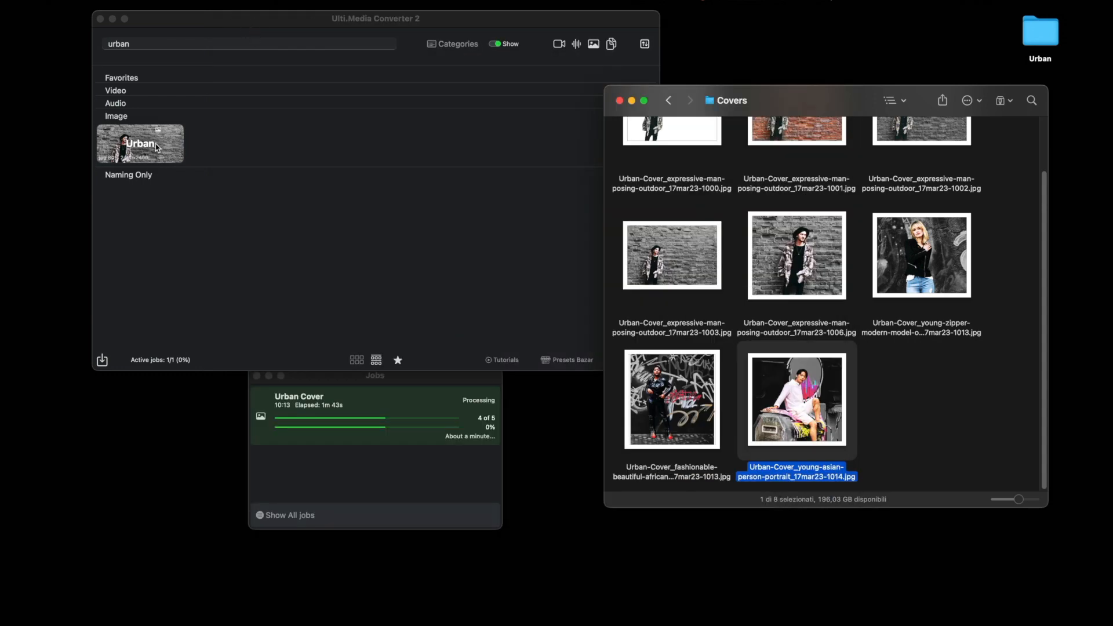
pyautogui.doubleClick(140, 143)
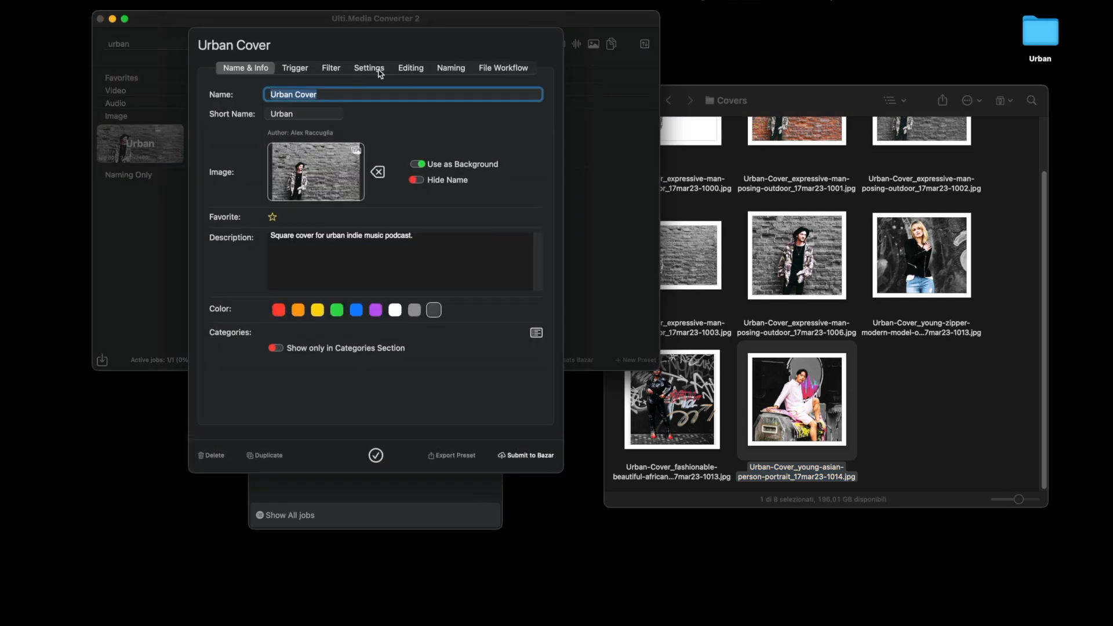
pyautogui.click(369, 67)
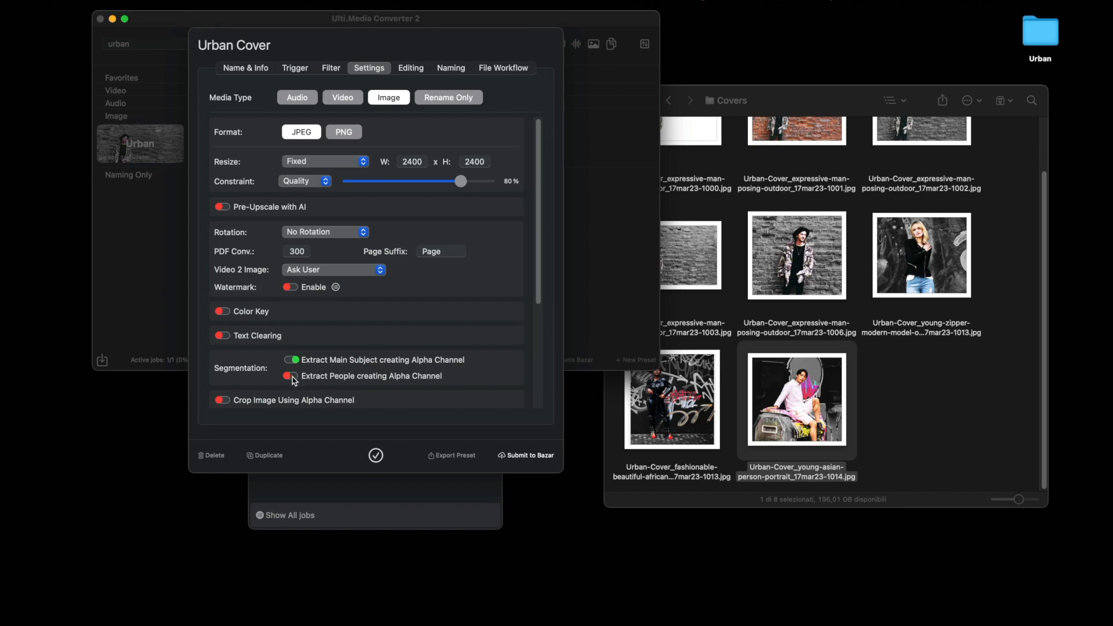
pyautogui.click(375, 455)
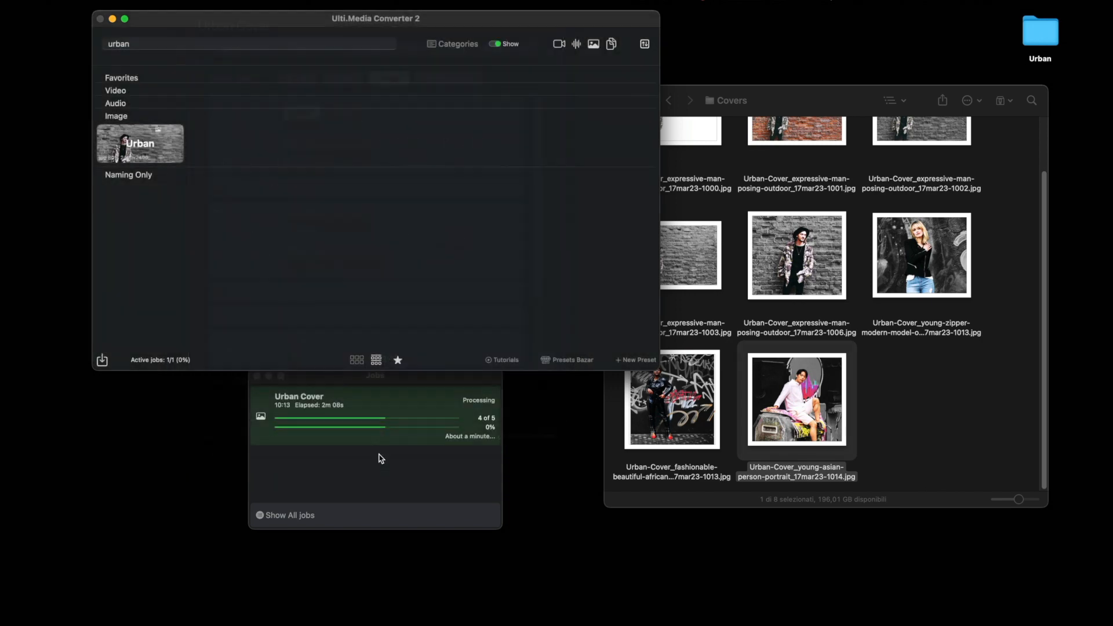
pyautogui.click(667, 100)
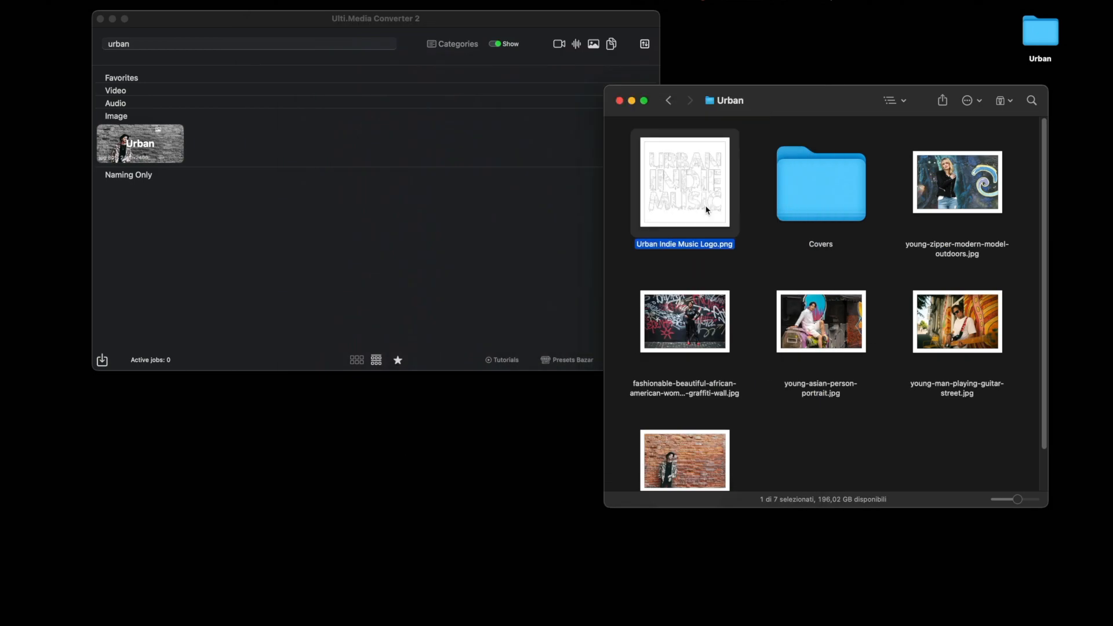
pyautogui.moveTo(743, 445)
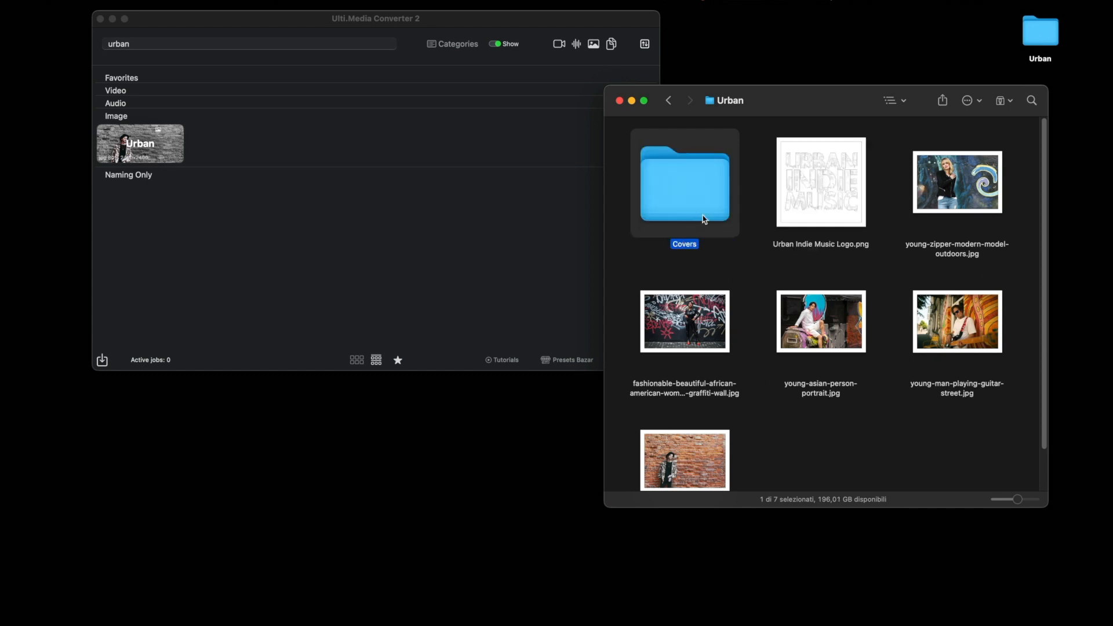
# - Preview the brick wall cover, then enable Backdrop with Urban Indie Music Logo.png as image
pyautogui.doubleClick(683, 459)
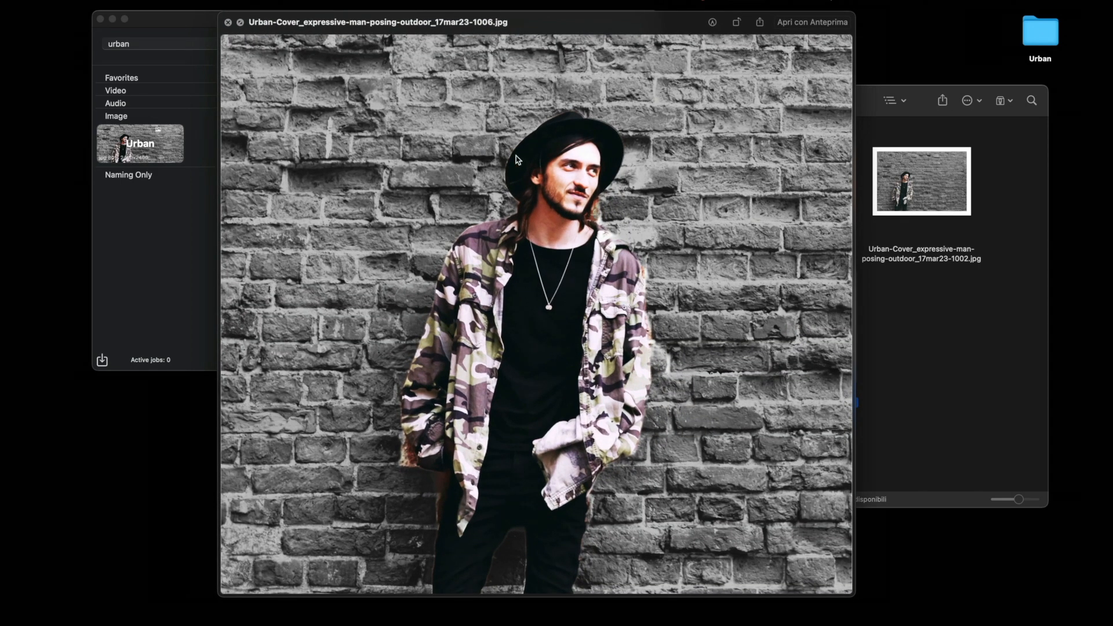
pyautogui.click(228, 22)
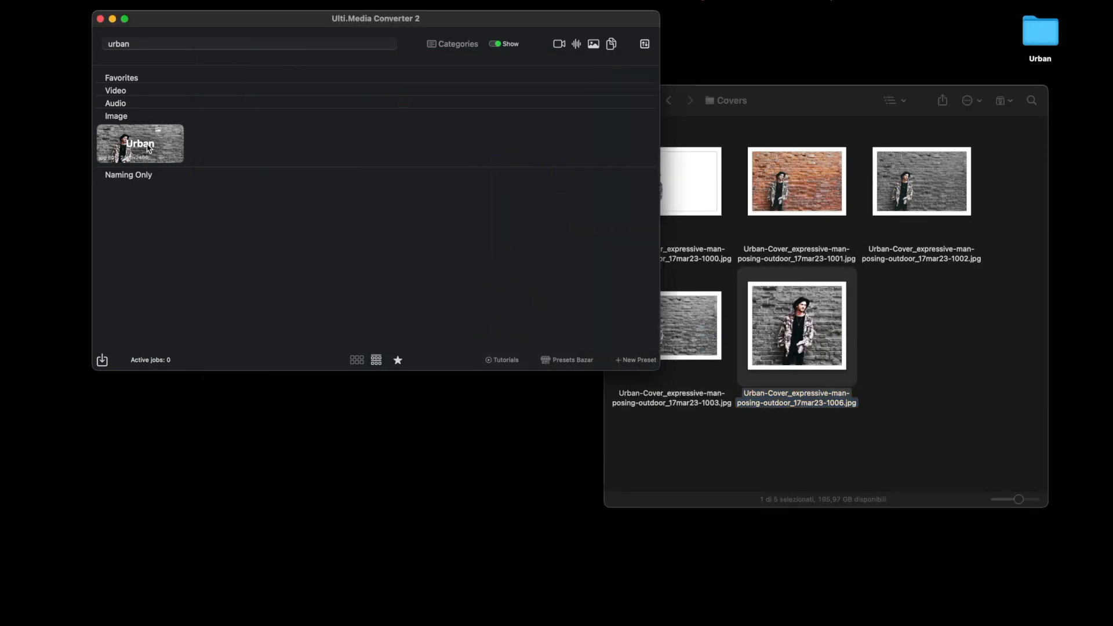
pyautogui.doubleClick(140, 143)
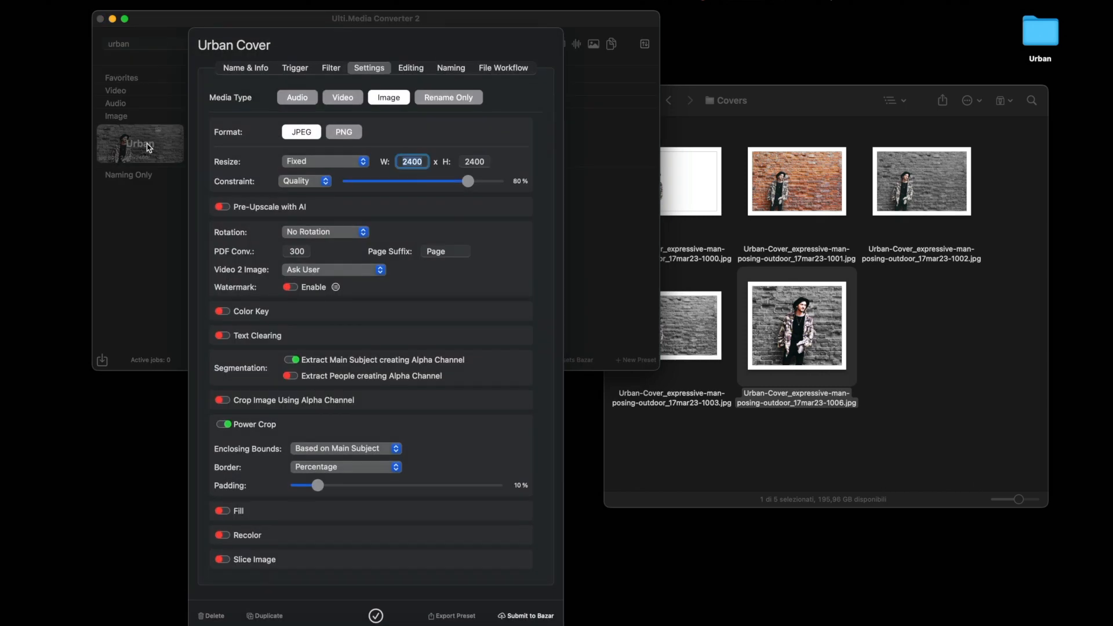
pyautogui.click(410, 67)
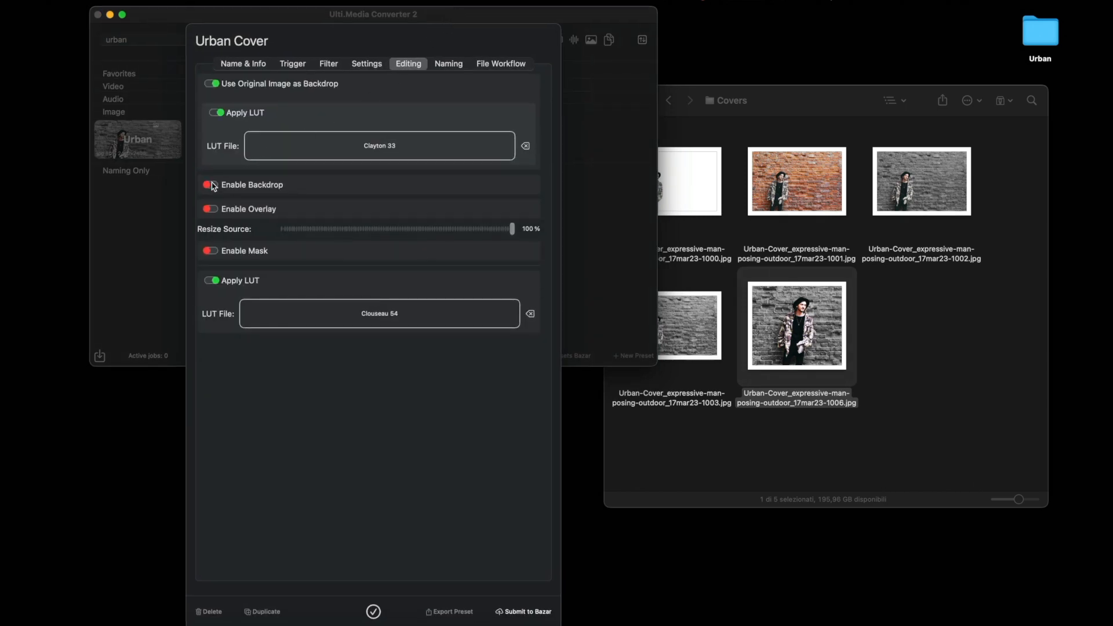
pyautogui.click(210, 185)
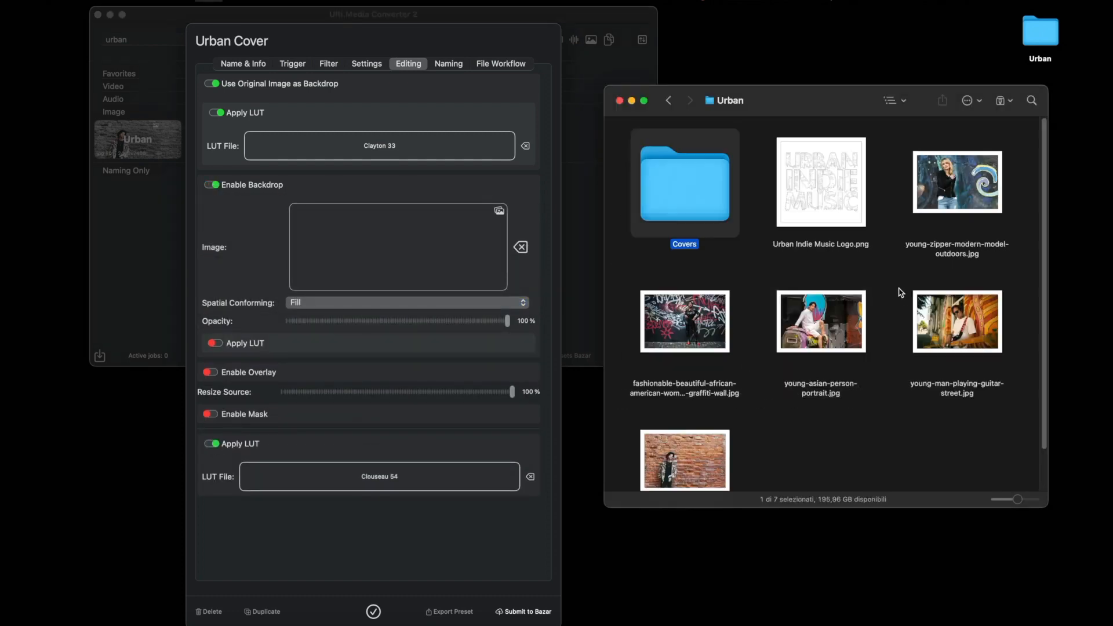
pyautogui.click(819, 182)
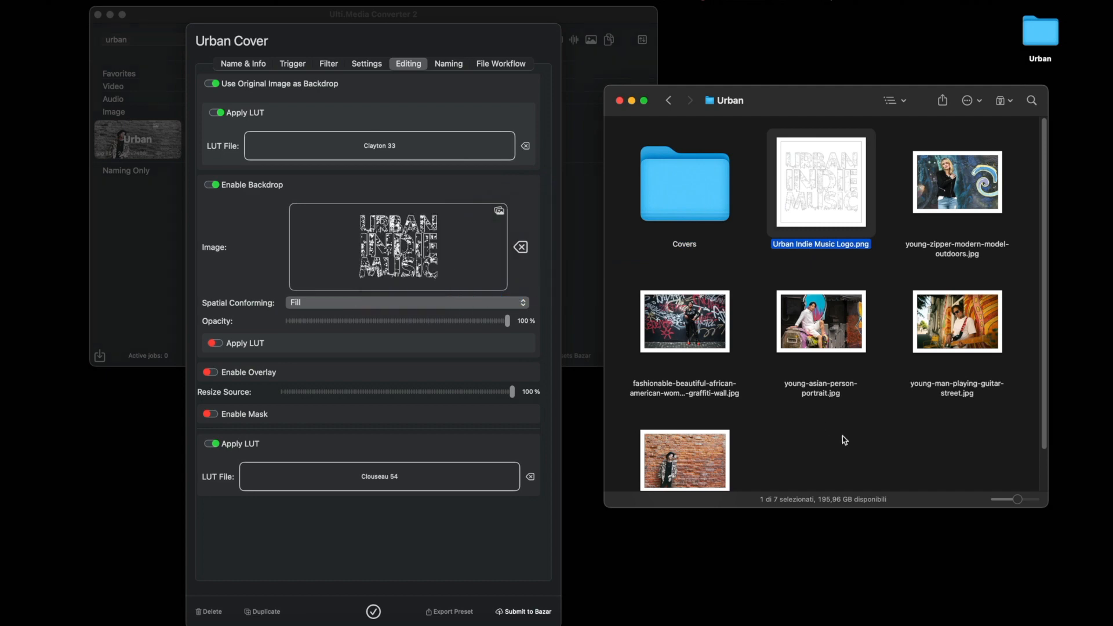
pyautogui.click(844, 440)
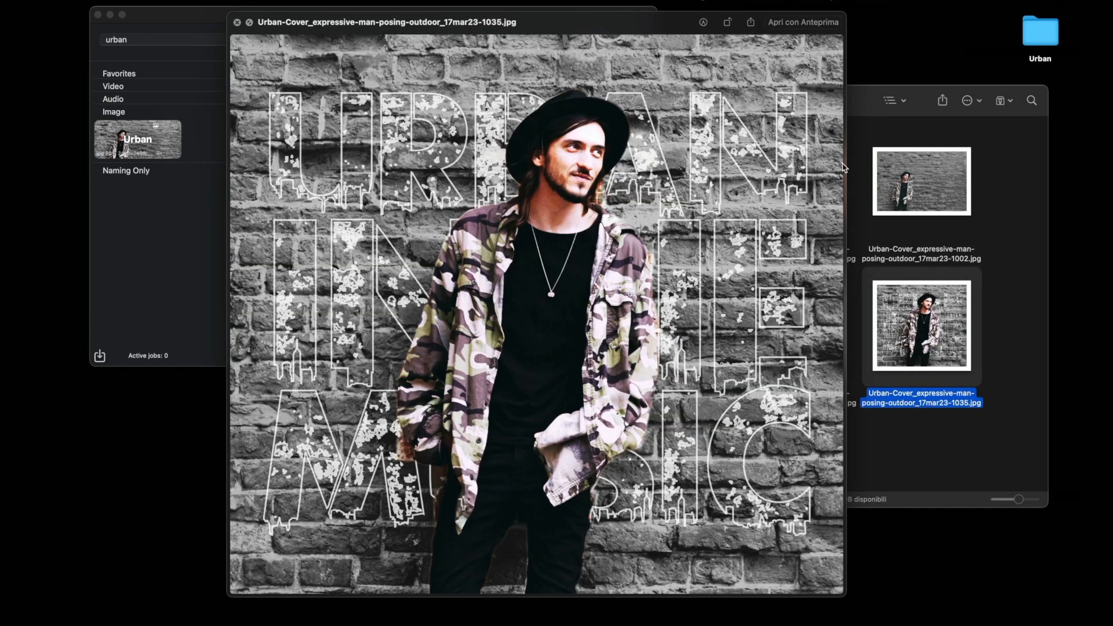
pyautogui.moveTo(584, 267)
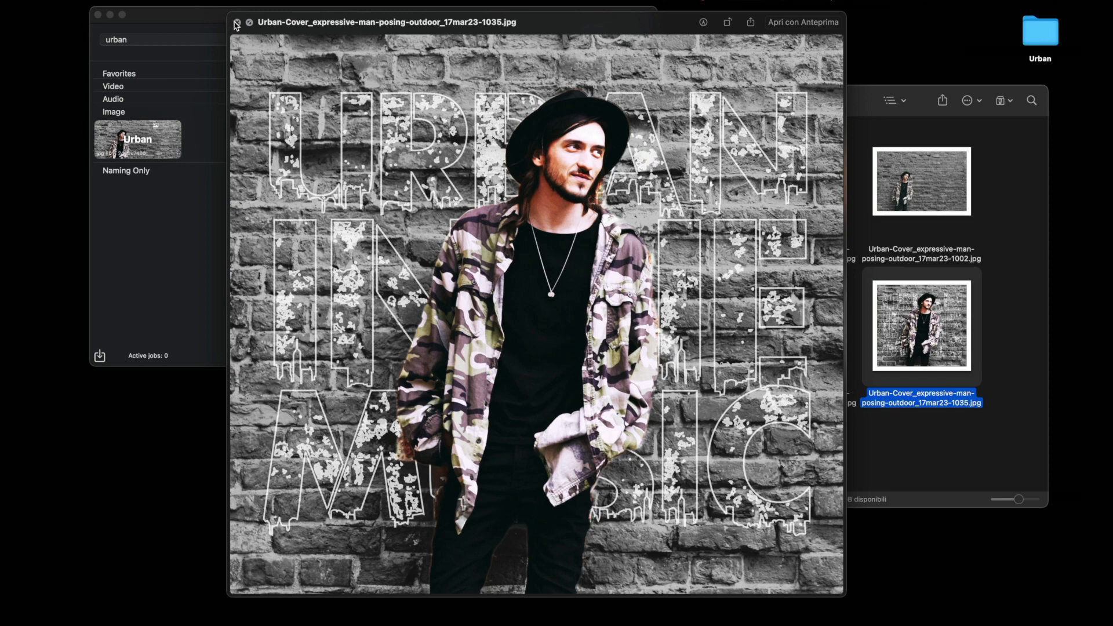
# - Preview the new logo-backdrop covers, including cover 1037, and close the previews
pyautogui.click(237, 22)
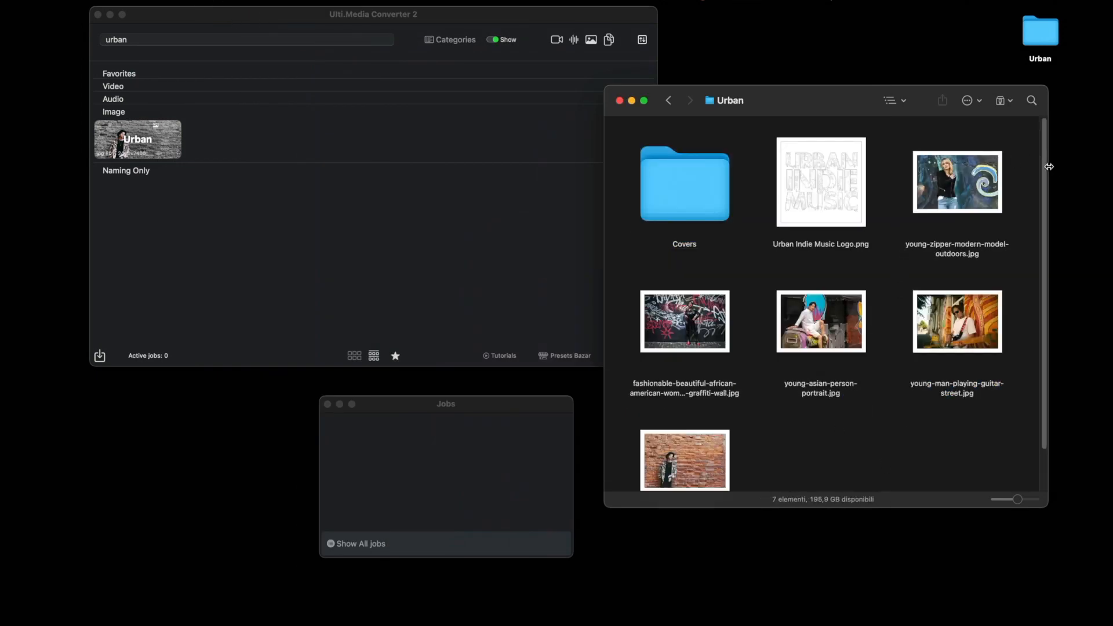
pyautogui.click(820, 320)
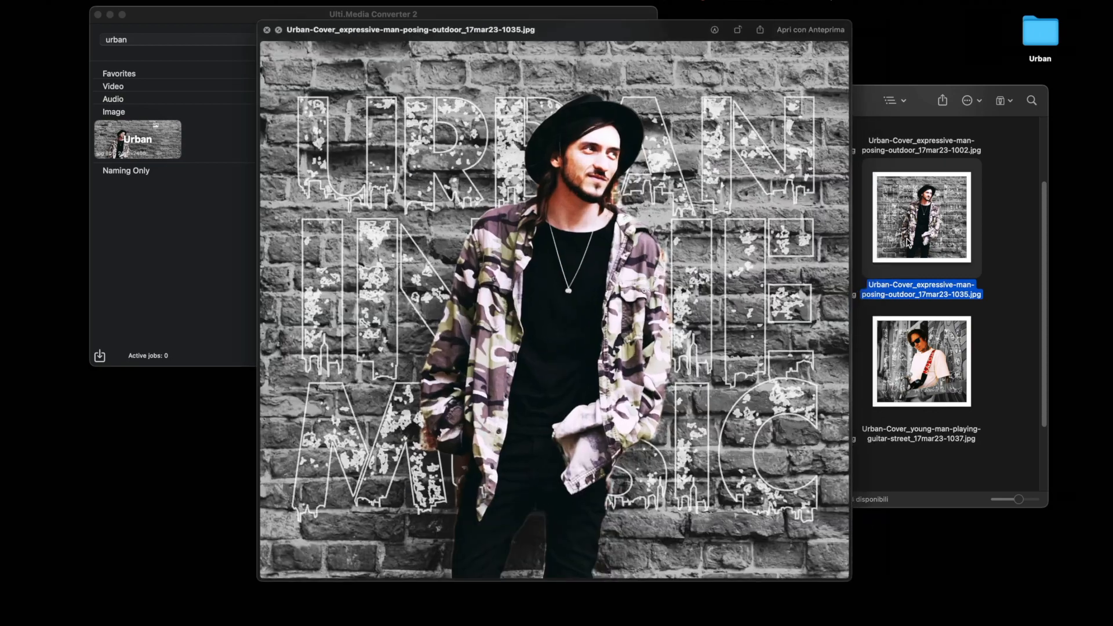
pyautogui.click(920, 361)
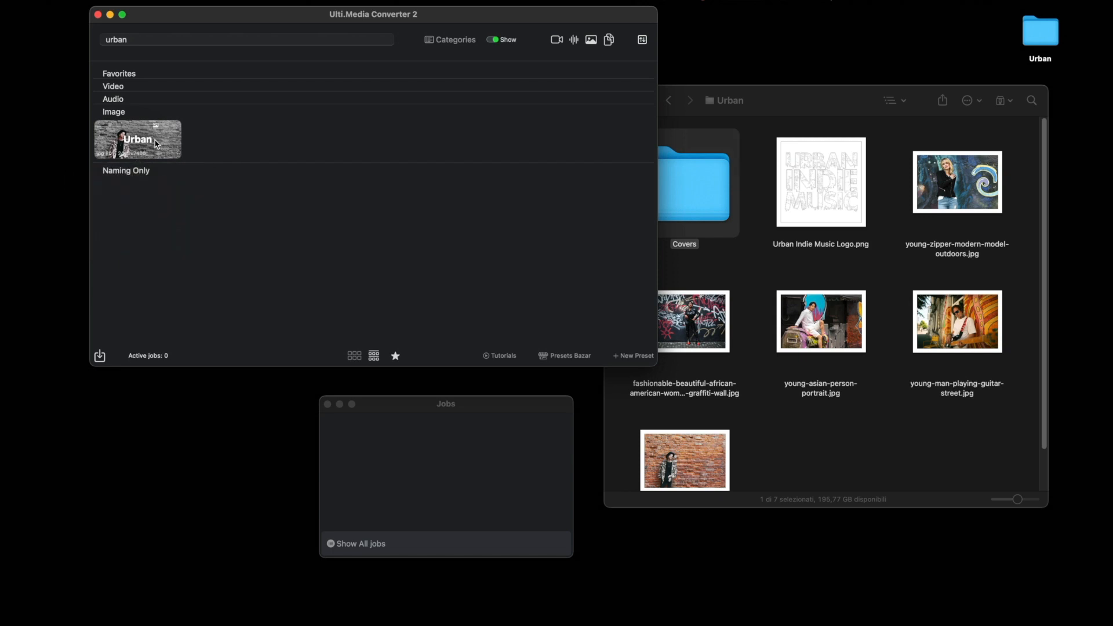
# - Submit Urban Cover to the Preset Bazar with Hide Name in Bazar on, then close the editor
pyautogui.doubleClick(137, 140)
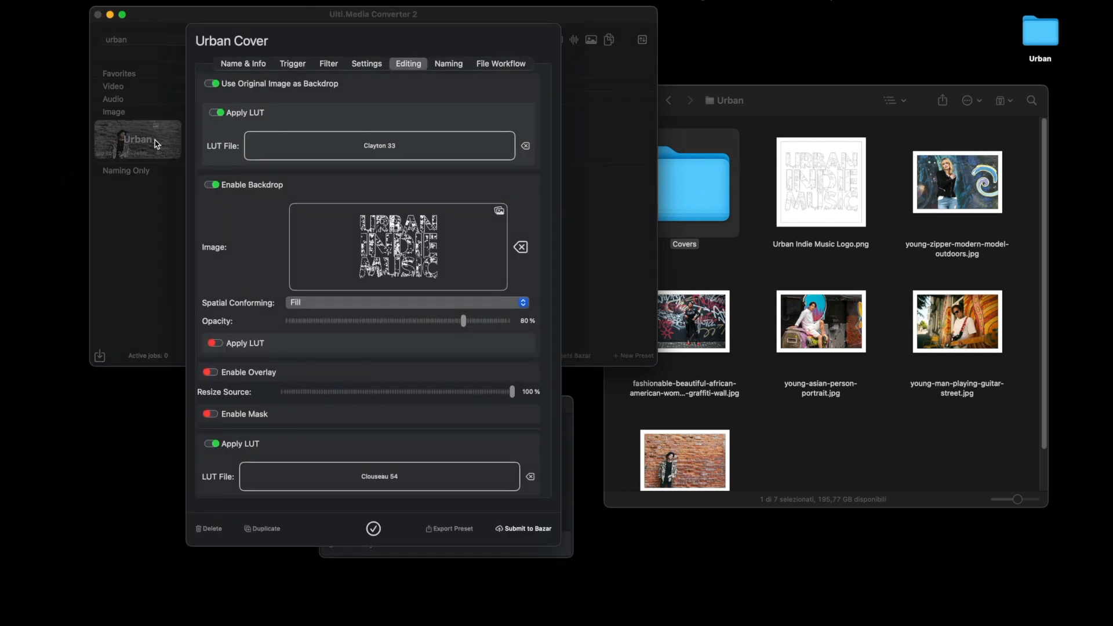
pyautogui.moveTo(525, 530)
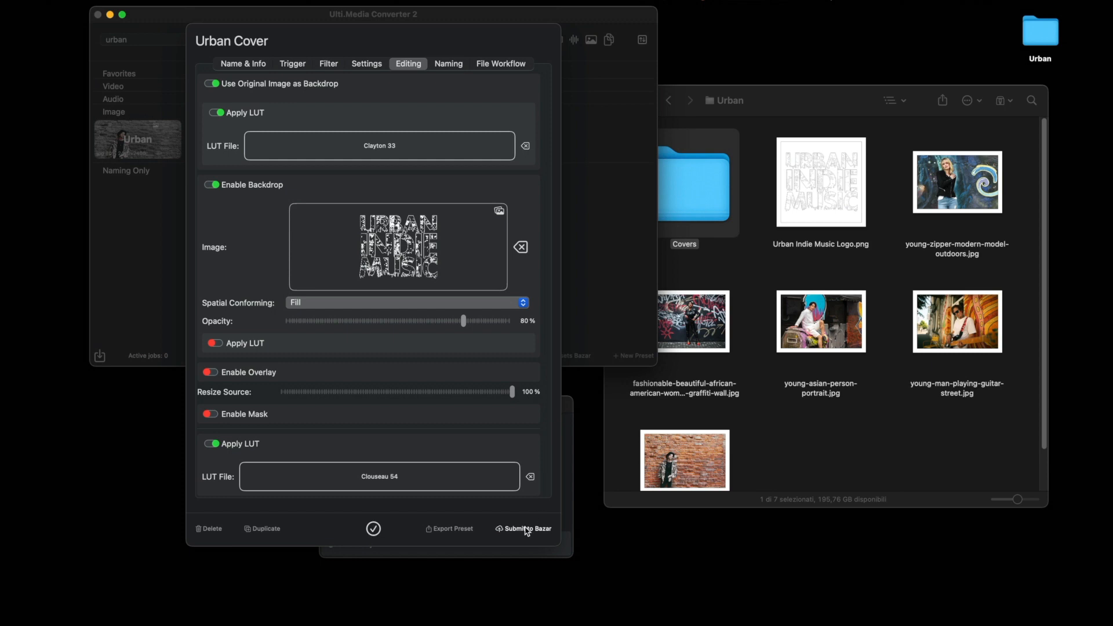
pyautogui.click(523, 528)
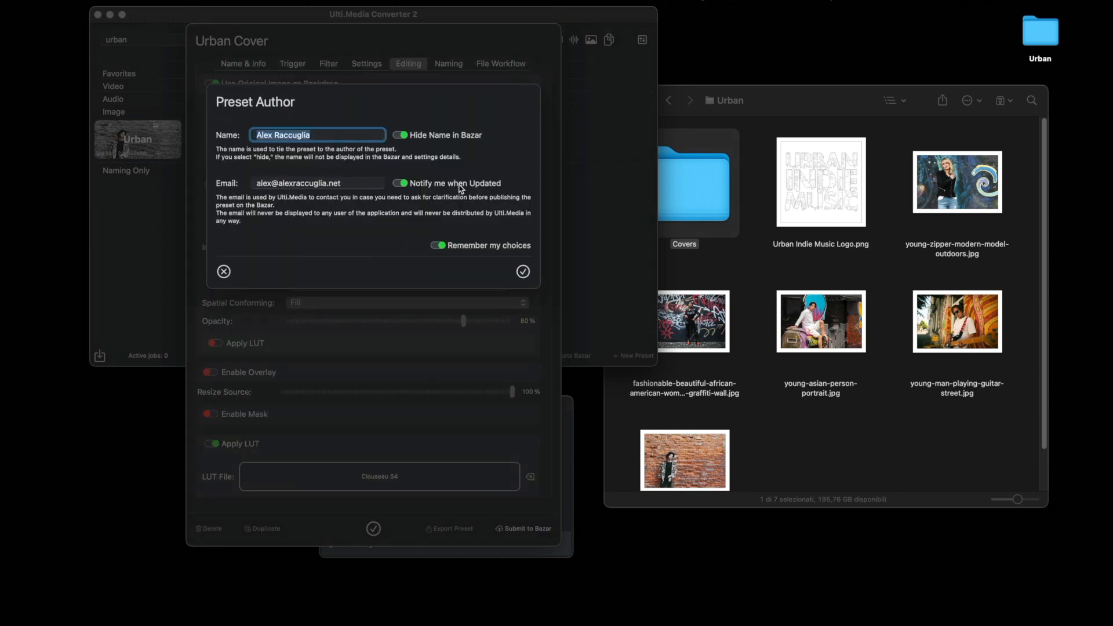
pyautogui.moveTo(376, 249)
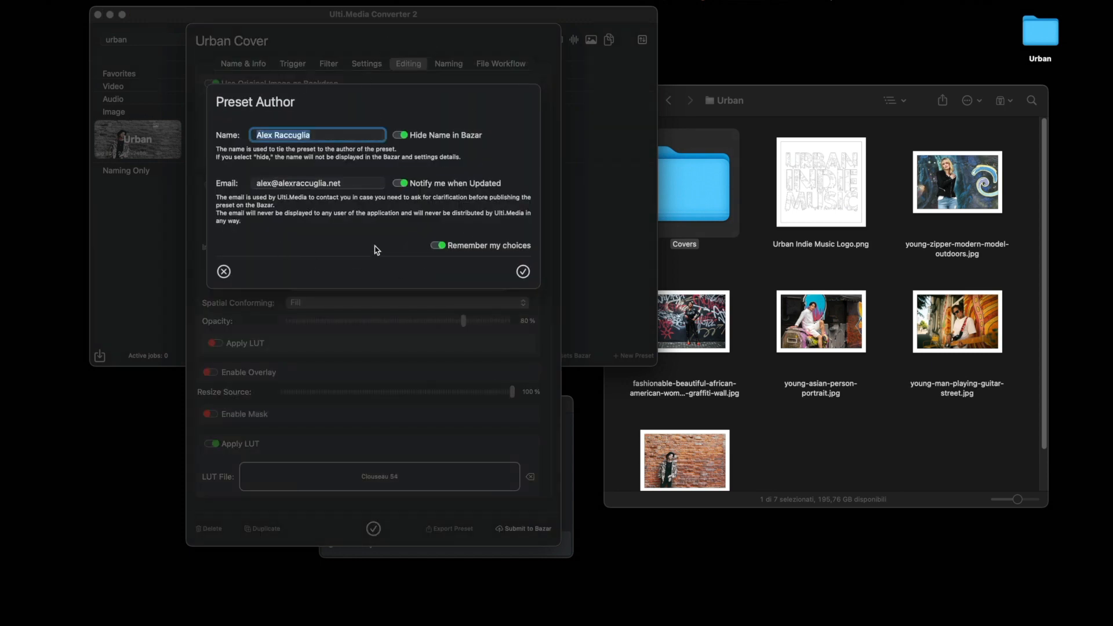
pyautogui.click(522, 271)
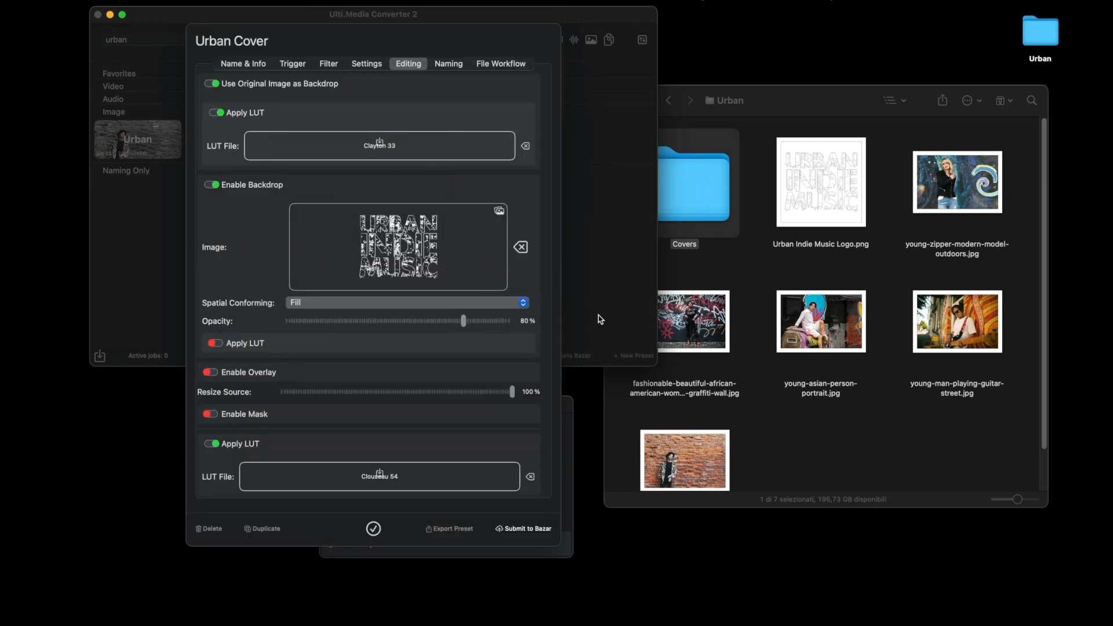
pyautogui.click(372, 528)
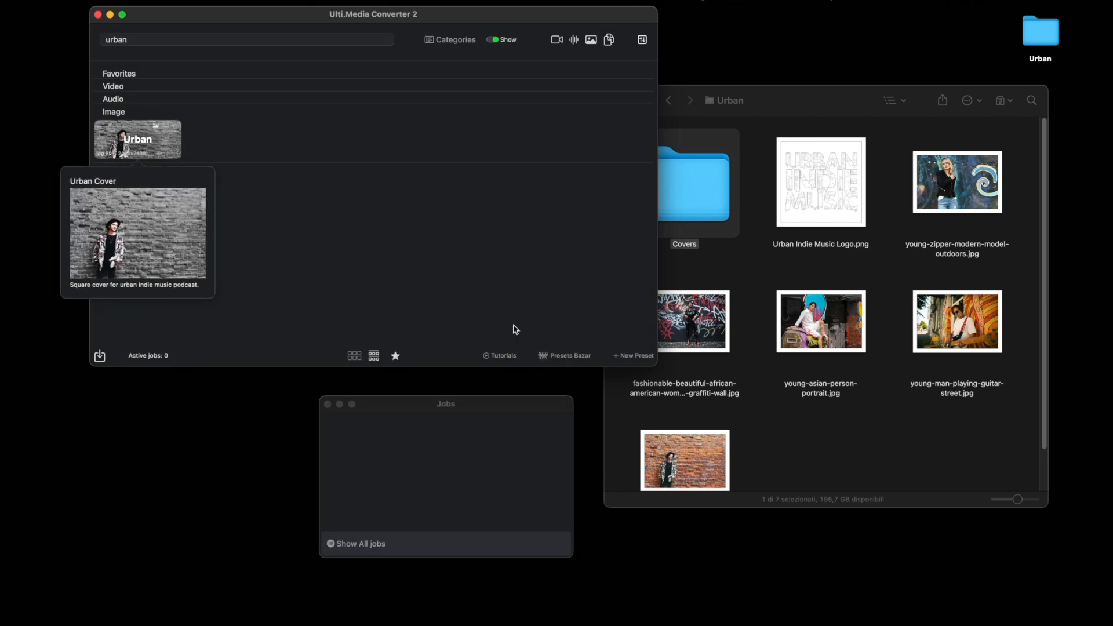
# - View the Preset Bazar filtered to Image presets, then dismiss the Bazar window
pyautogui.click(564, 355)
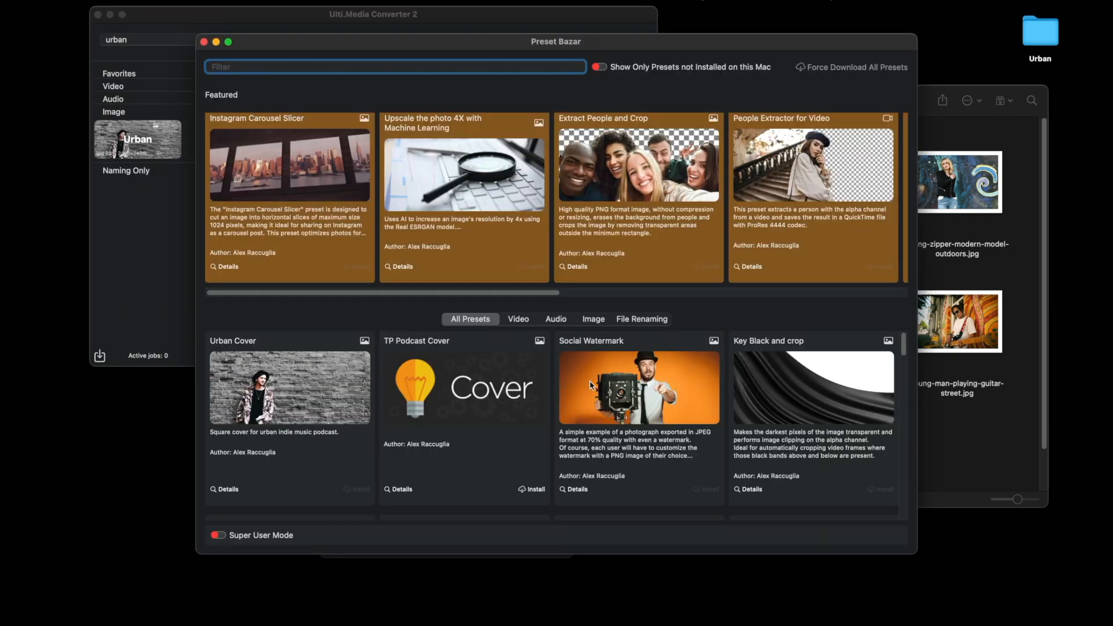
pyautogui.click(593, 319)
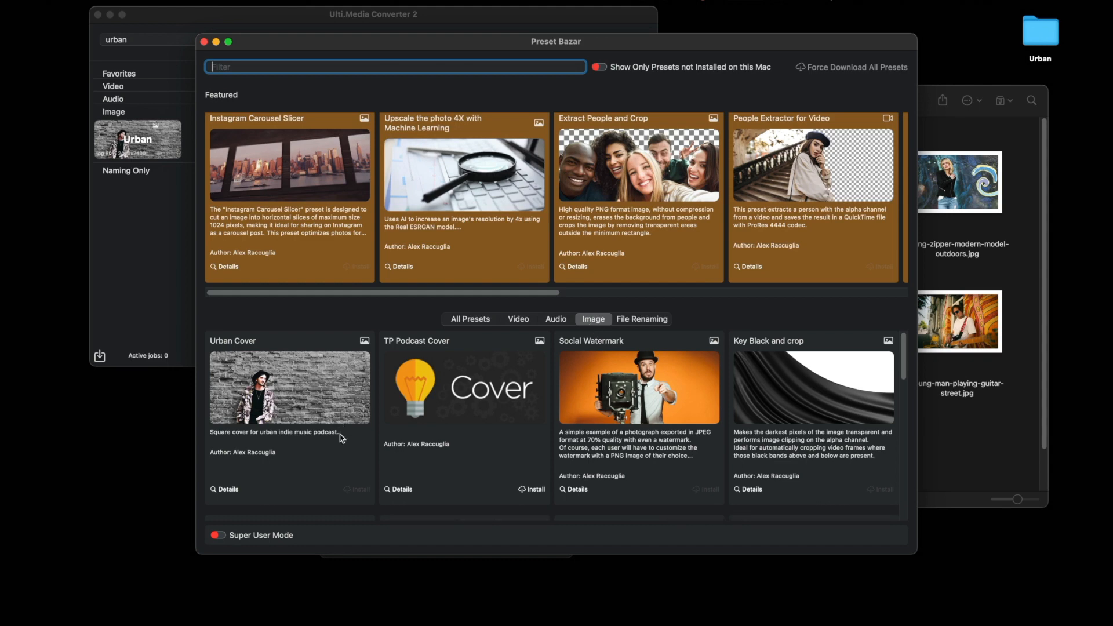
pyautogui.moveTo(222, 335)
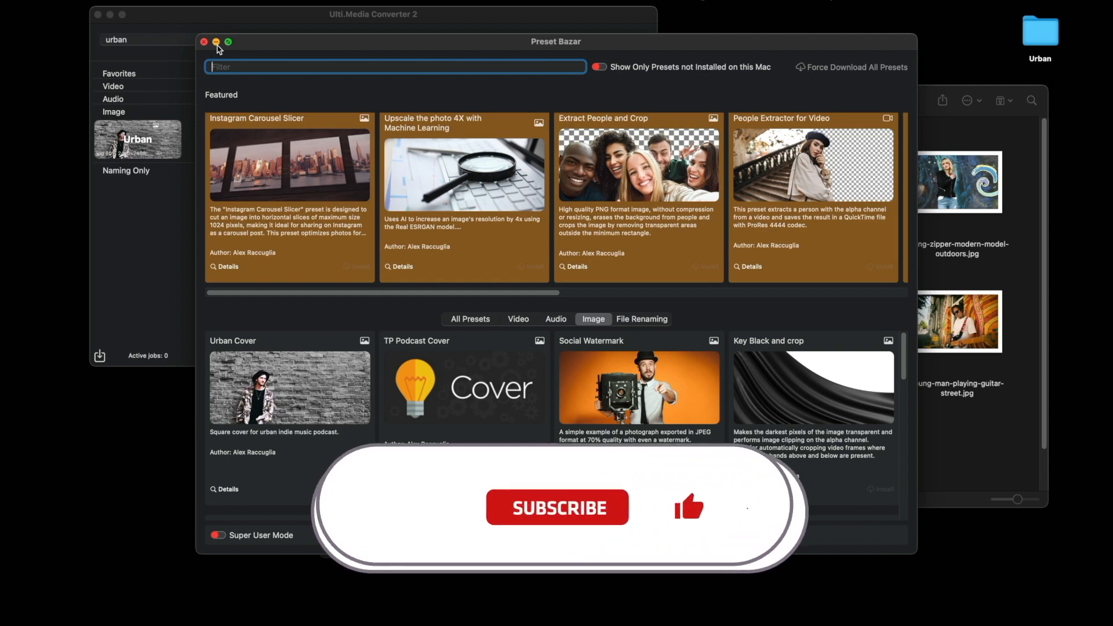
pyautogui.click(556, 507)
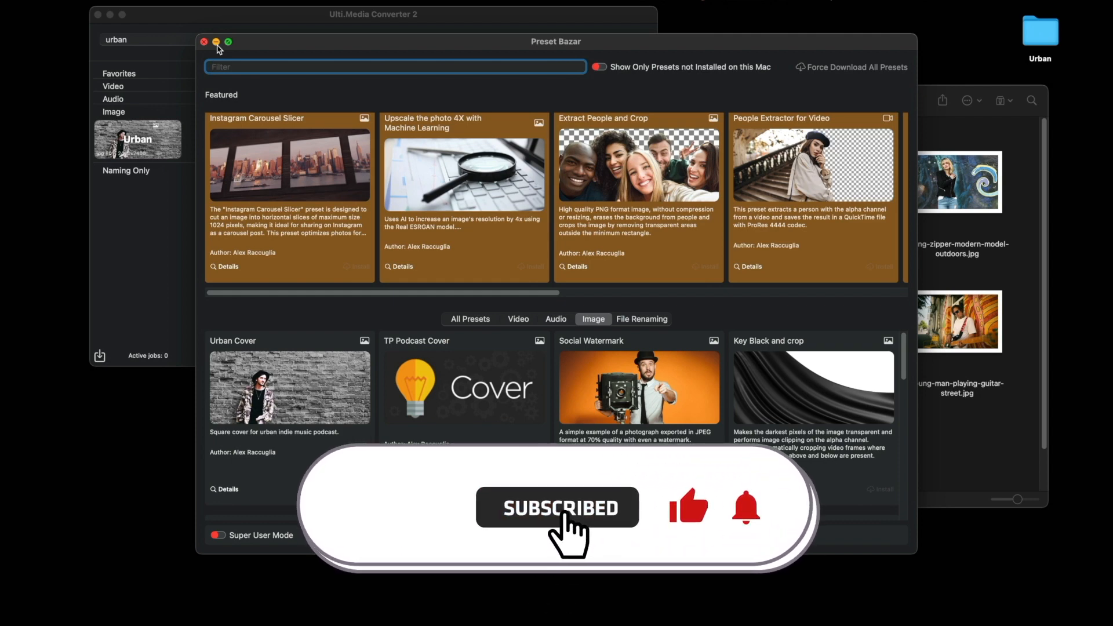